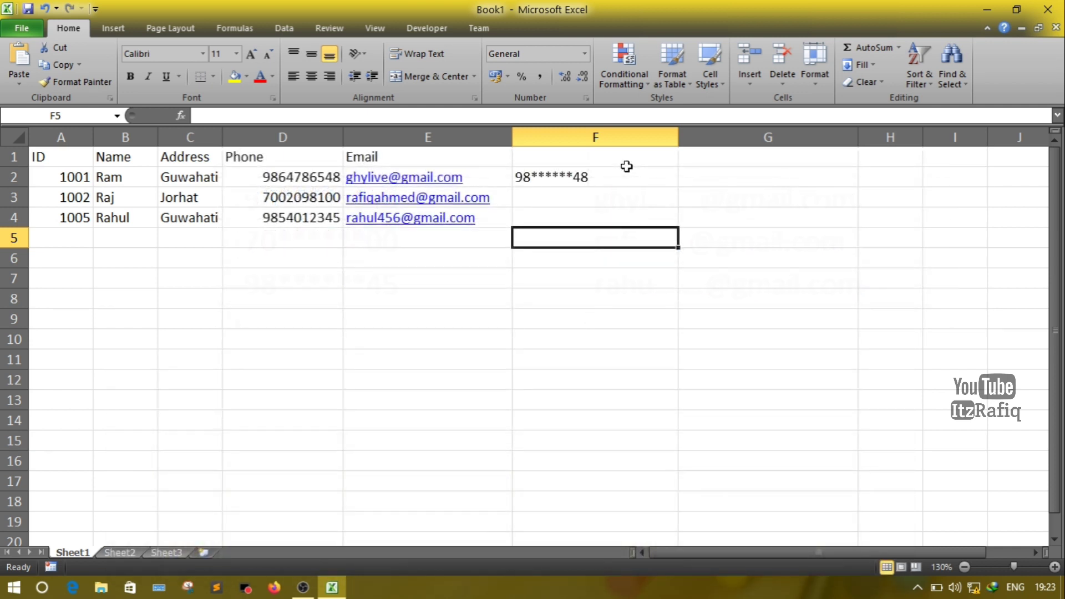
Step: Clear the masked phone value 98******48 from F2
left_click(594, 176)
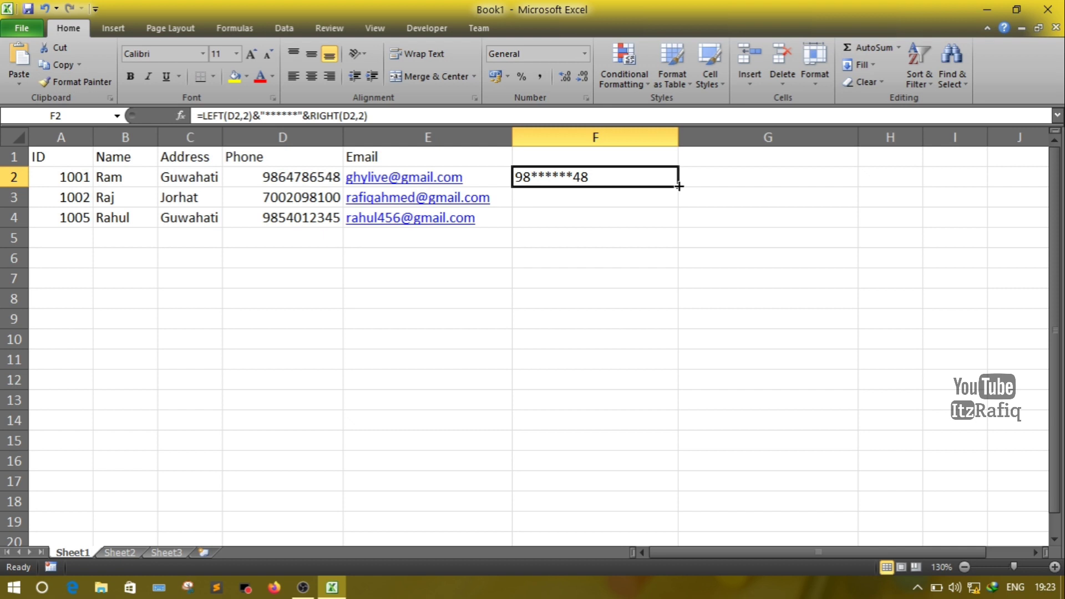
left_click_drag(677, 186, 683, 204)
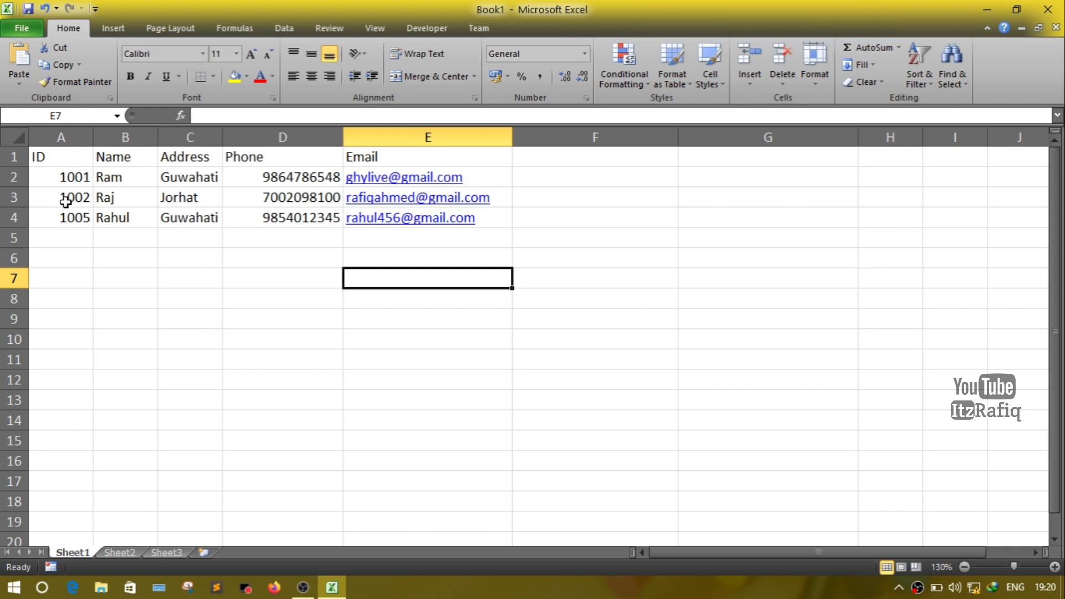
left_click(190, 318)
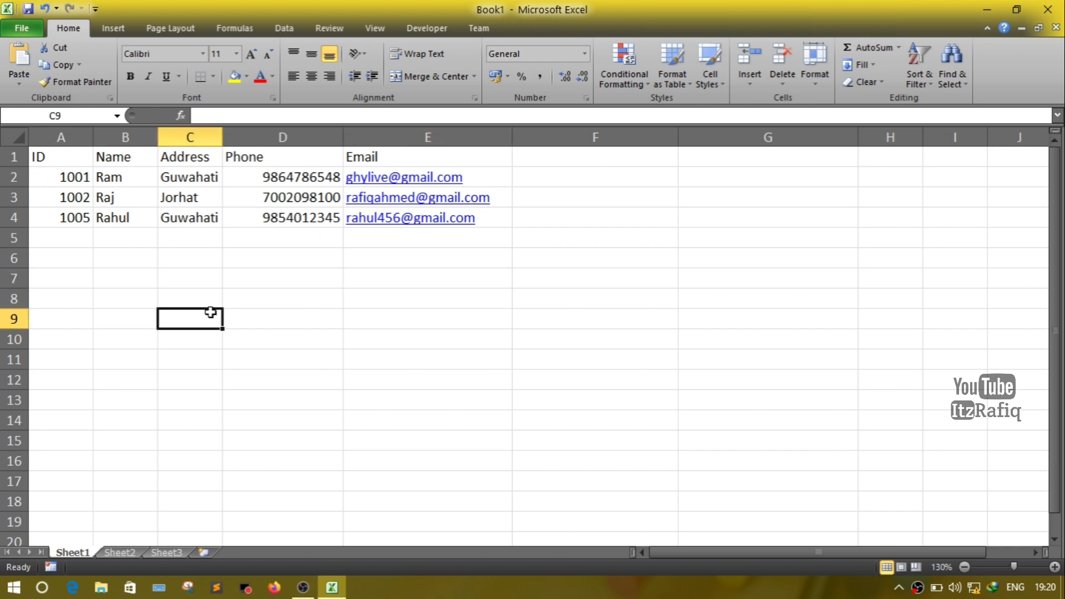
mouse_move(281, 176)
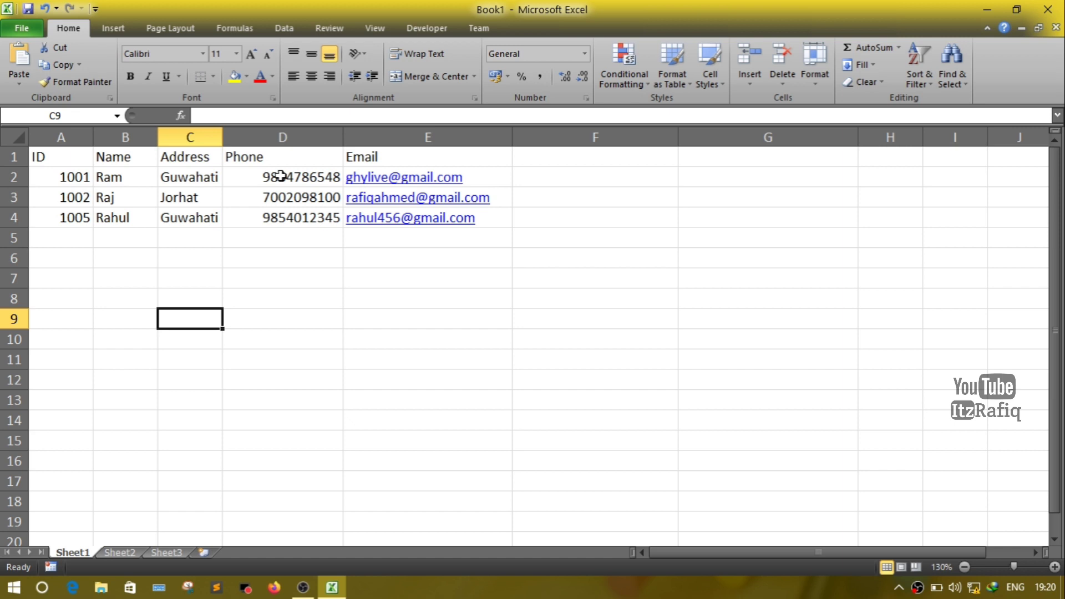
mouse_move(582, 373)
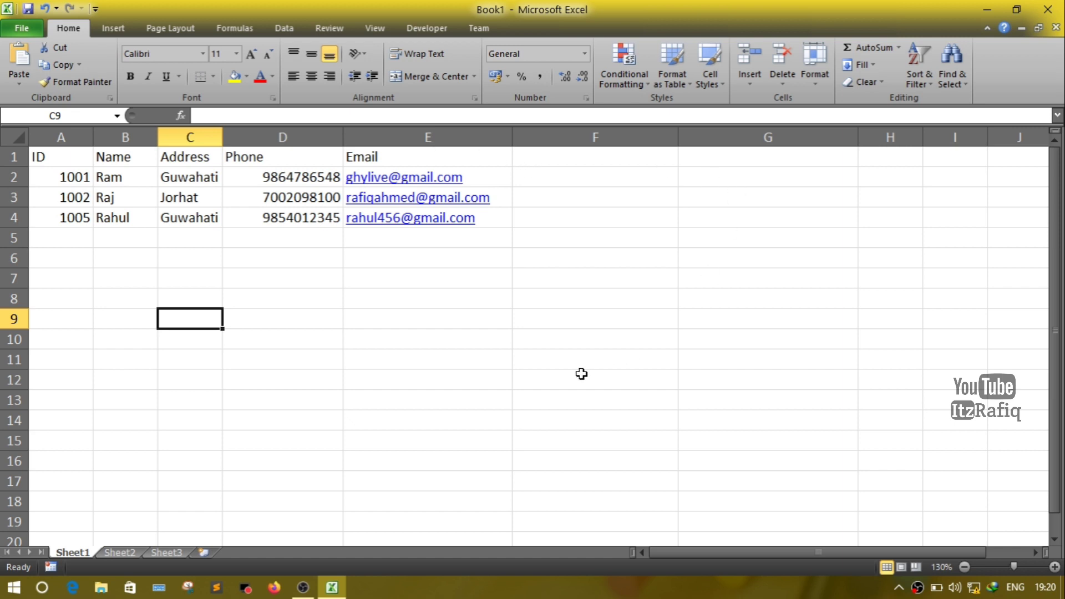
left_click(283, 176)
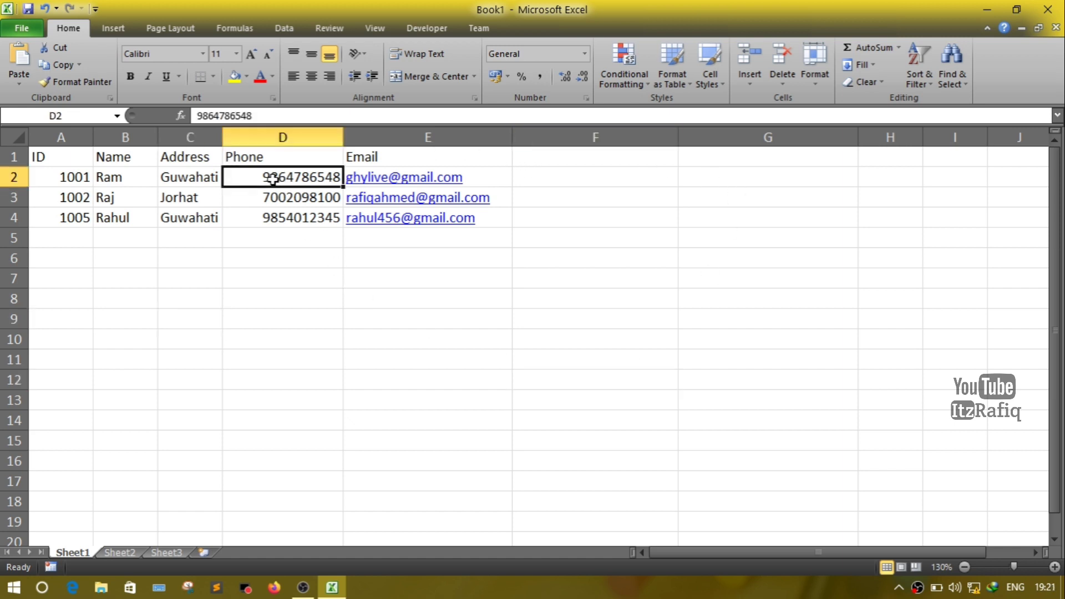
mouse_move(284, 302)
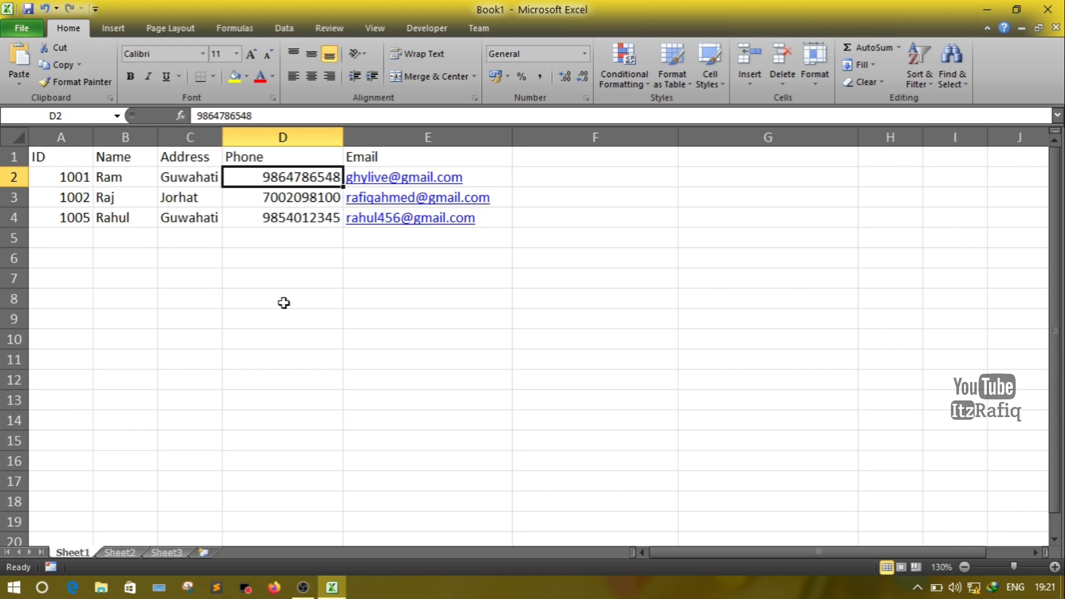
mouse_move(468, 235)
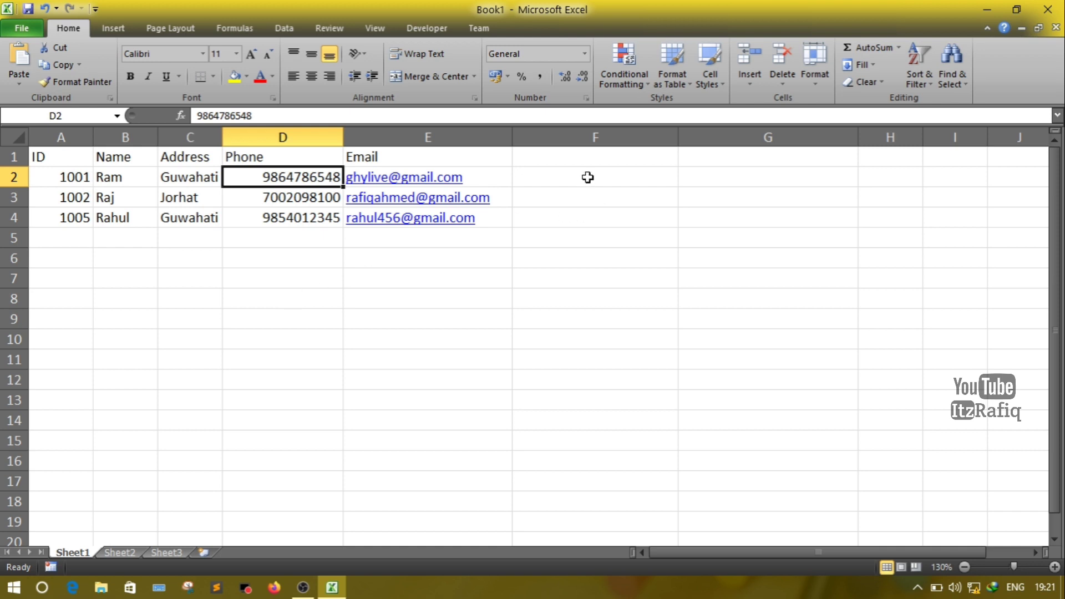
left_click(594, 177)
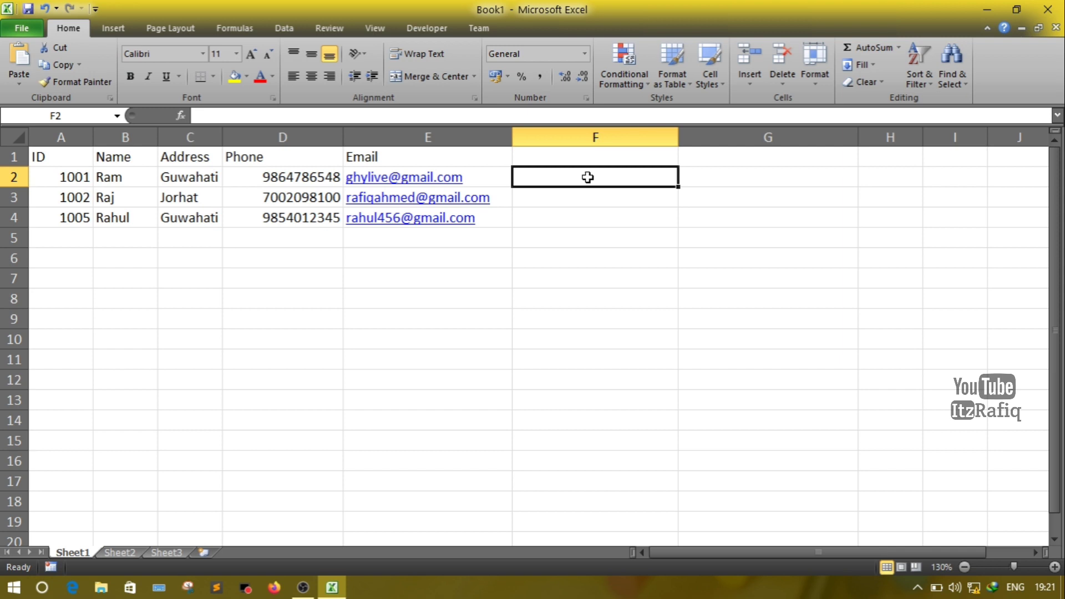
Step: Begin F2's formula with =LEFT(D2,2)& to take the phone number's first two digits
type("=")
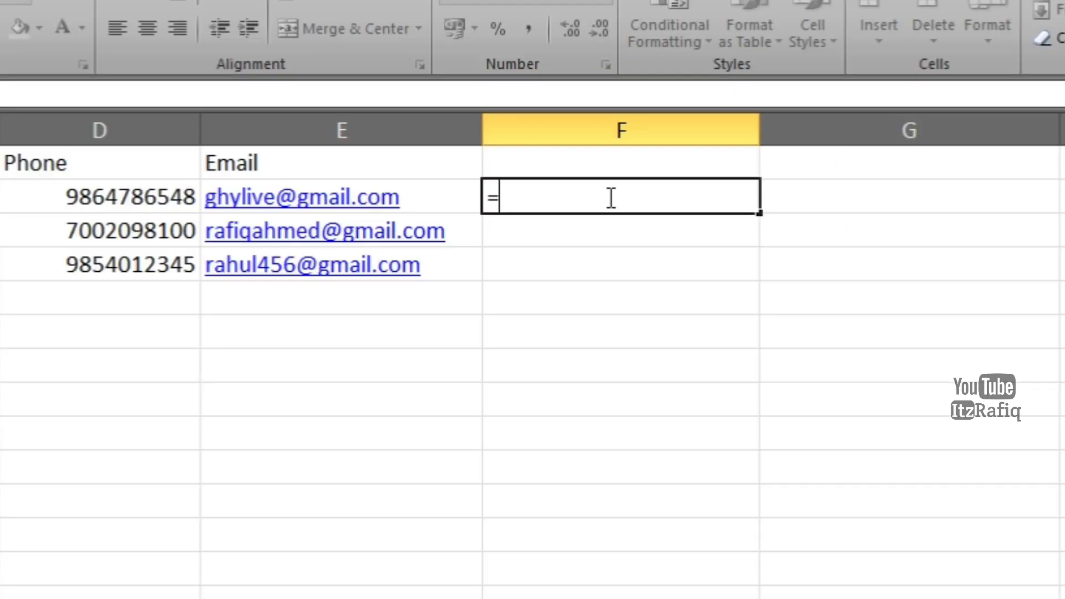
type("L")
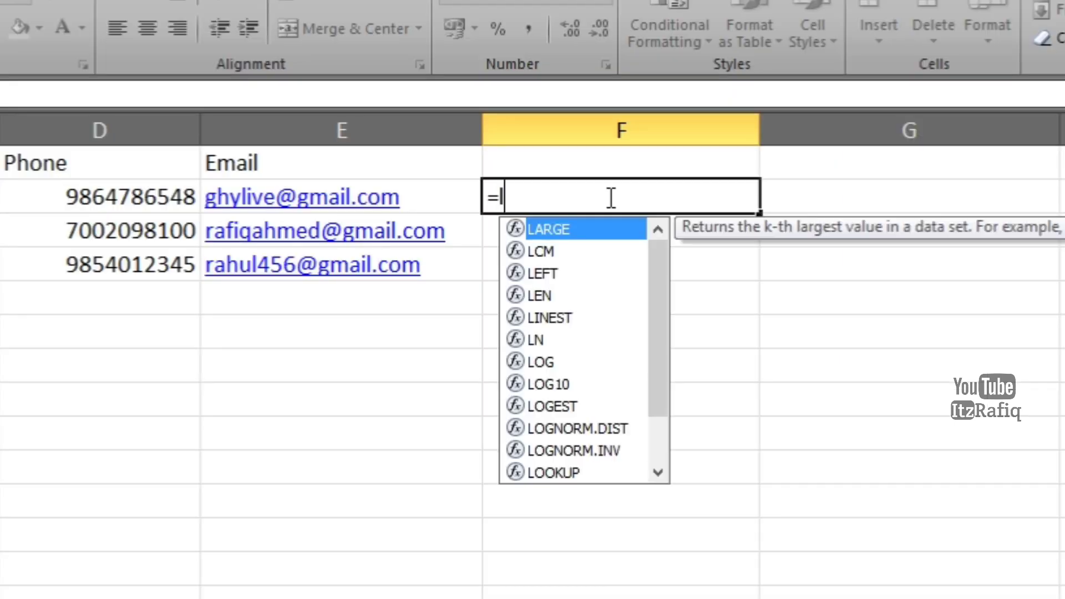
type("left")
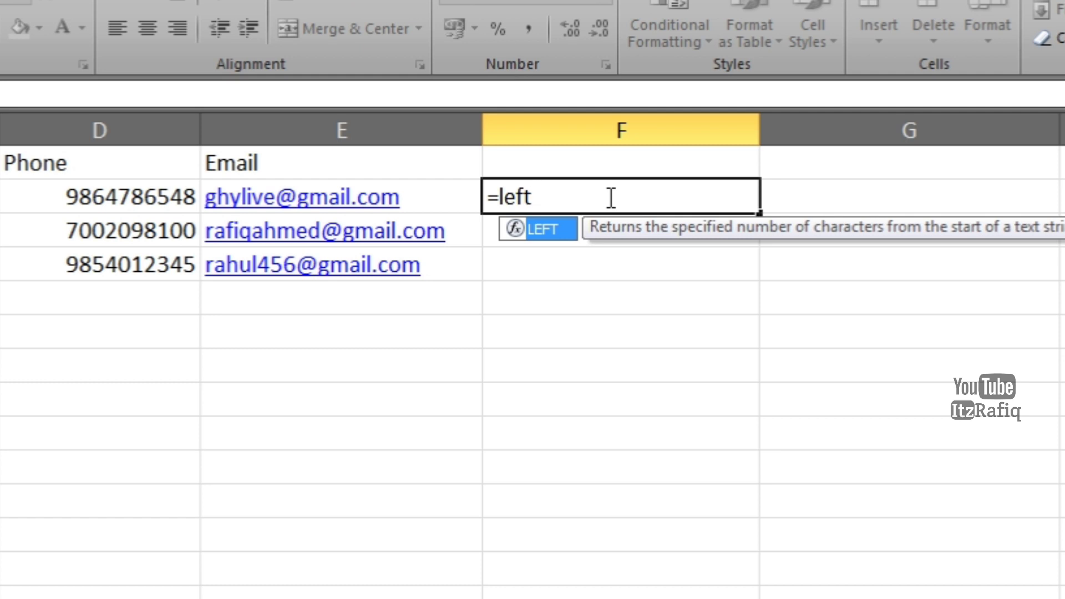
type("(")
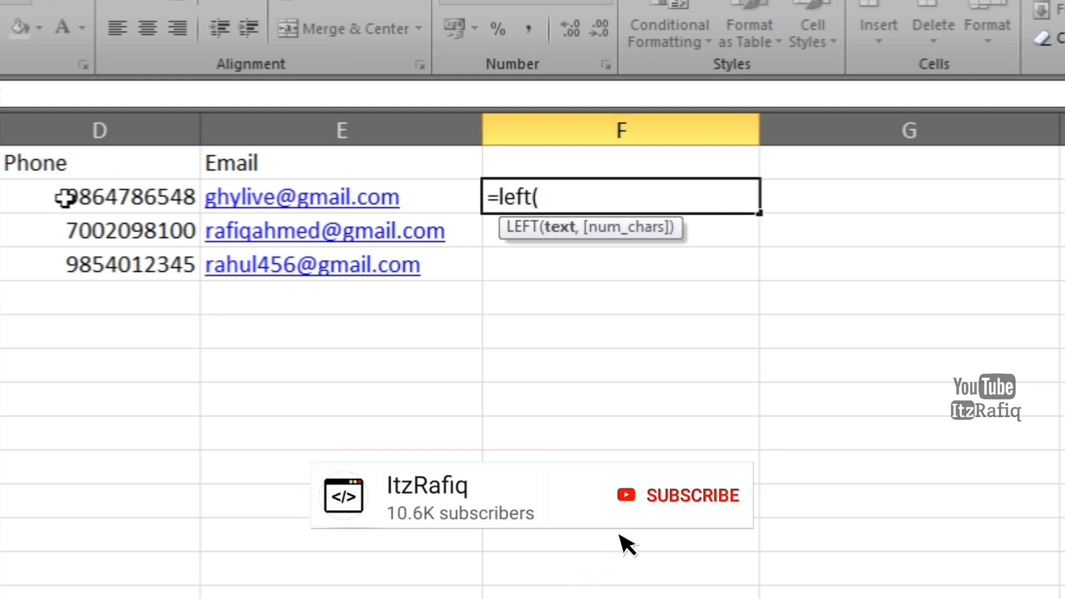
left_click(100, 197)
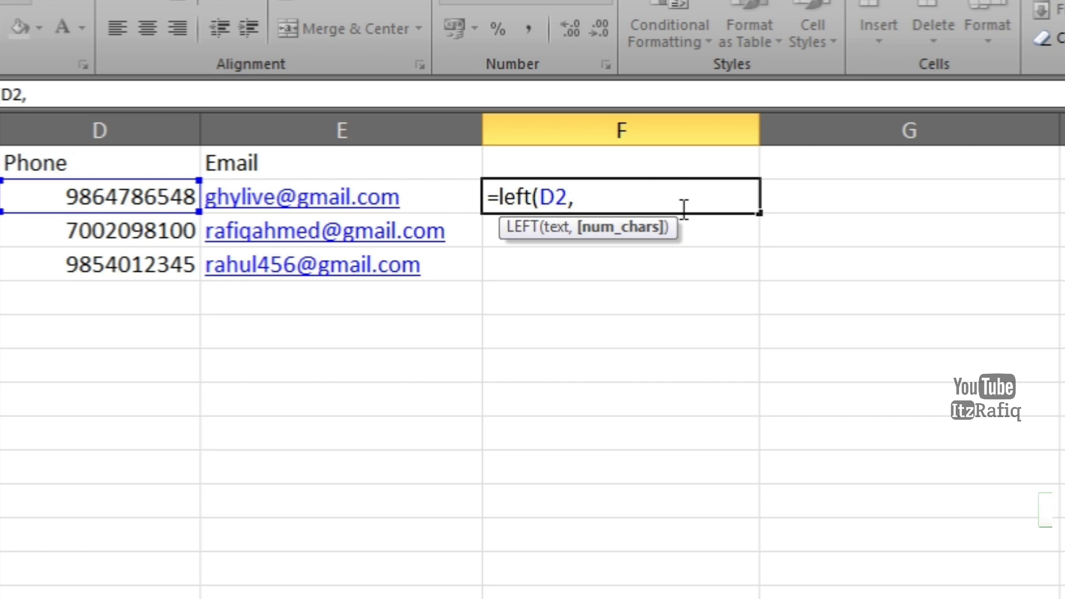
type("2")
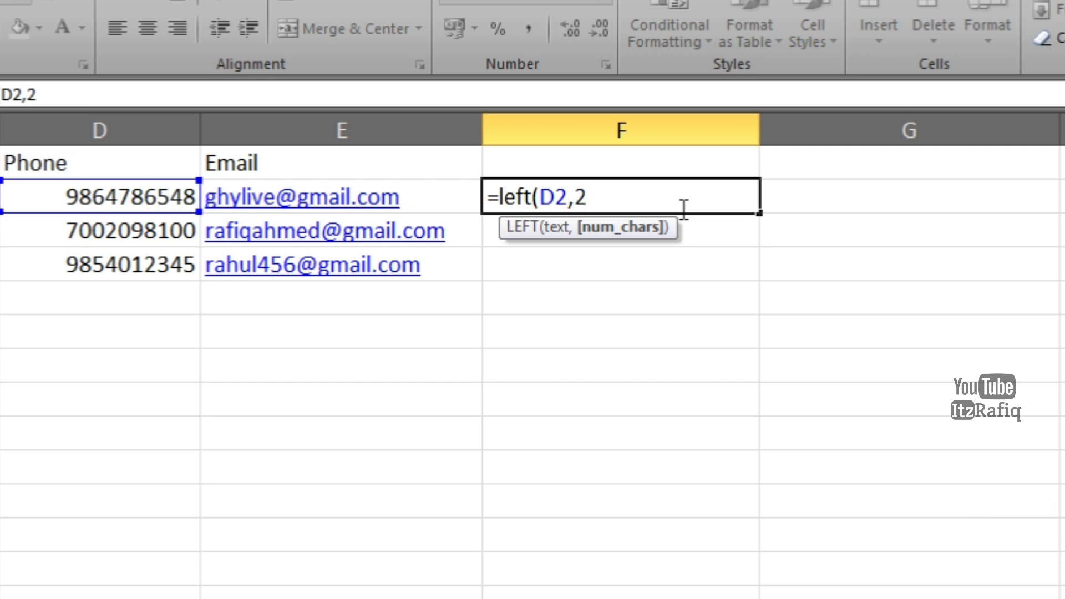
type(")")
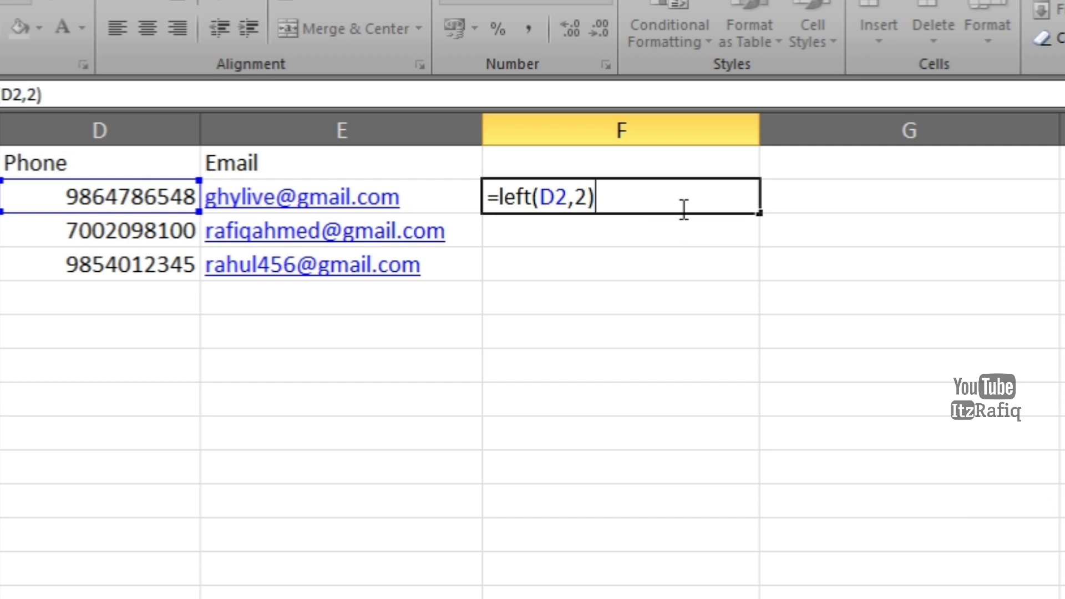
type("&")
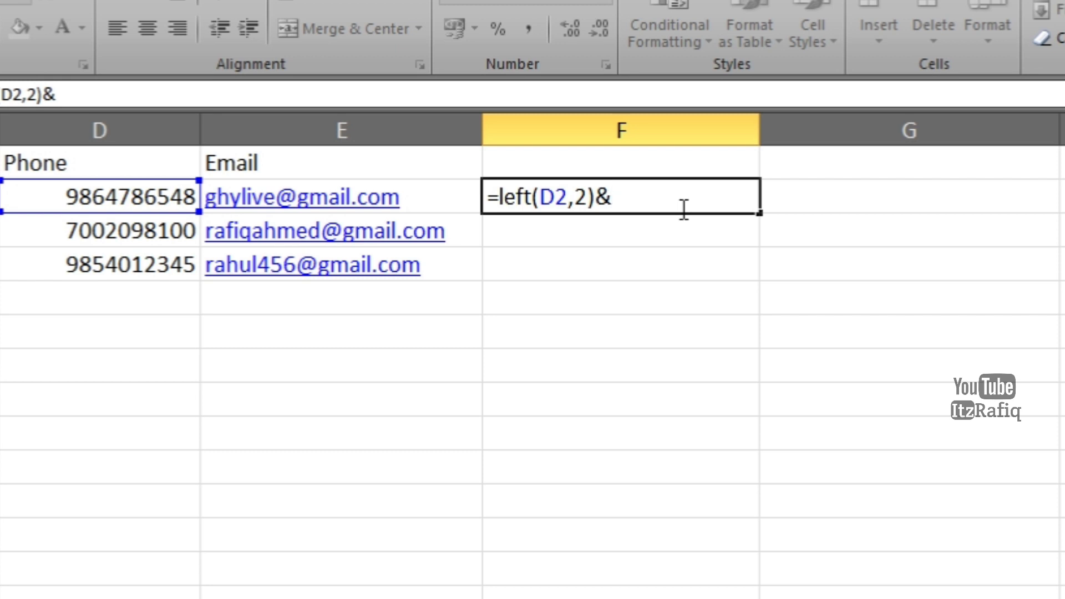
Step: Append six asterisks in quotes and another ampersand to the formula
type("\"")
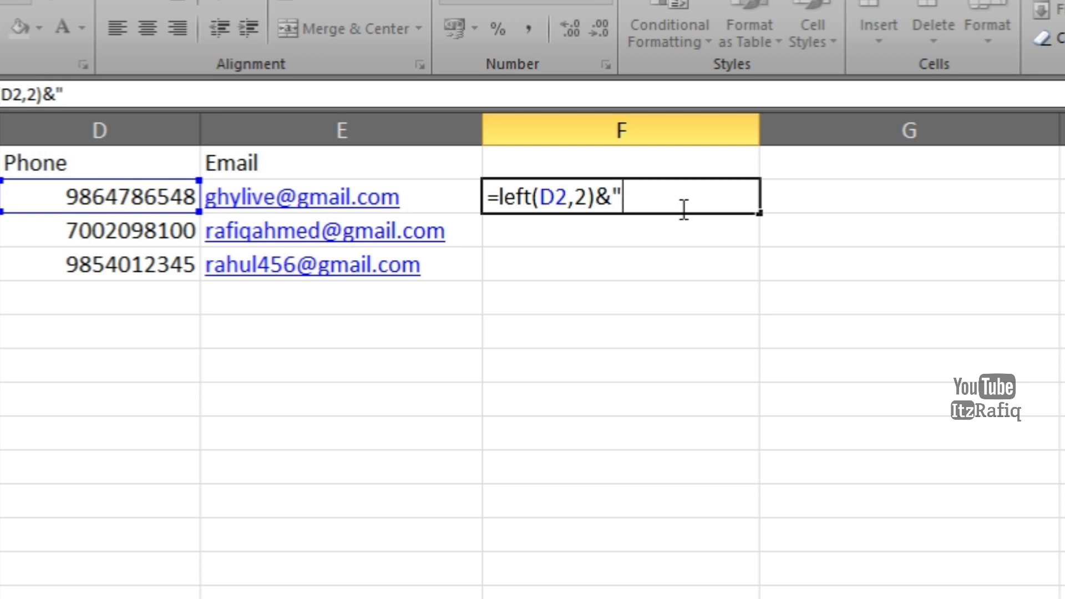
type("**")
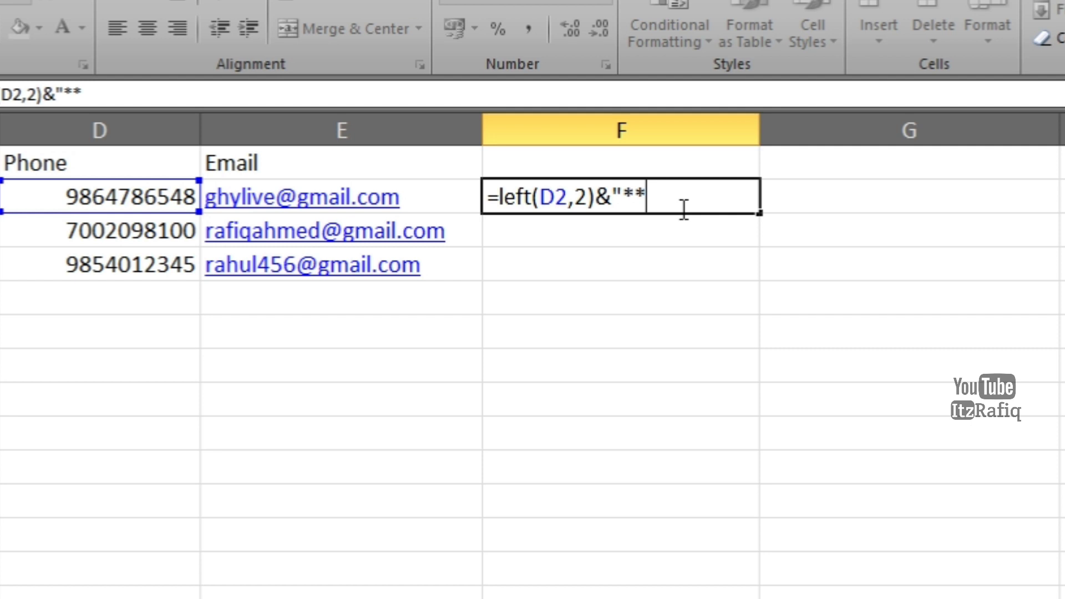
type("****")
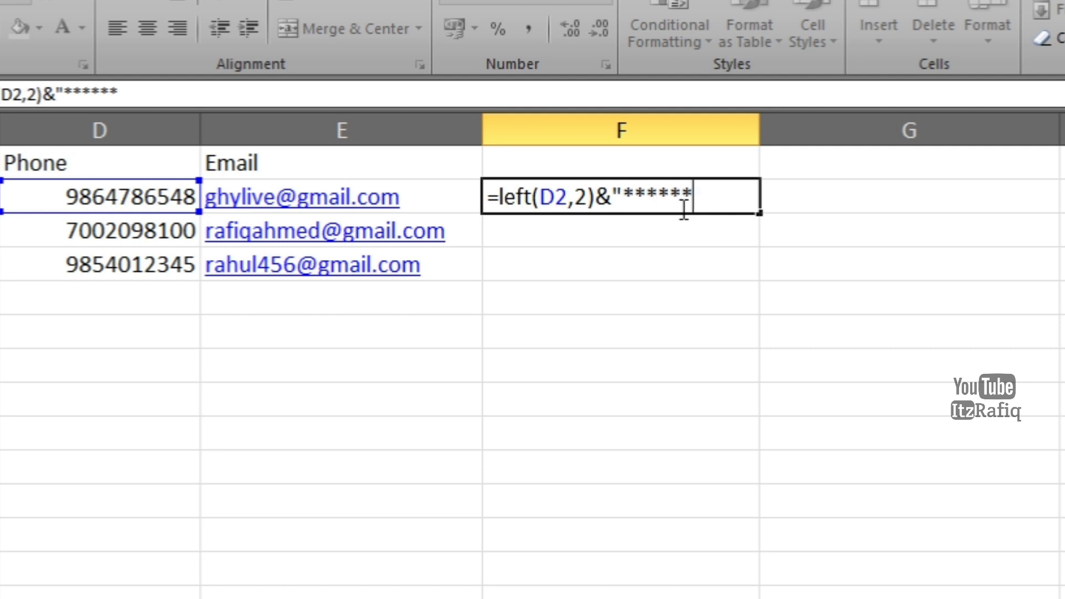
type("\"")
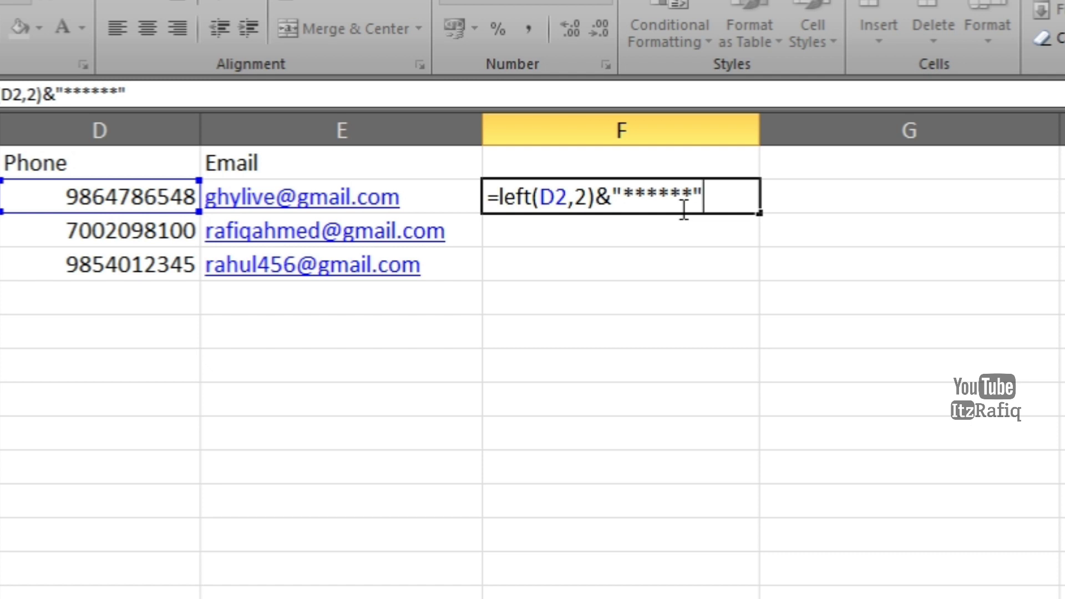
type("&")
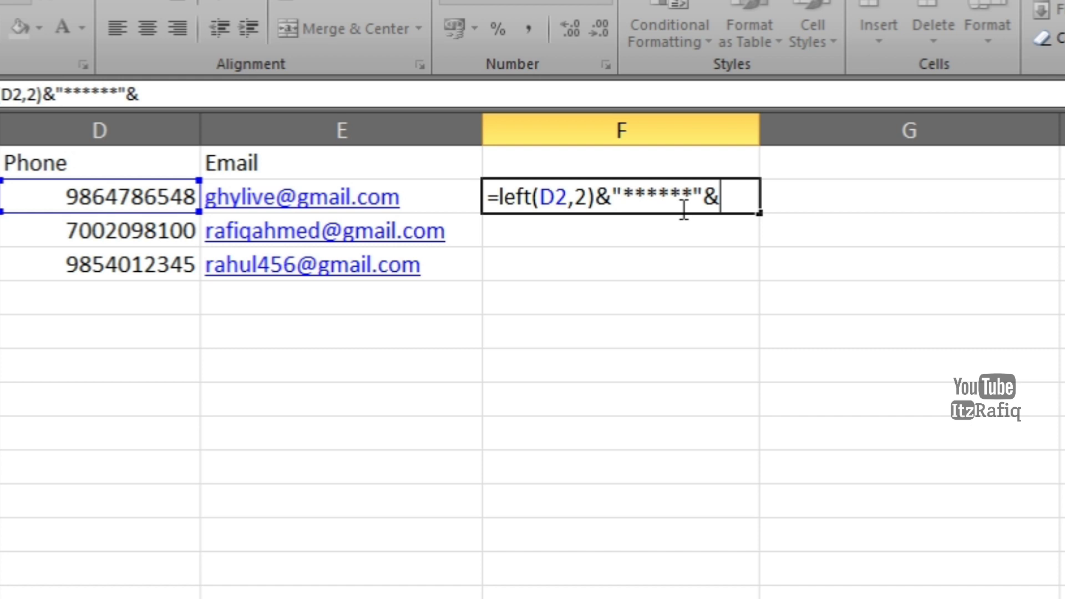
Step: Finish the formula with RIGHT(D2,2) so F2 shows 98******48
type("right")
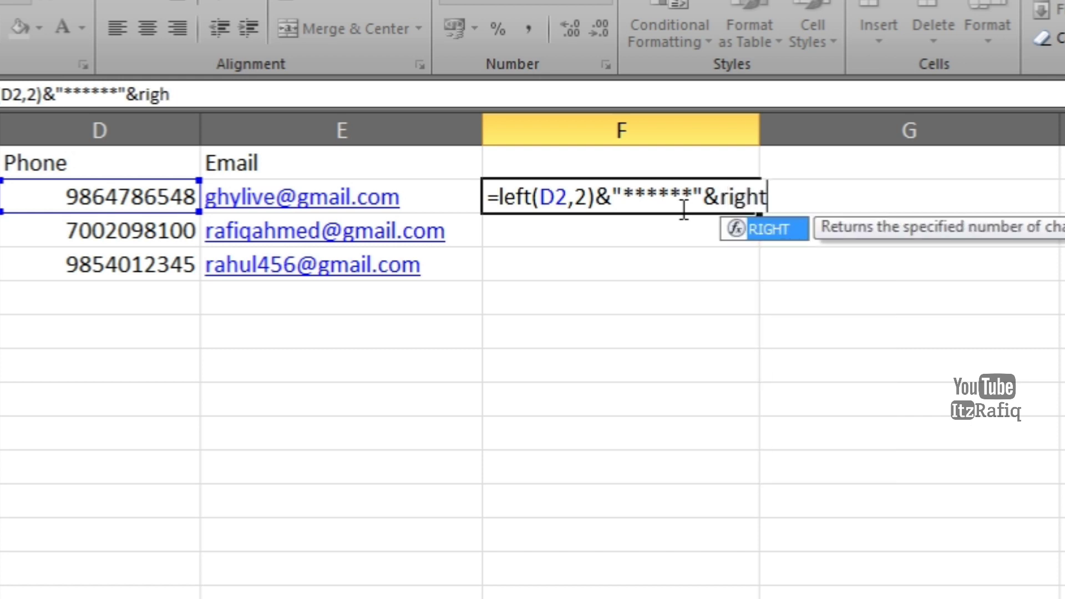
type("(")
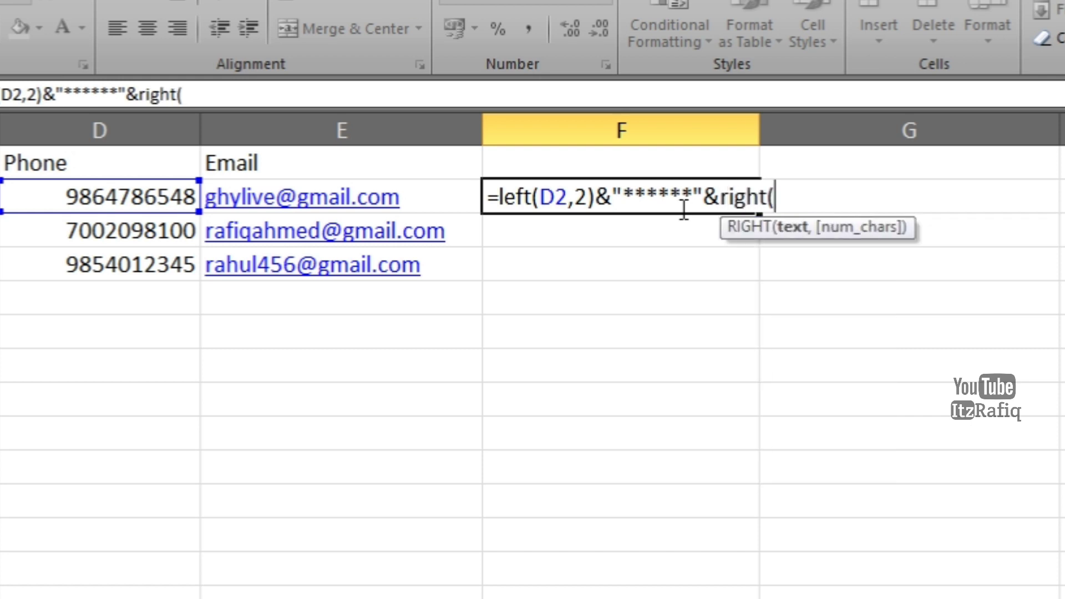
left_click(99, 198)
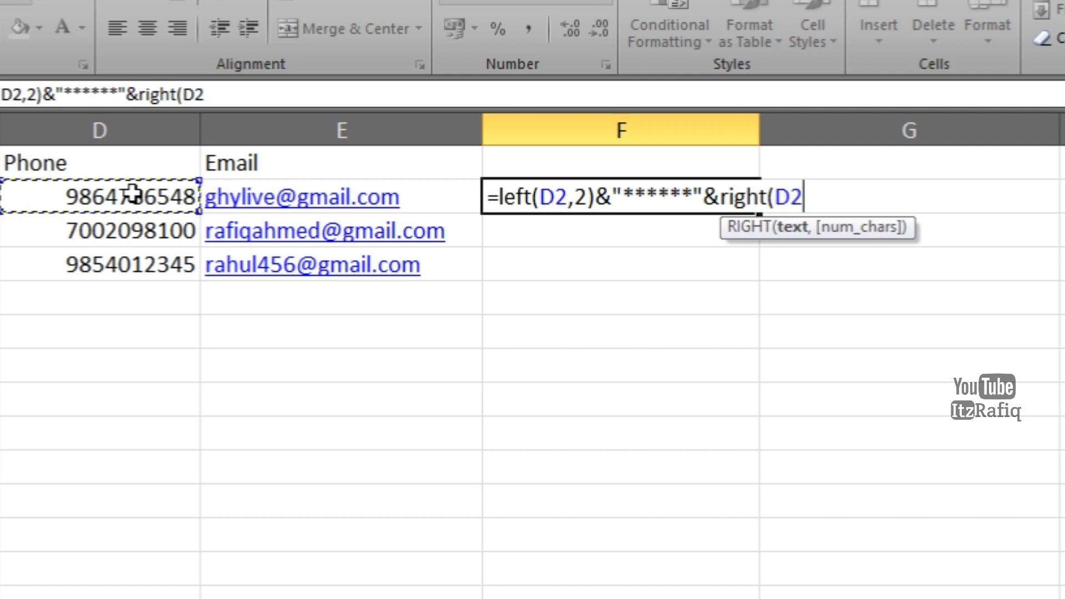
type(",")
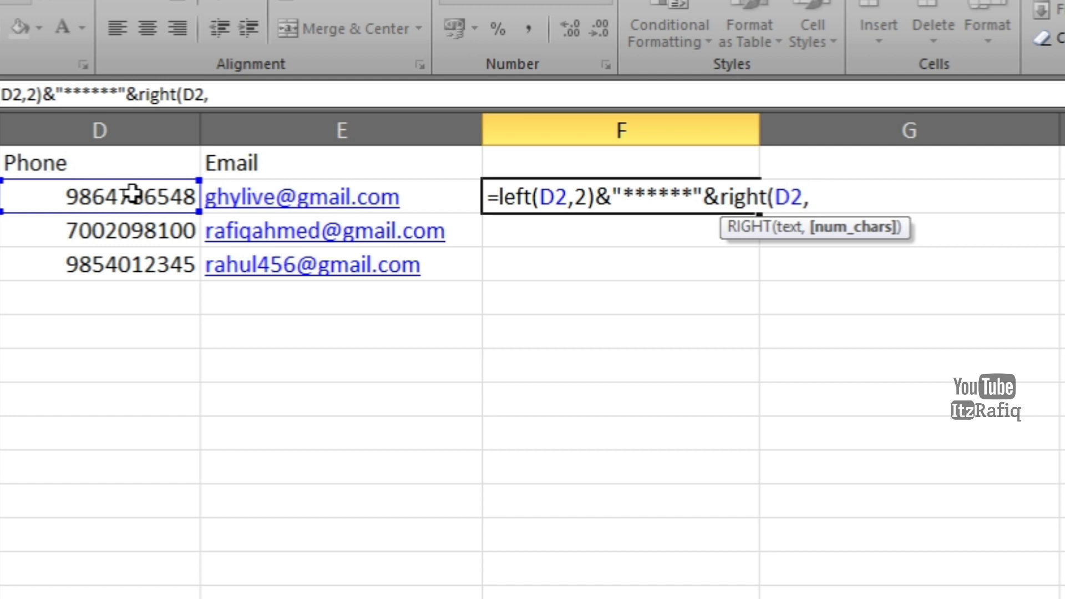
type("2")
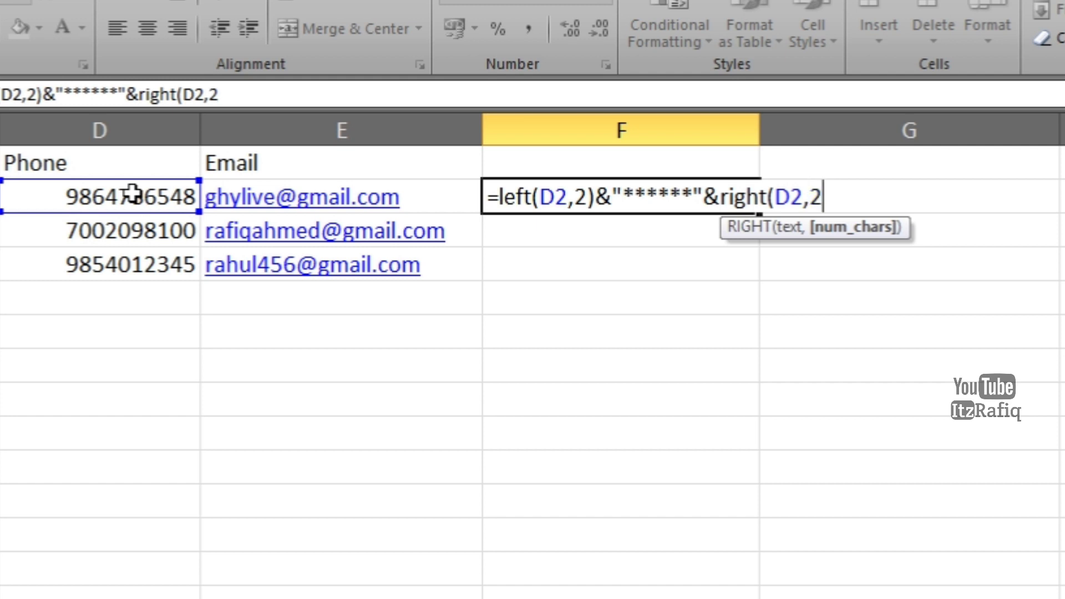
type(")")
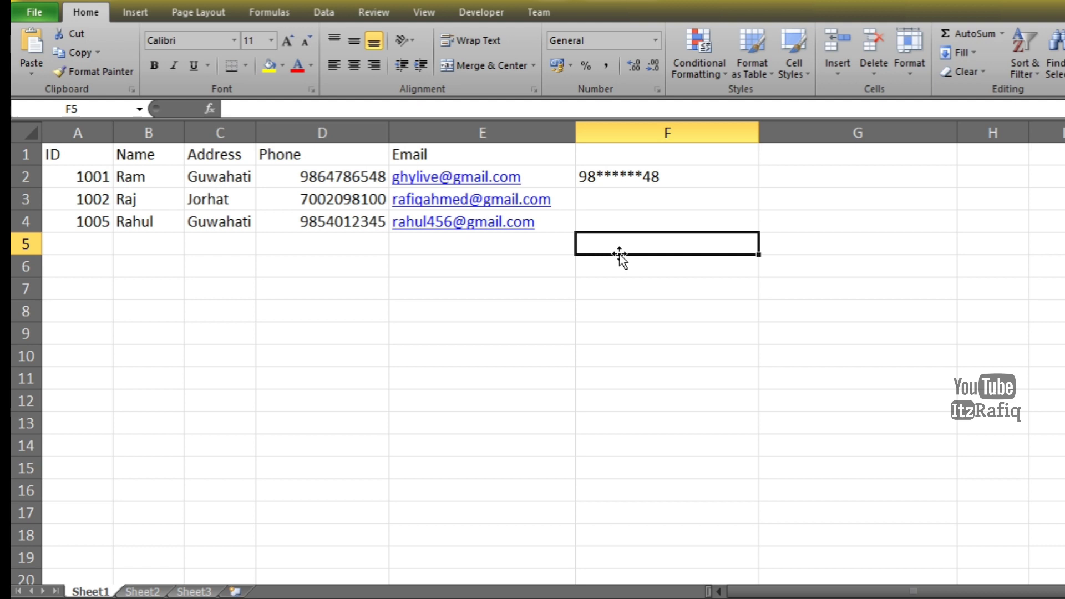
mouse_move(701, 165)
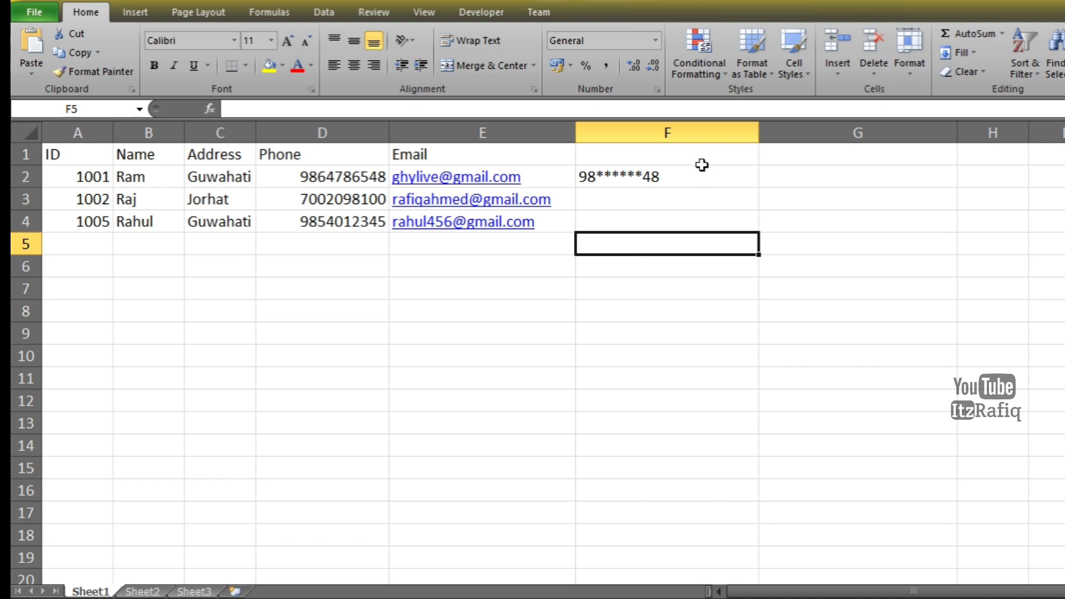
Step: Fill the masking formula from F2 down to F4, giving 70******00 and 98******45
left_click(666, 175)
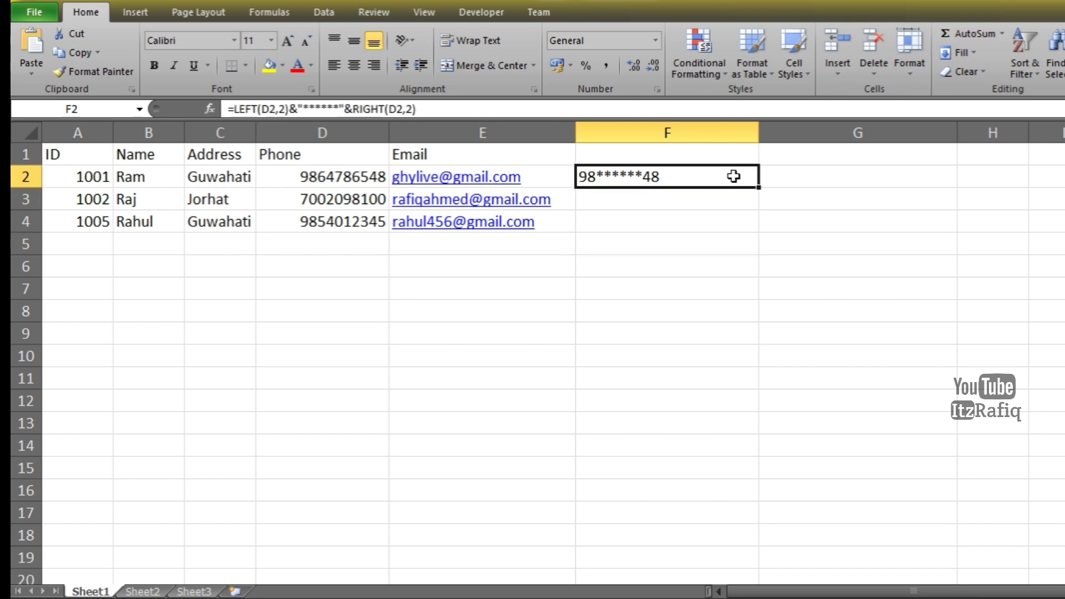
mouse_move(760, 190)
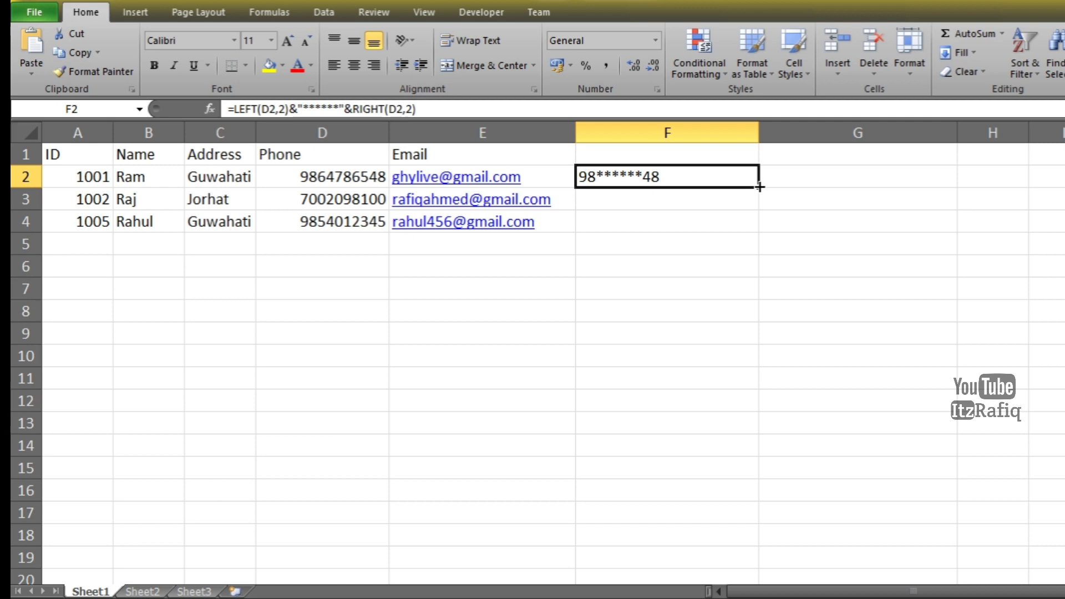
left_click_drag(759, 189, 759, 231)
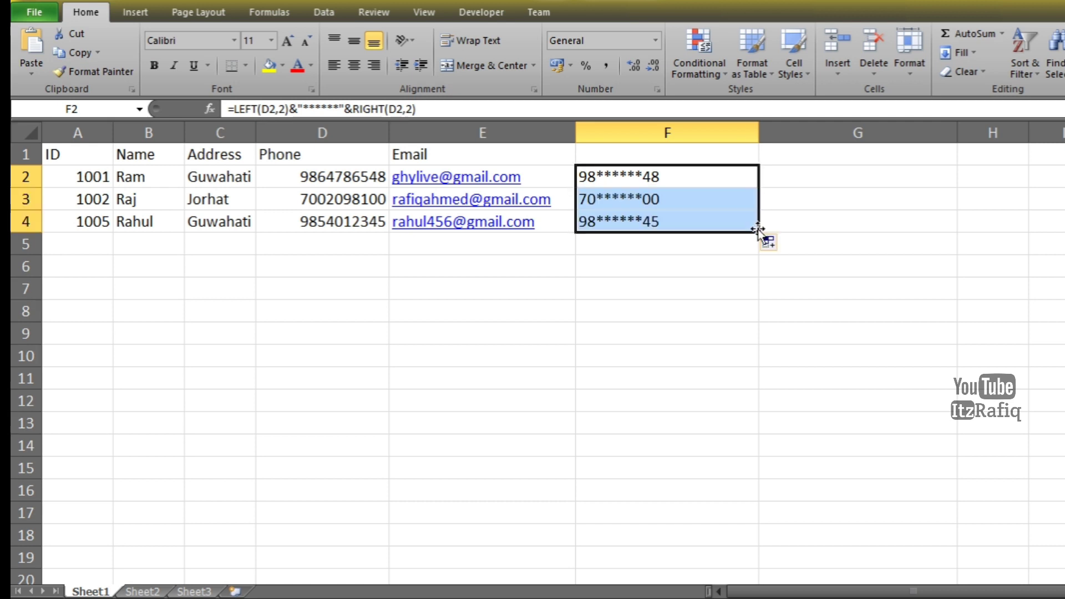
left_click(666, 310)
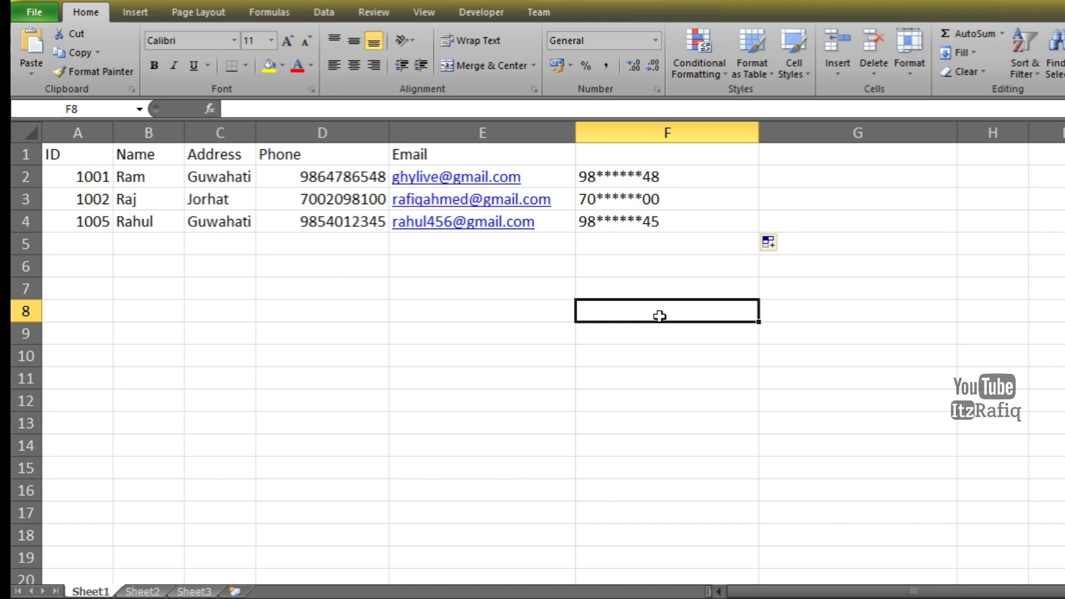
mouse_move(844, 173)
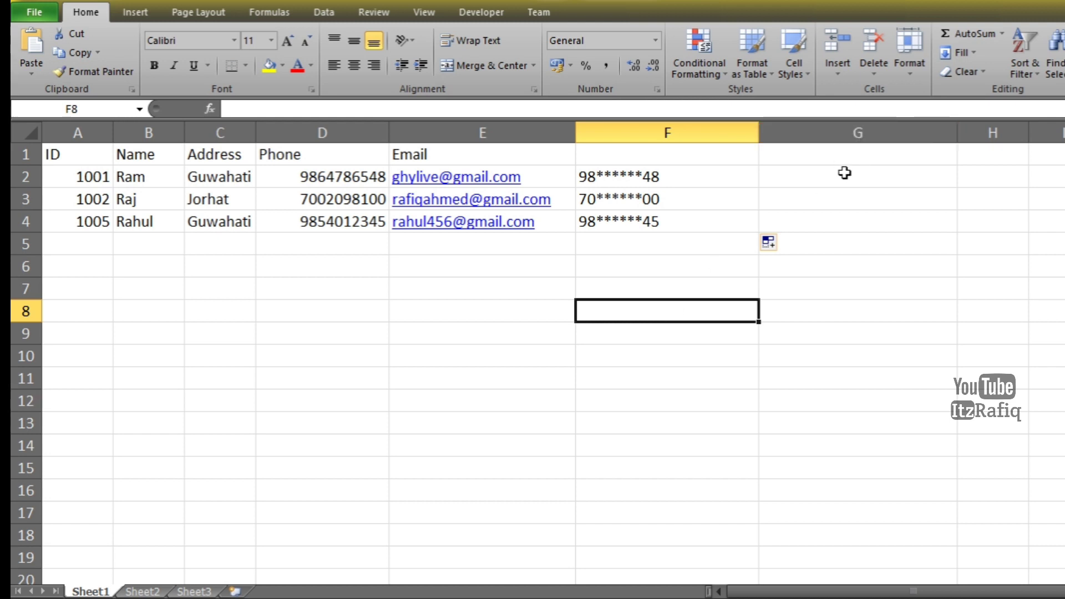
Step: Start G2's formula with =LEFT(E2,4)&"......"& to keep the email's first four letters
left_click(857, 177)
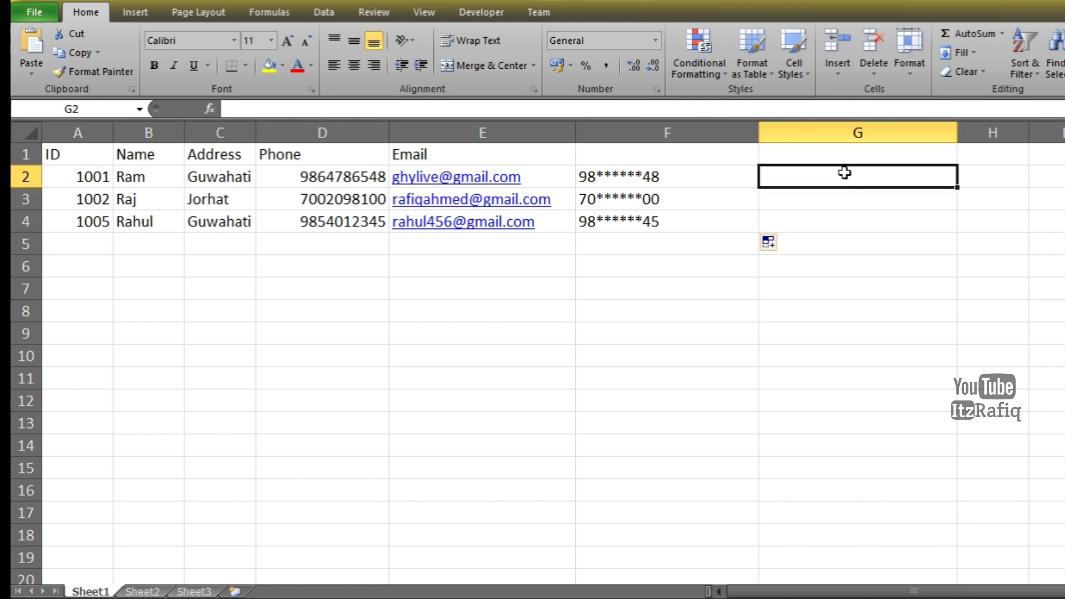
type("=l")
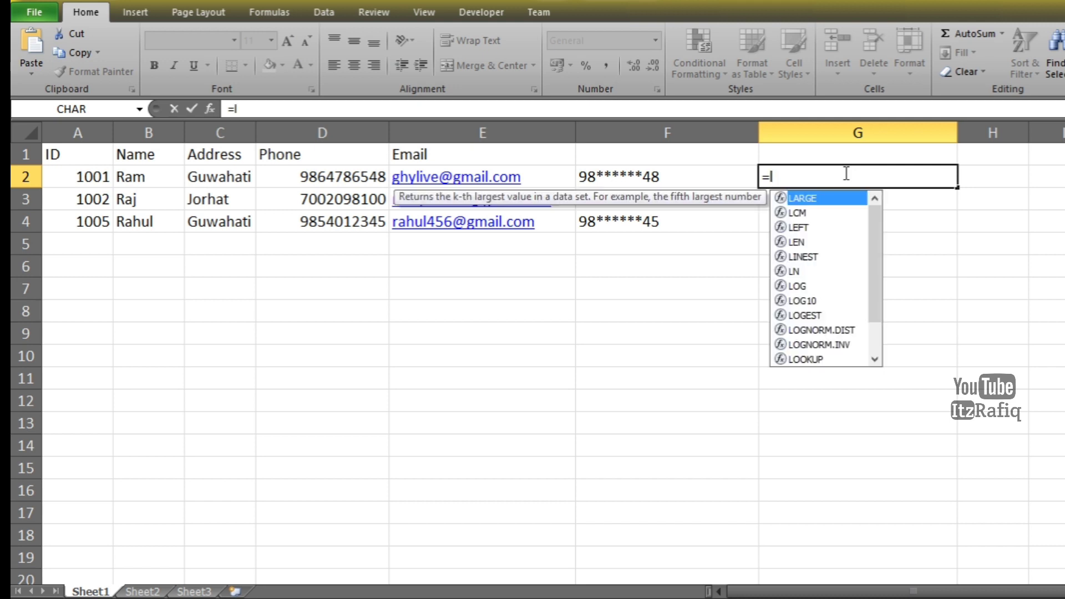
type("eft(")
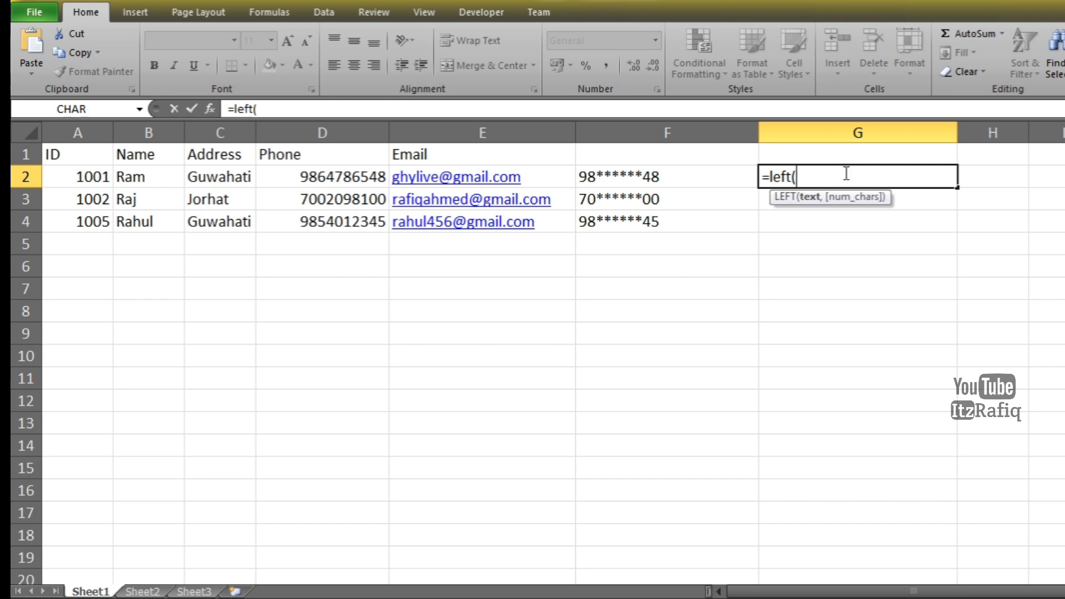
left_click(483, 176)
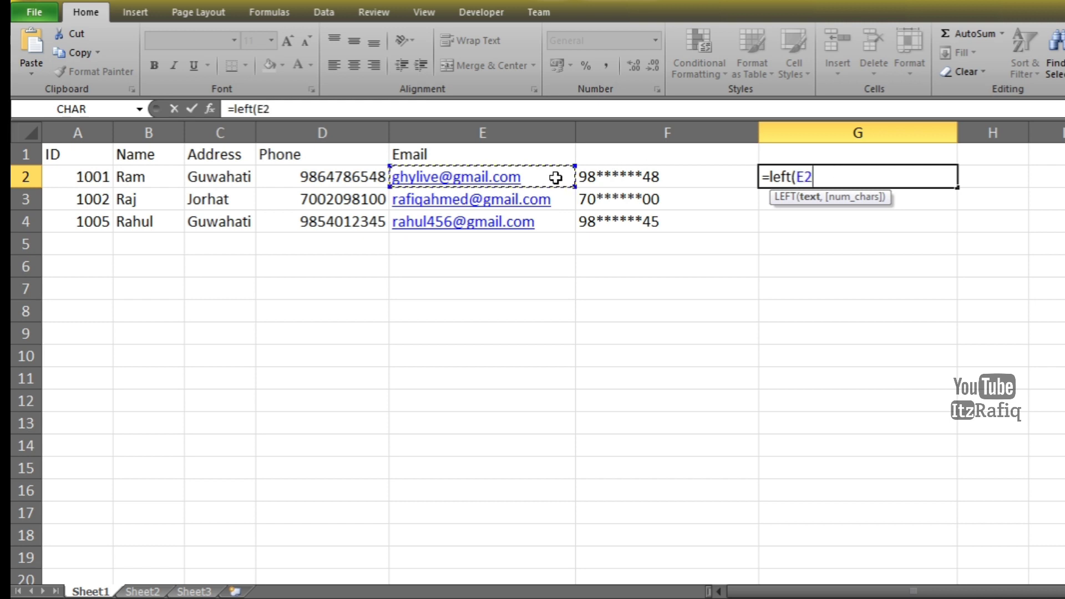
mouse_move(902, 184)
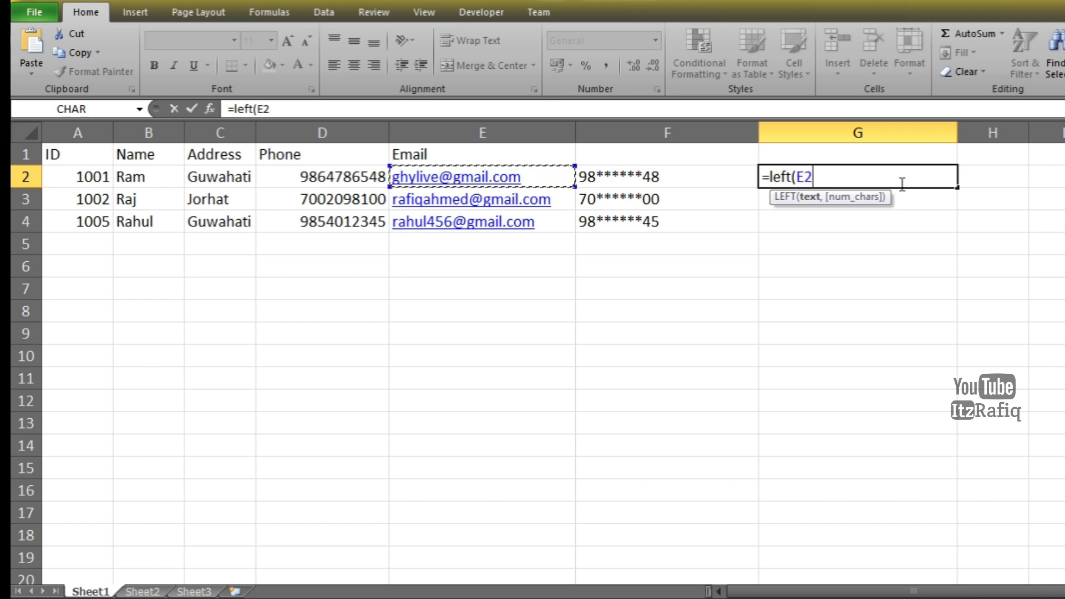
type(",")
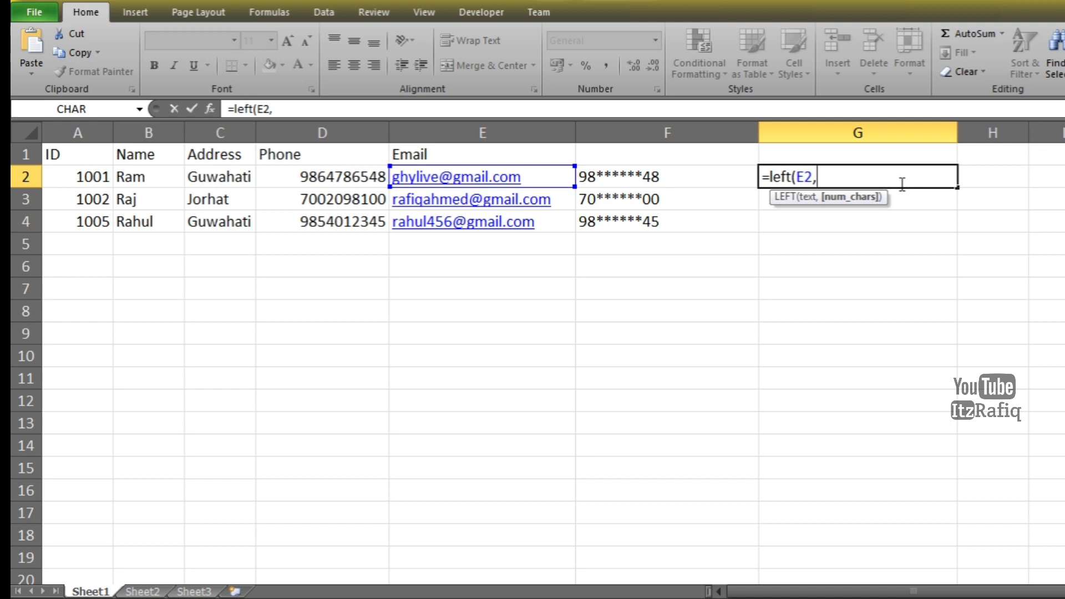
type("4")
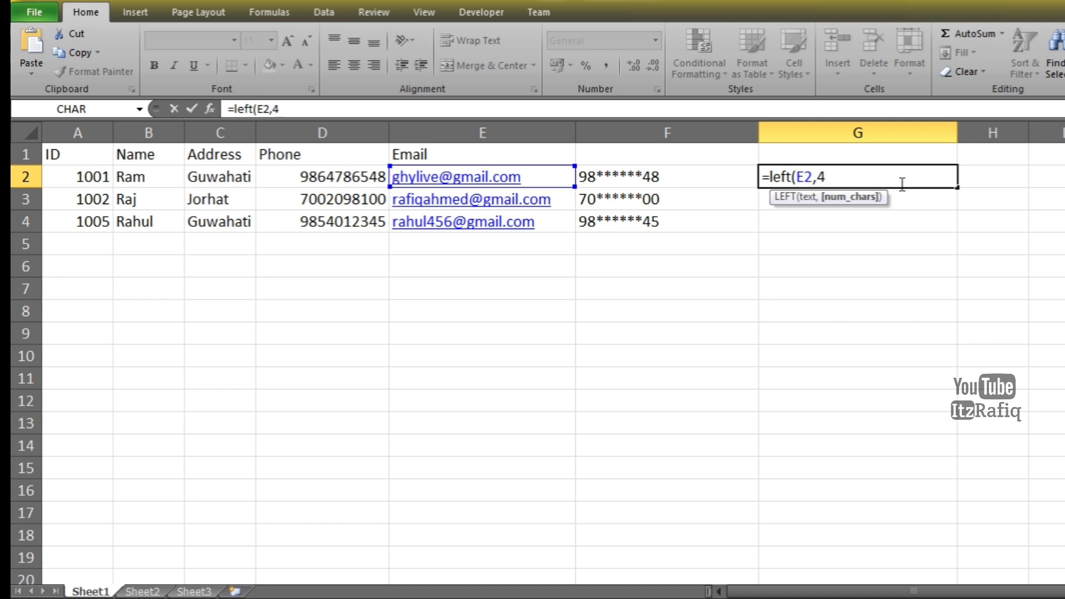
type(")")
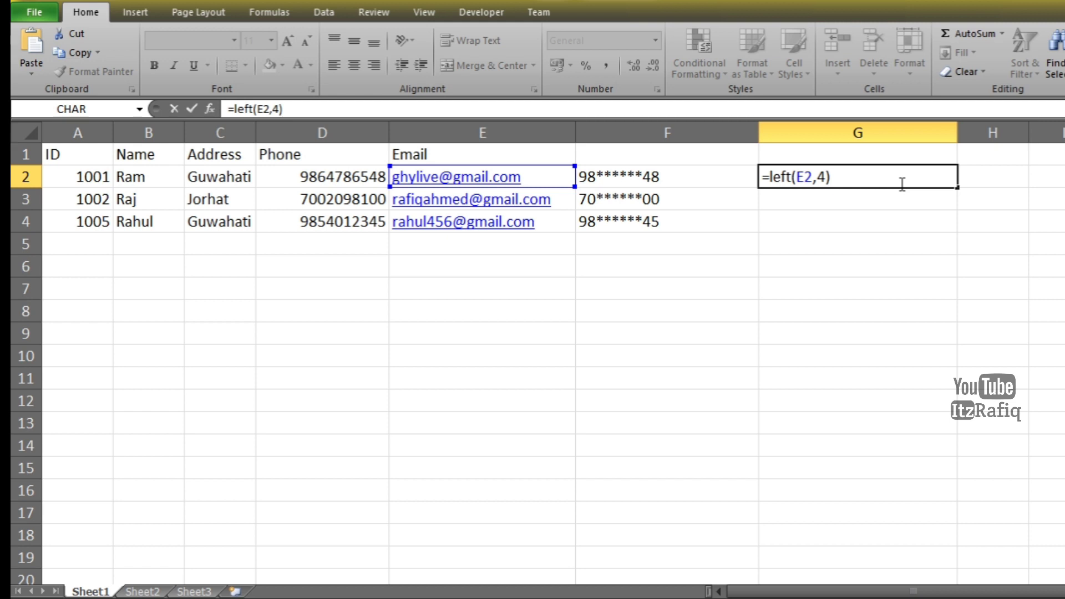
type("&")
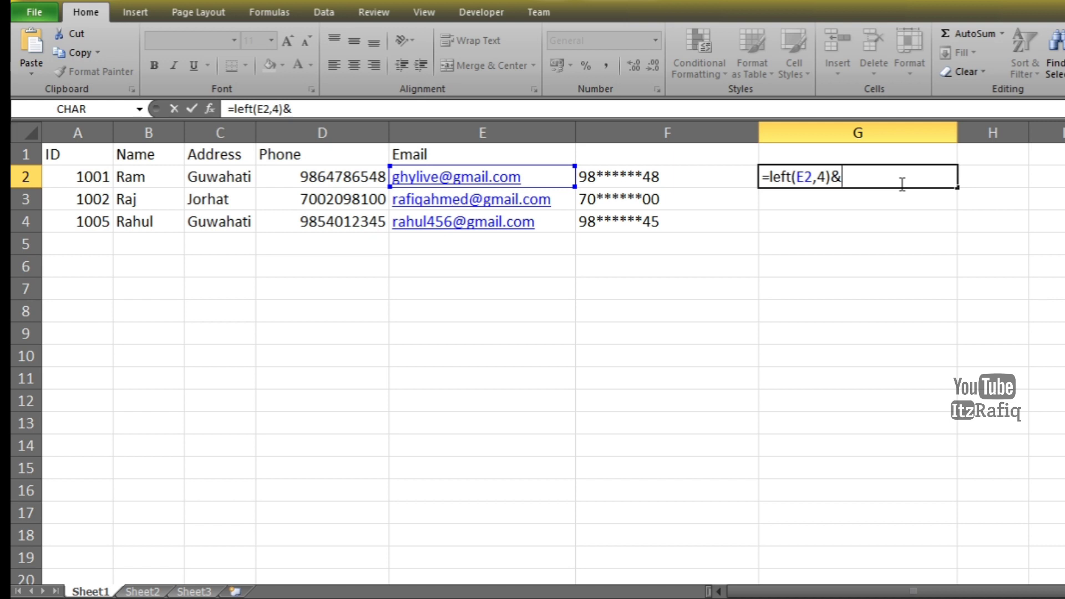
type("\"")
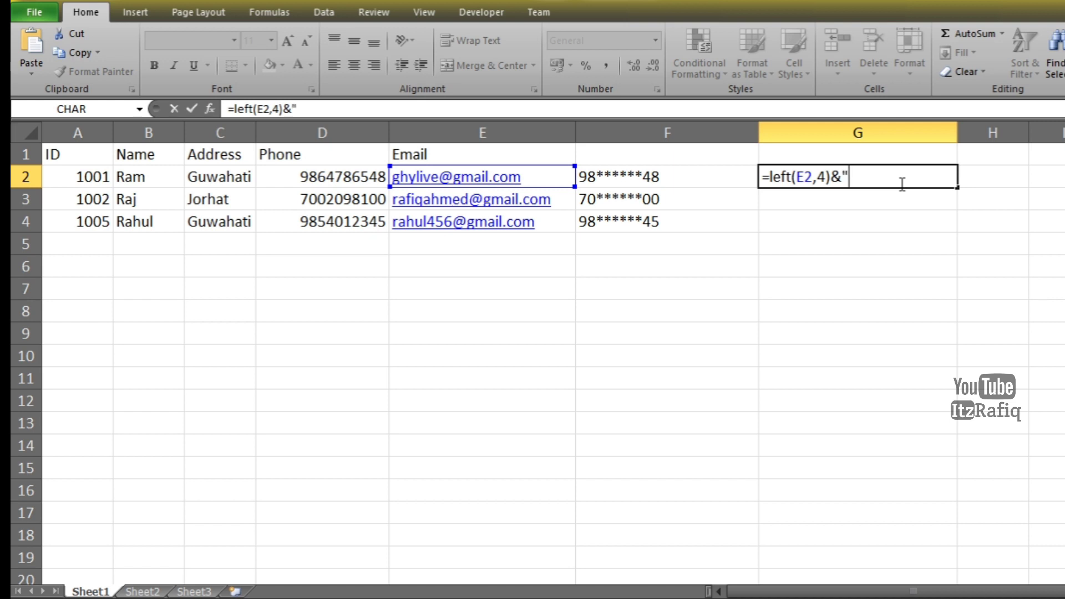
type("......")
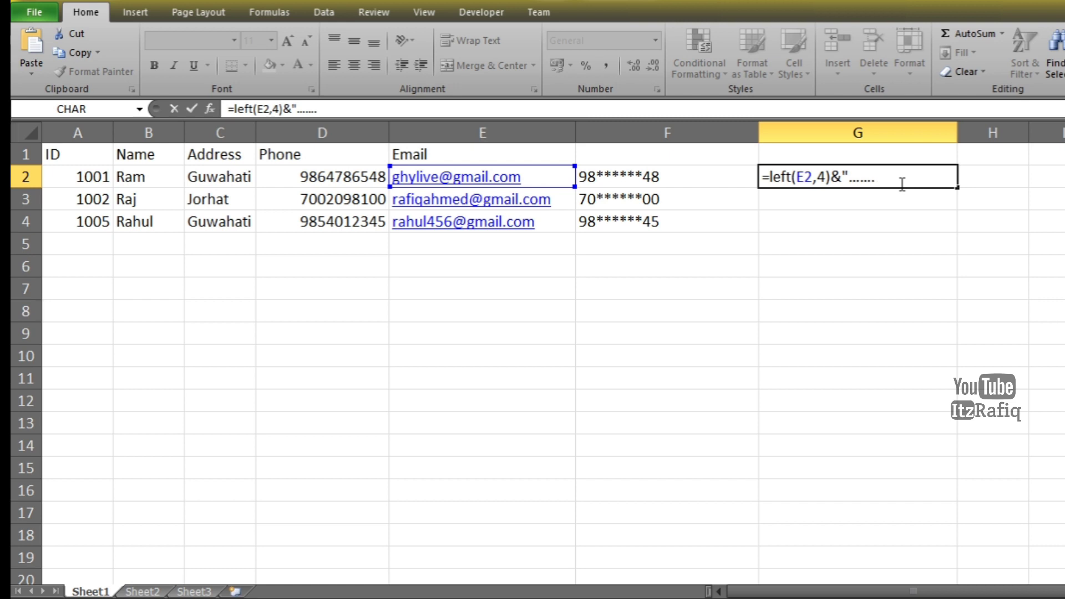
type("\"")
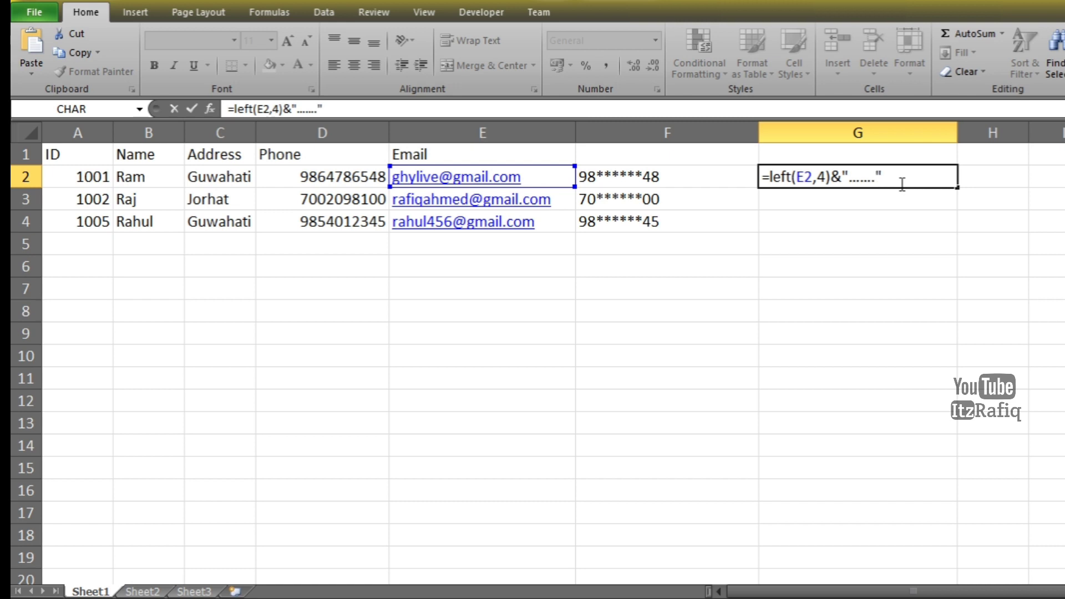
type("&")
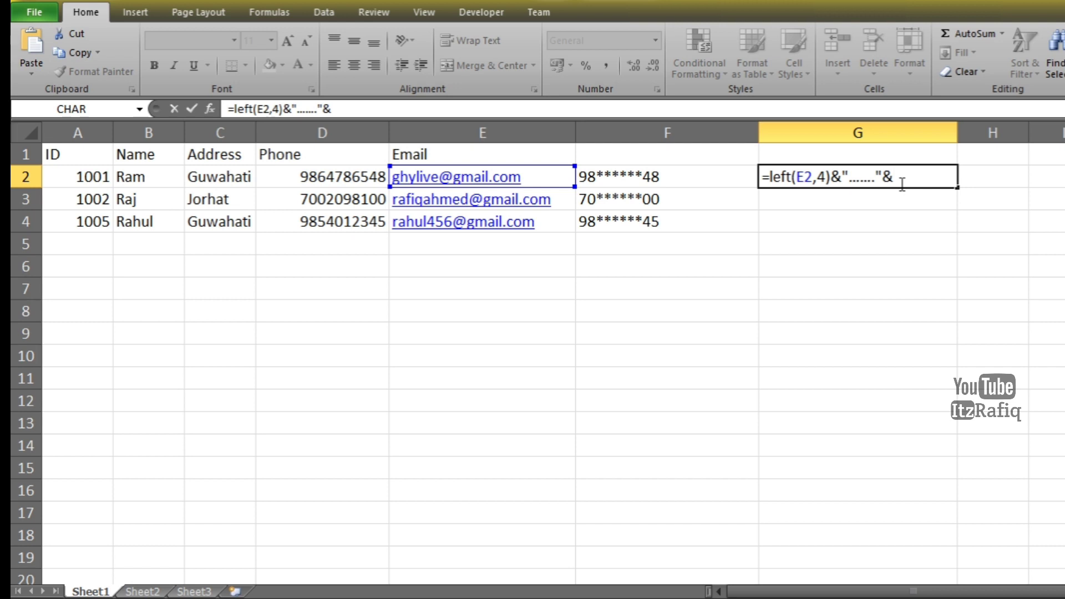
type("r")
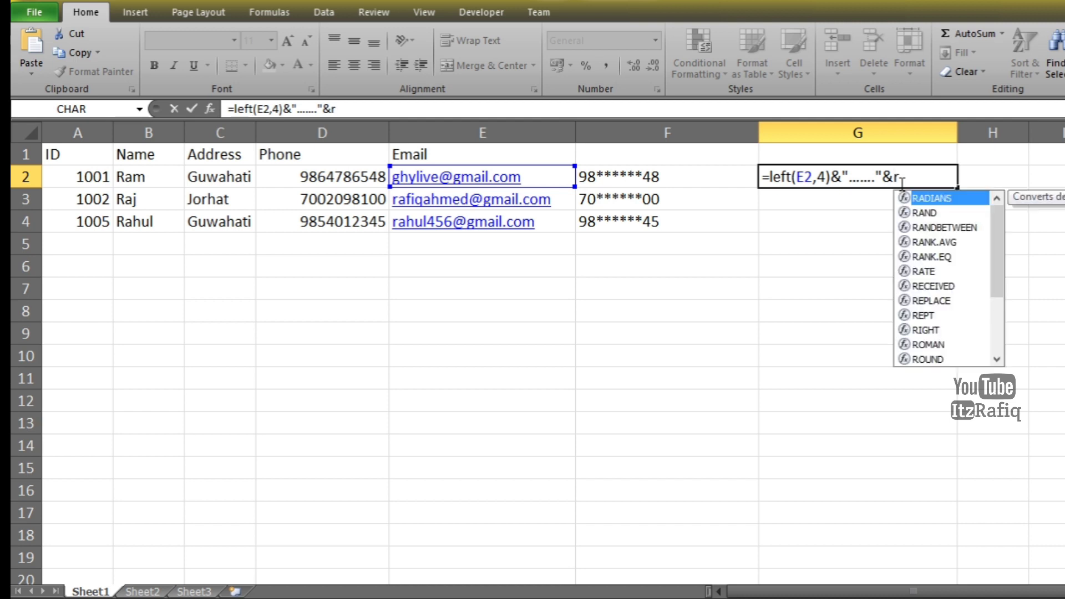
type("ig")
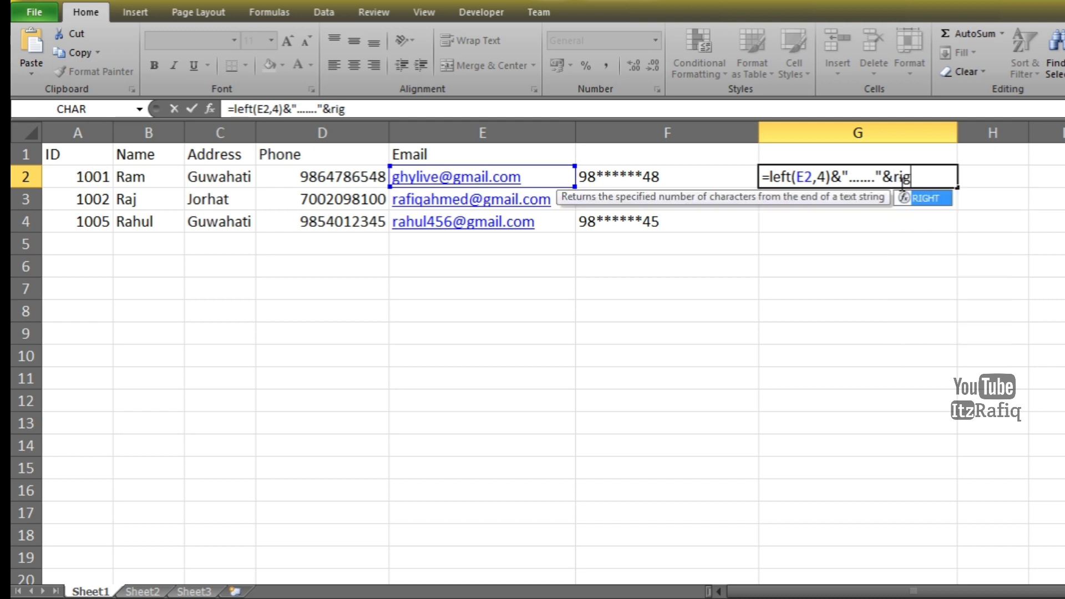
type("ht")
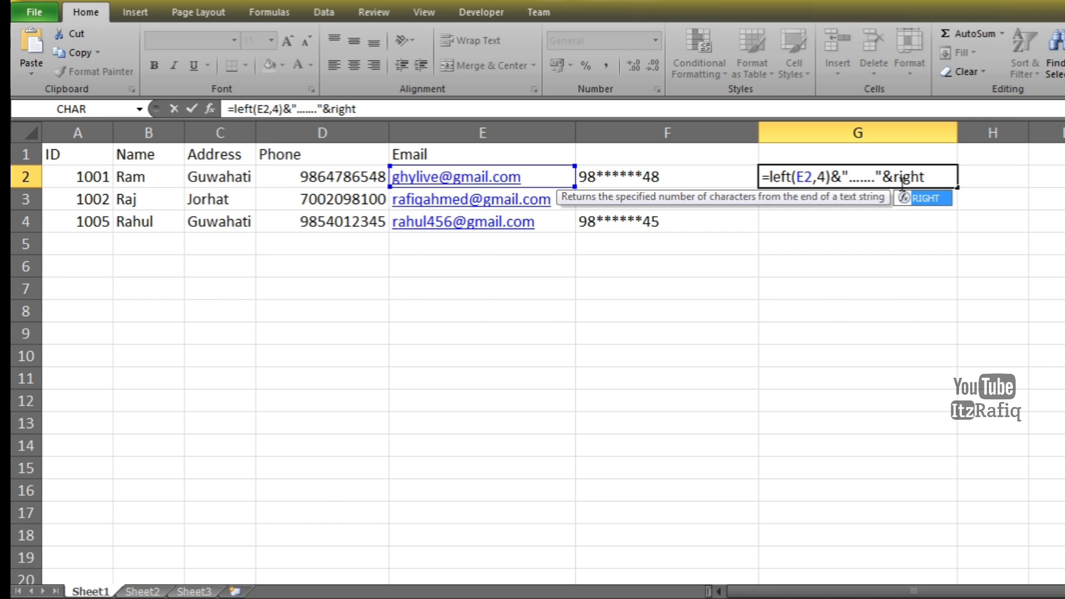
type("(")
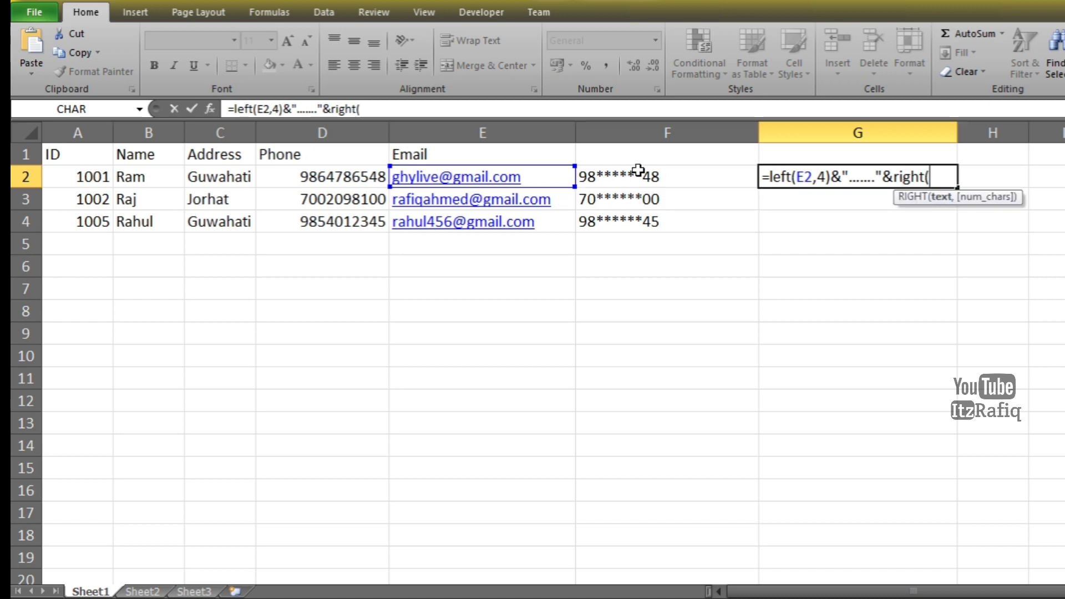
left_click(482, 177)
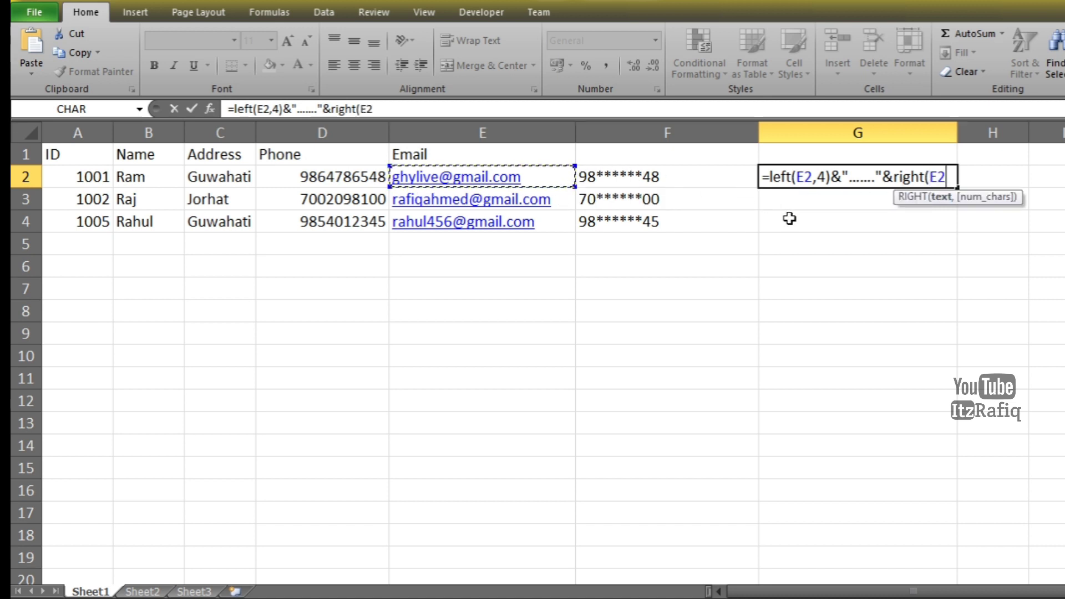
type(",")
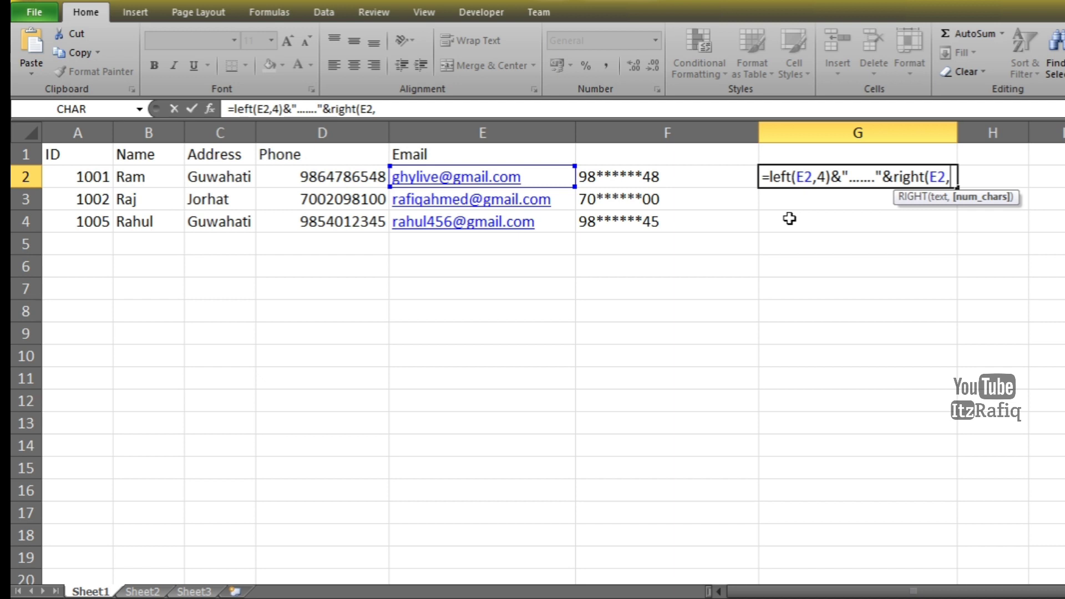
type("1")
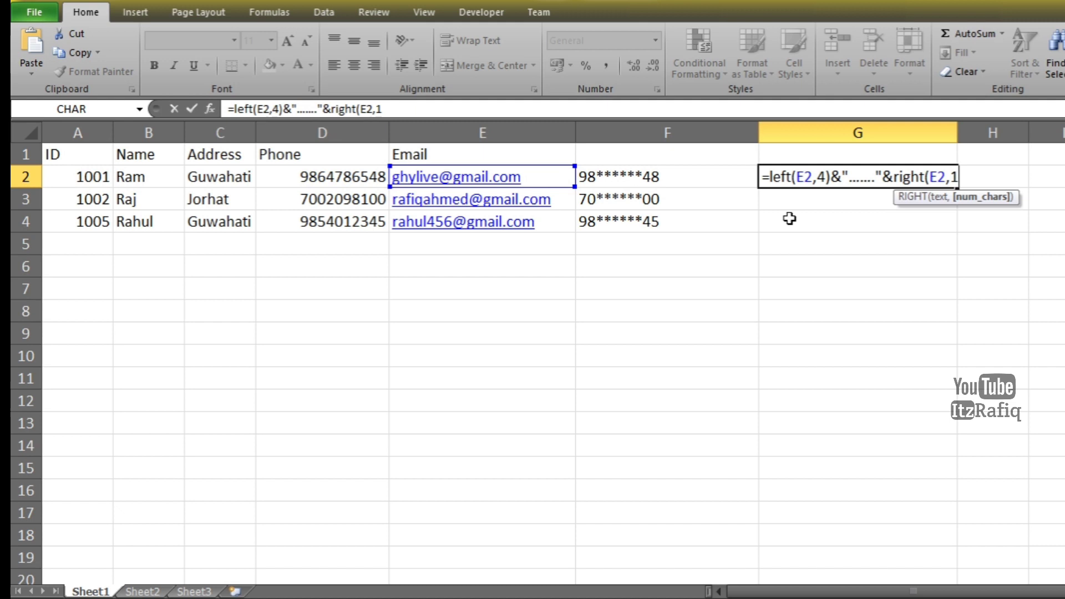
type("0)")
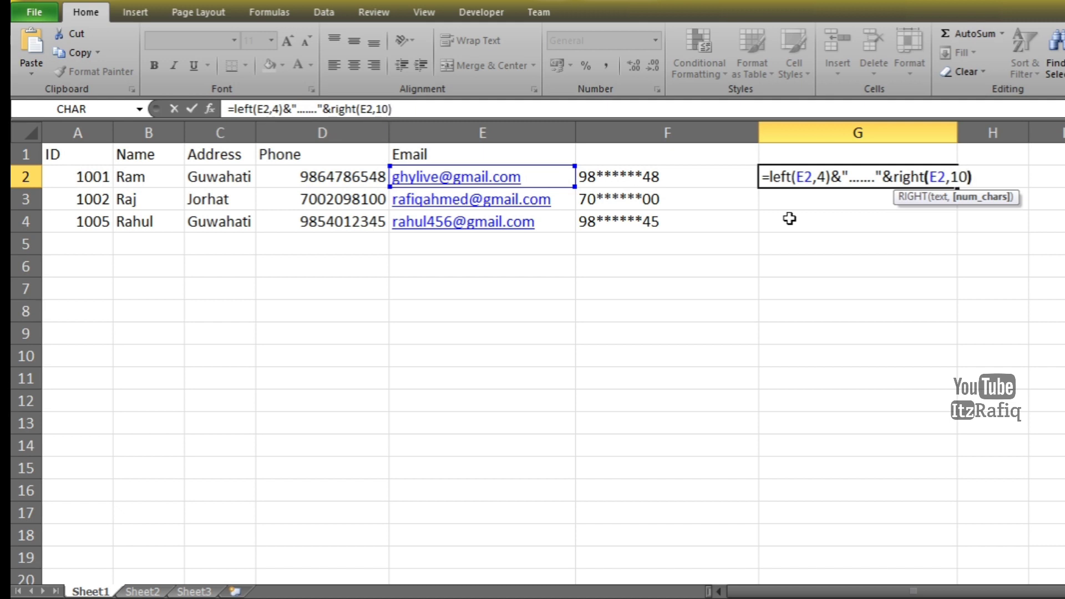
key("enter")
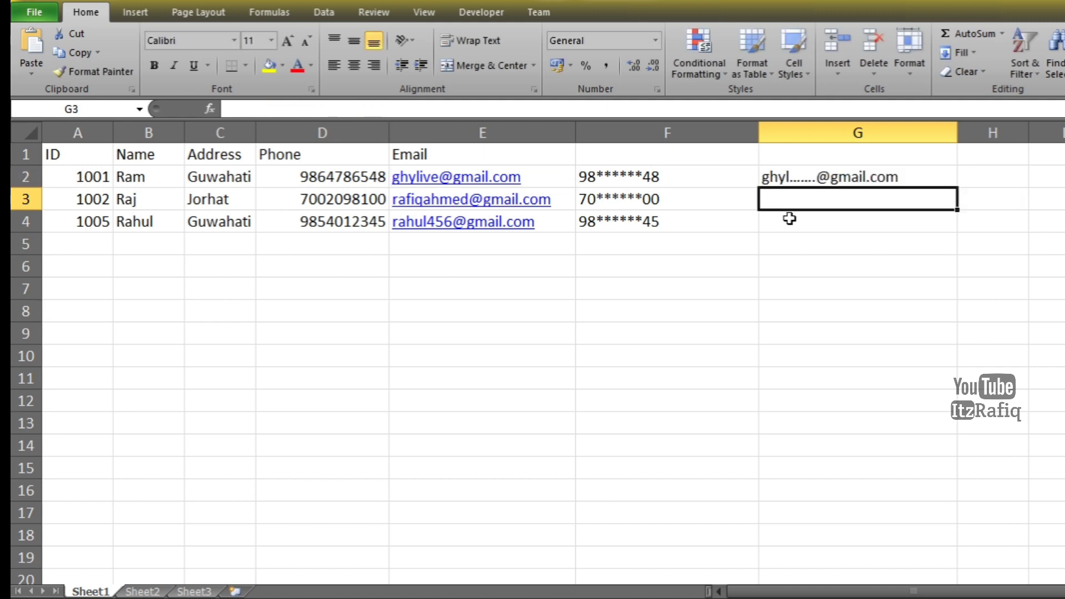
Step: Fill the masked email pattern down to G3 and G4
left_click(858, 177)
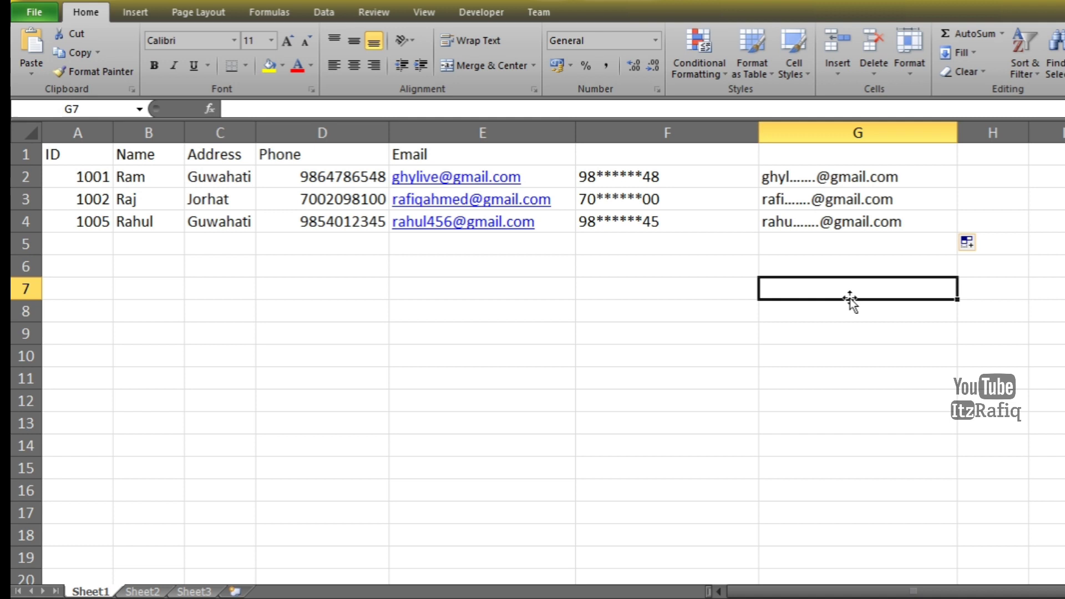
mouse_move(537, 169)
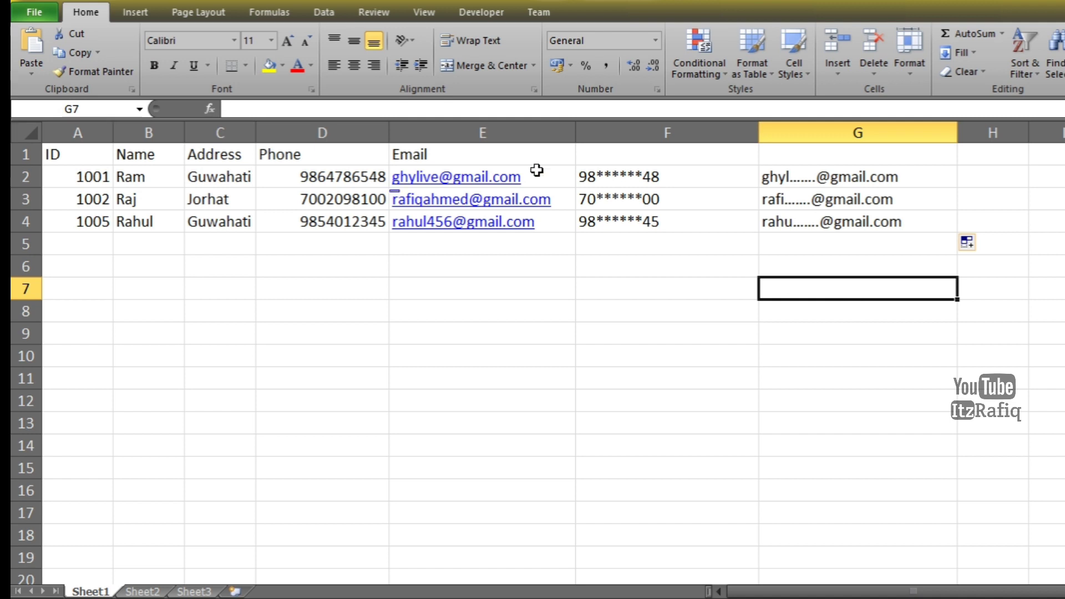
left_click(482, 132)
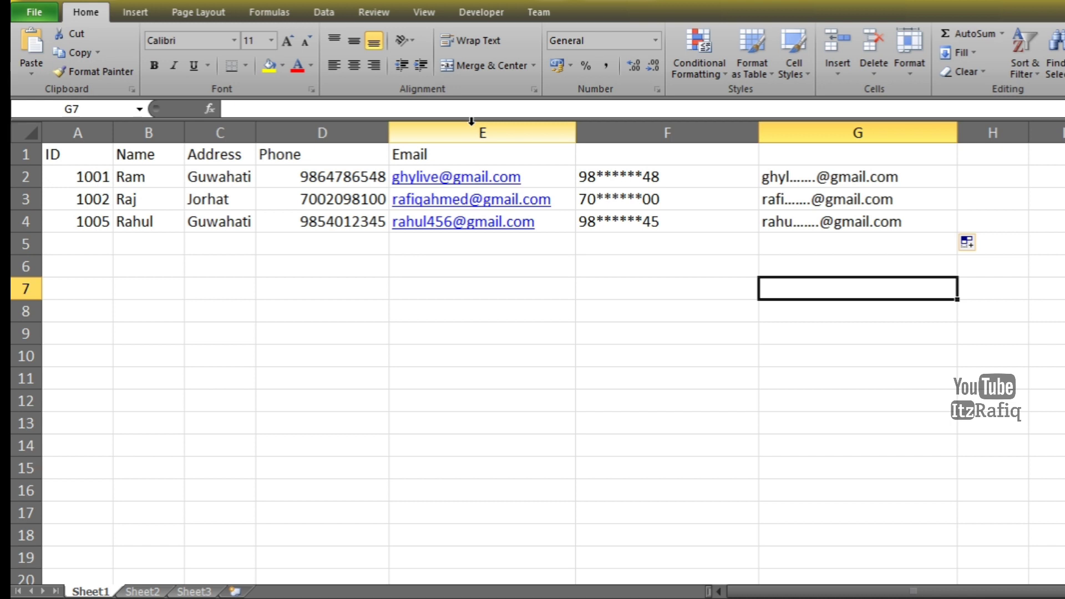
mouse_move(638, 152)
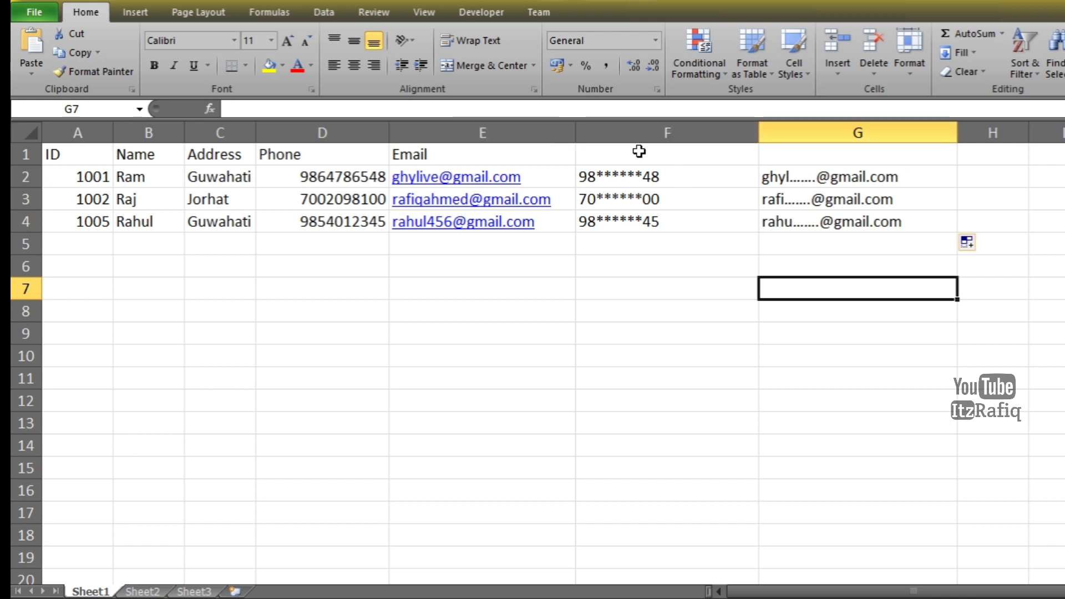
Step: Label the masked columns with headers Phone in F1 and Email in G1
left_click(667, 154)
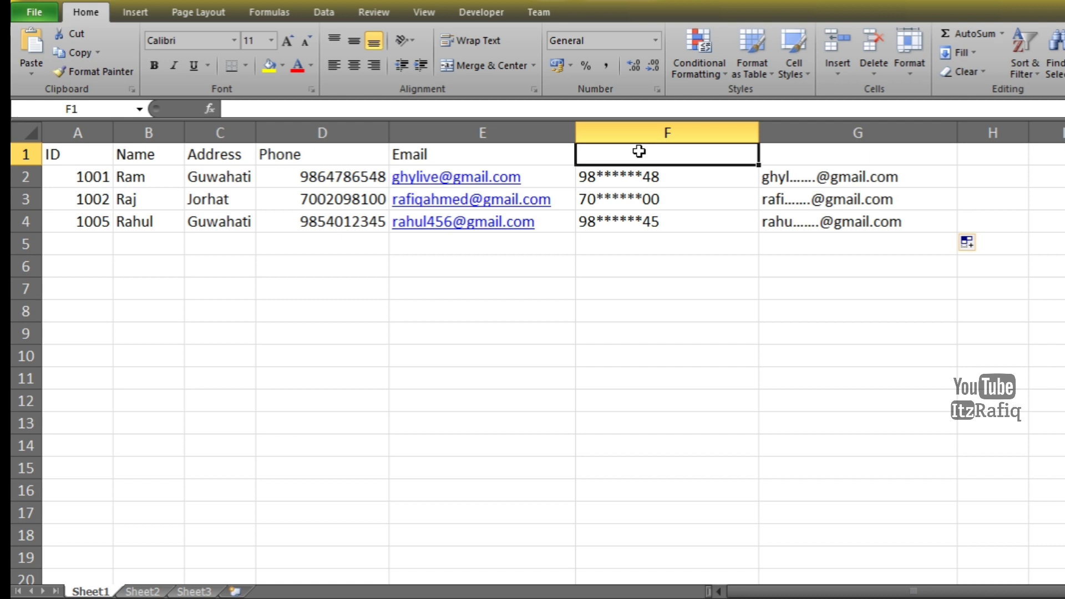
type("Phone")
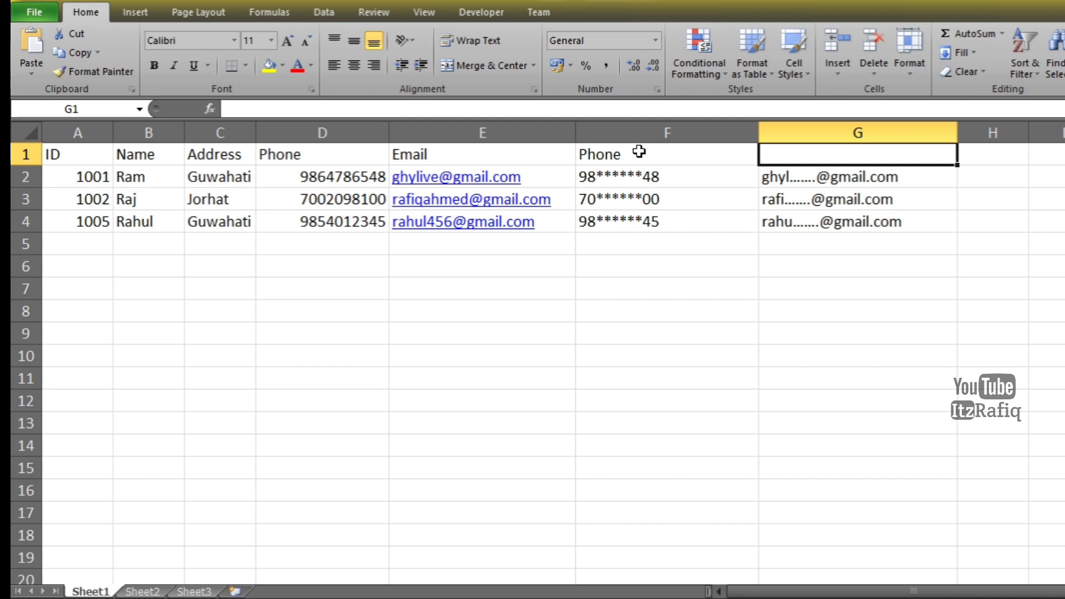
type("E")
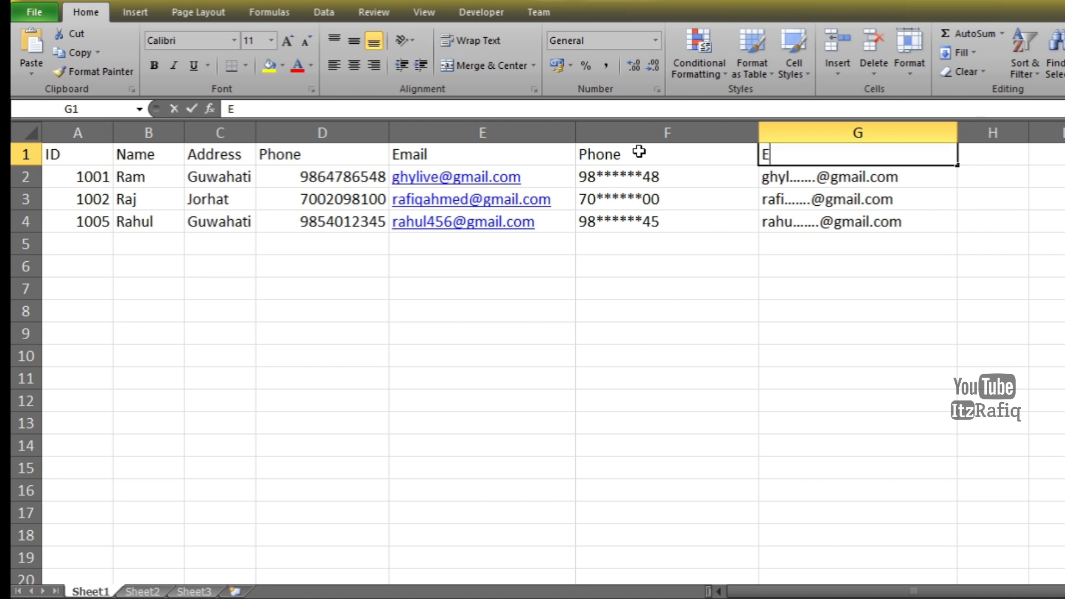
type("mail")
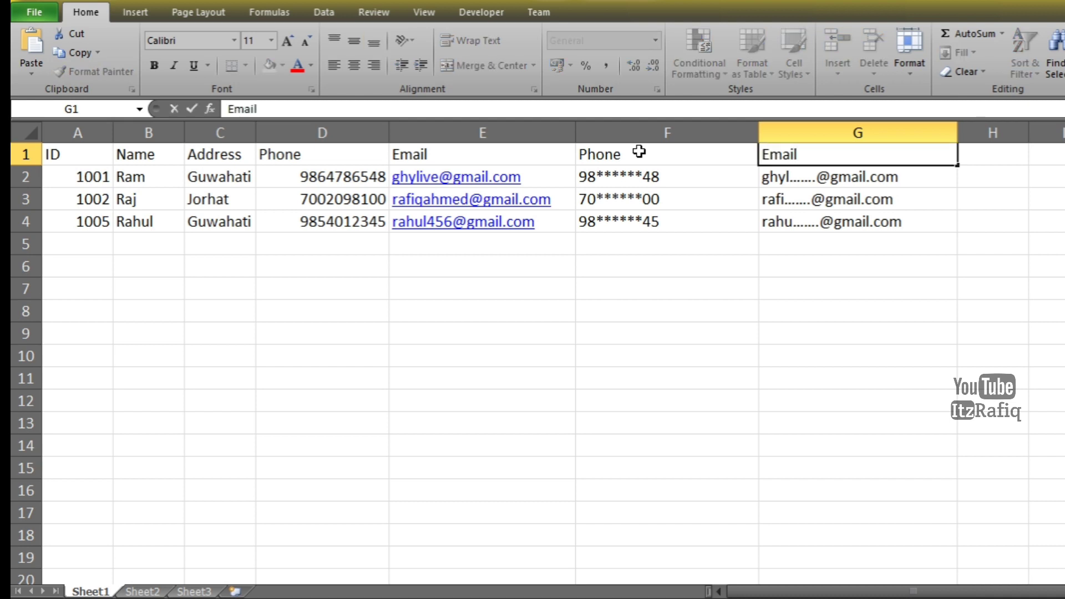
left_click(322, 132)
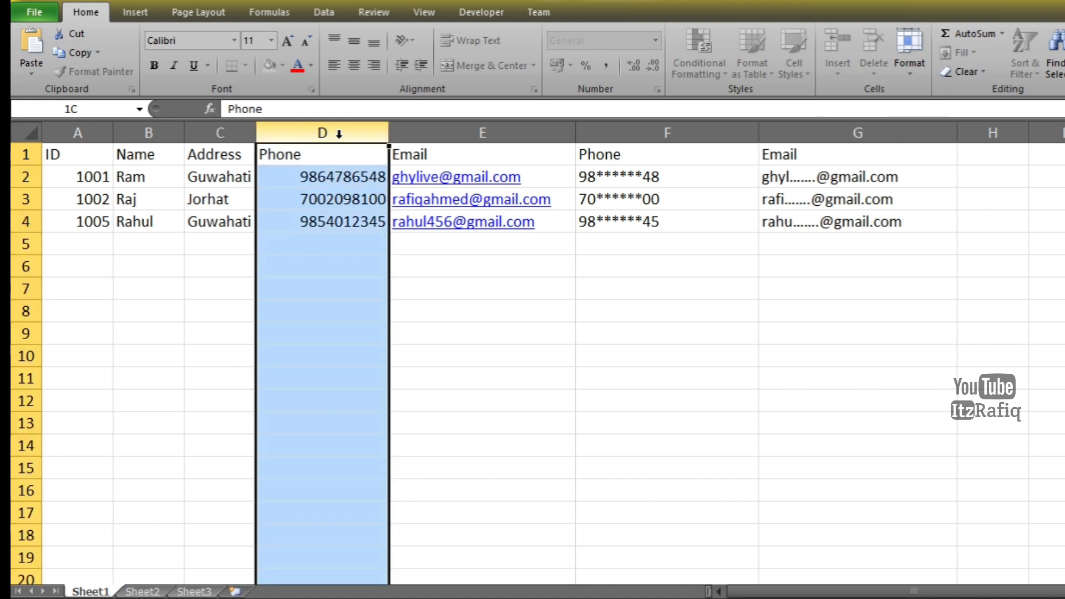
Step: Hide the original Phone and Email columns D and E
right_click(321, 132)
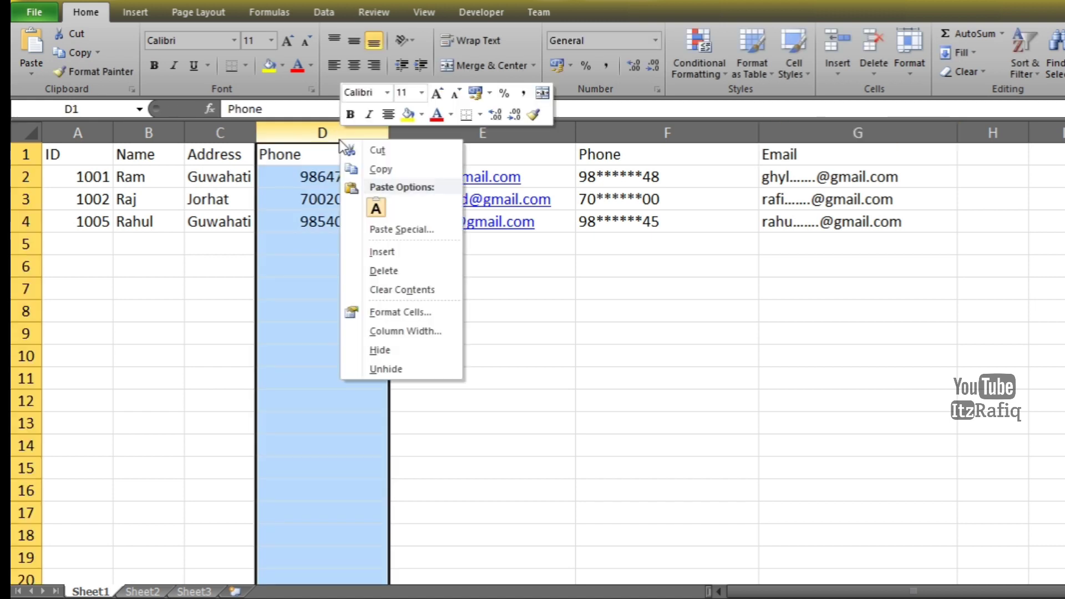
mouse_move(404, 312)
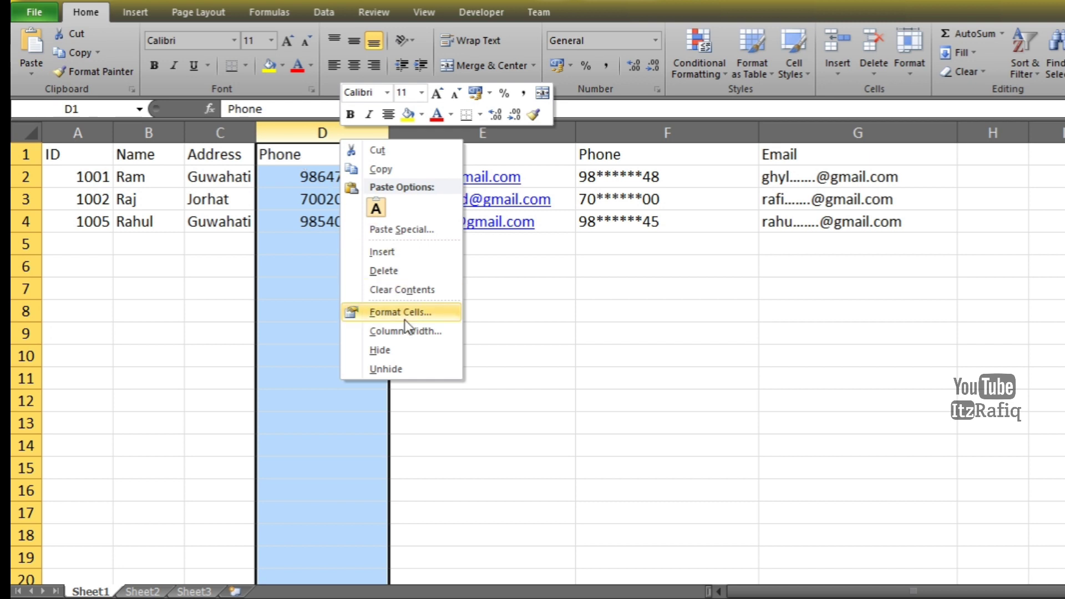
mouse_move(406, 354)
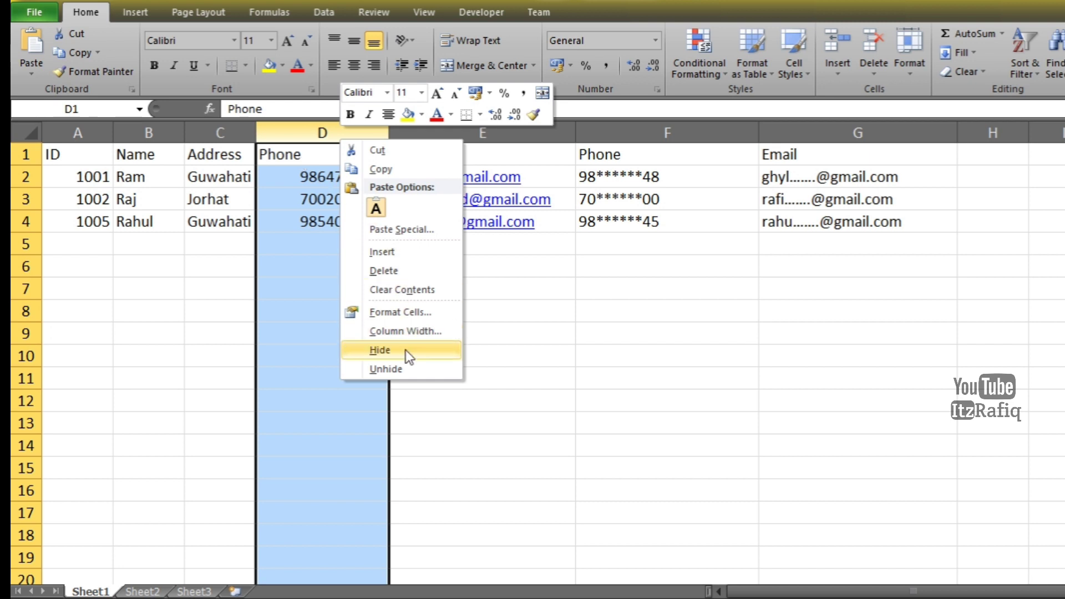
left_click(380, 349)
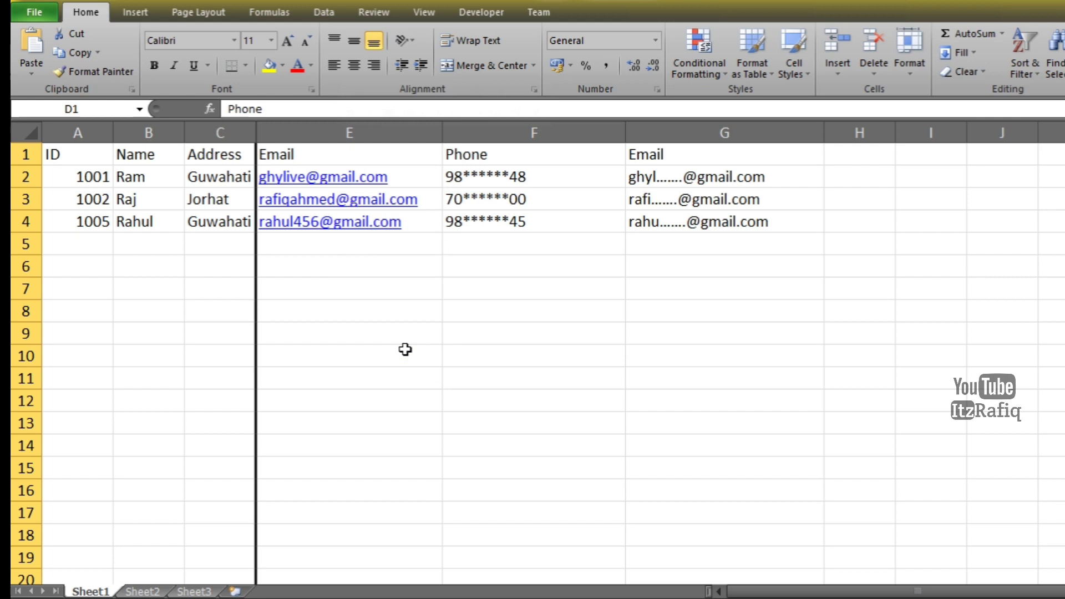
left_click(349, 133)
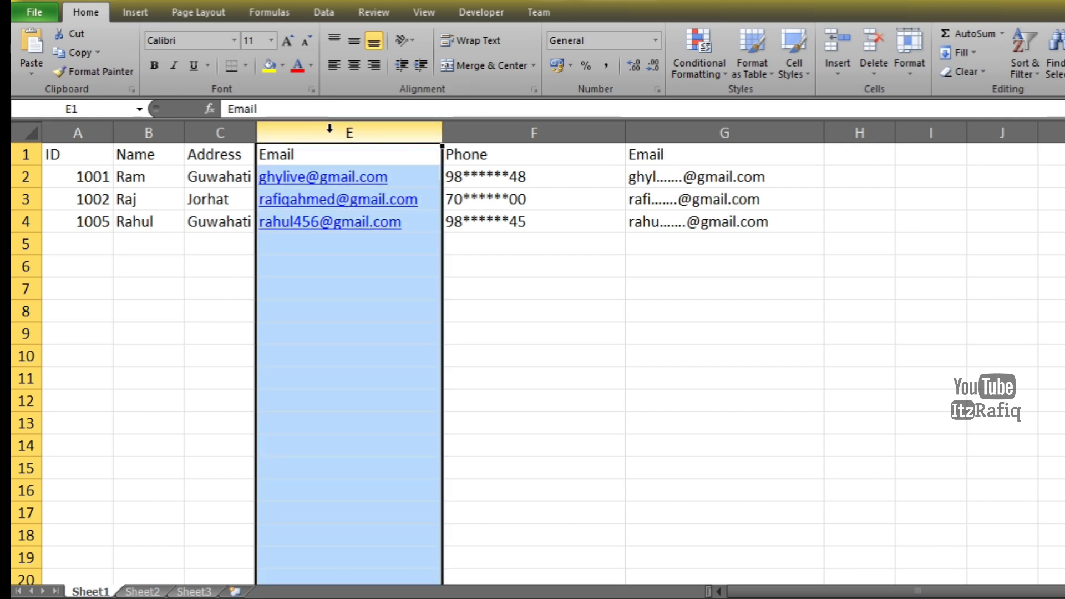
right_click(349, 132)
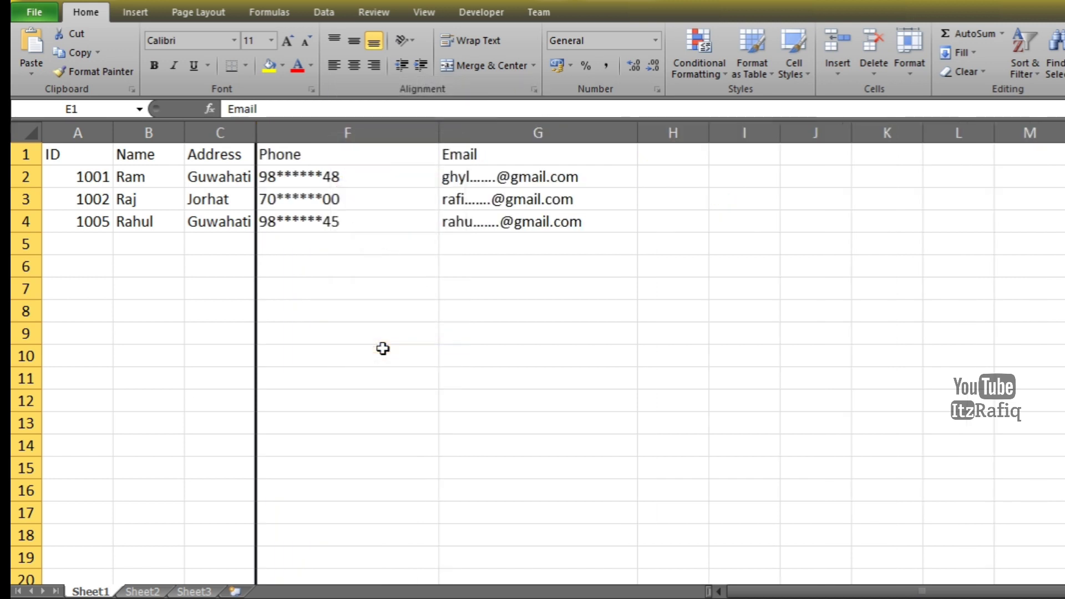
left_click(347, 355)
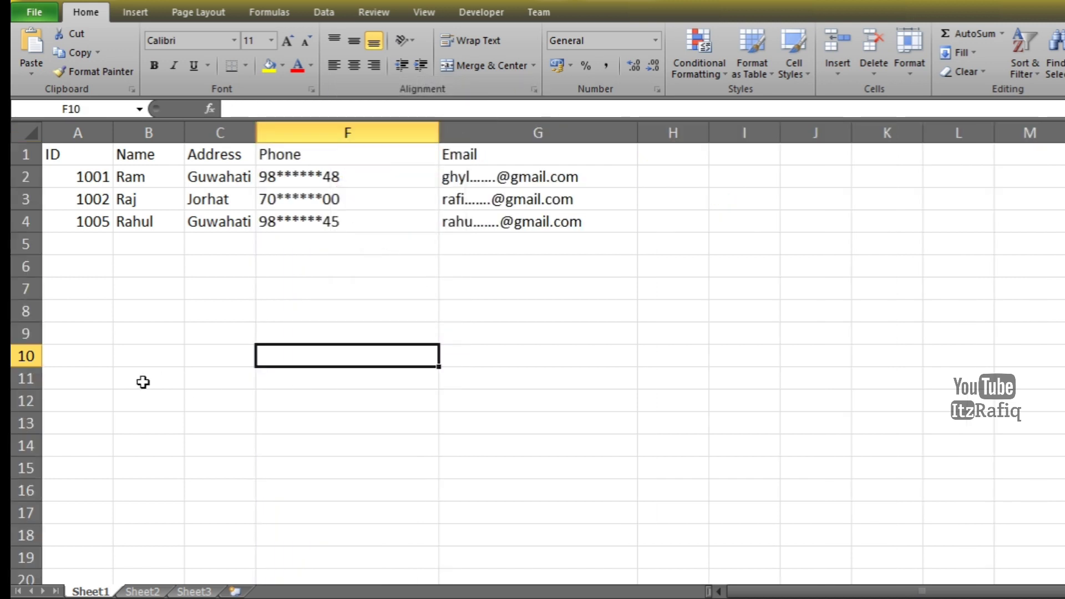
mouse_move(78, 154)
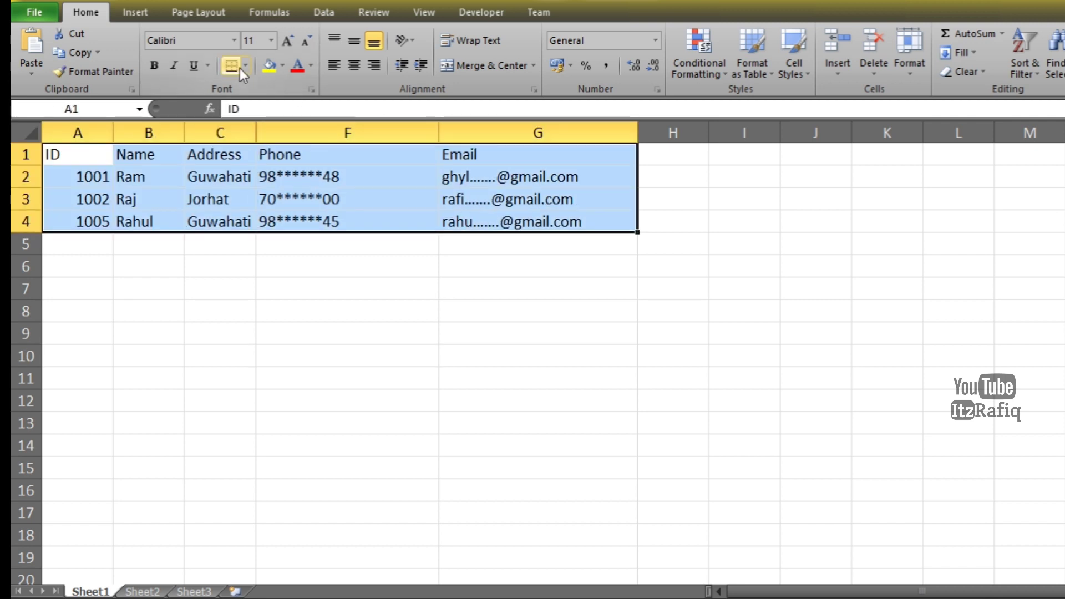
Step: Apply All Borders to the contact table A1:G4
left_click(243, 65)
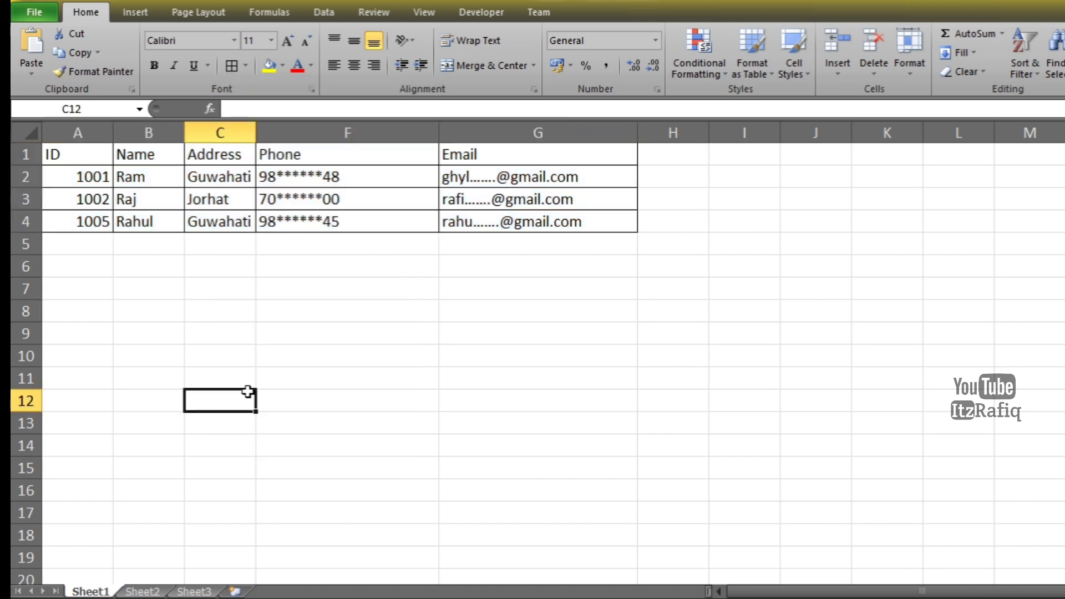
left_click_drag(256, 132, 432, 132)
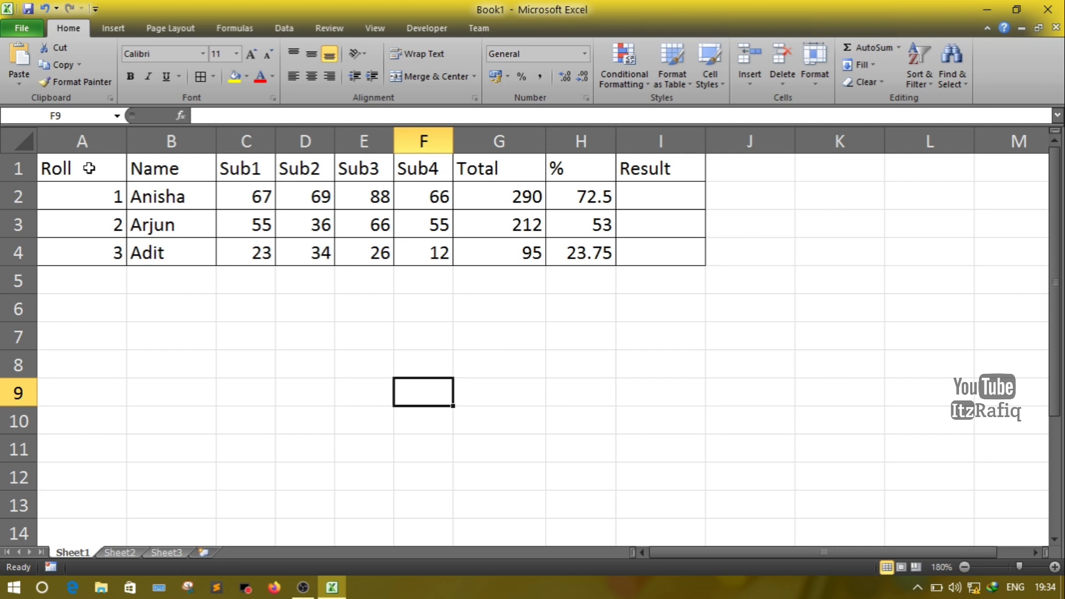
mouse_move(332, 196)
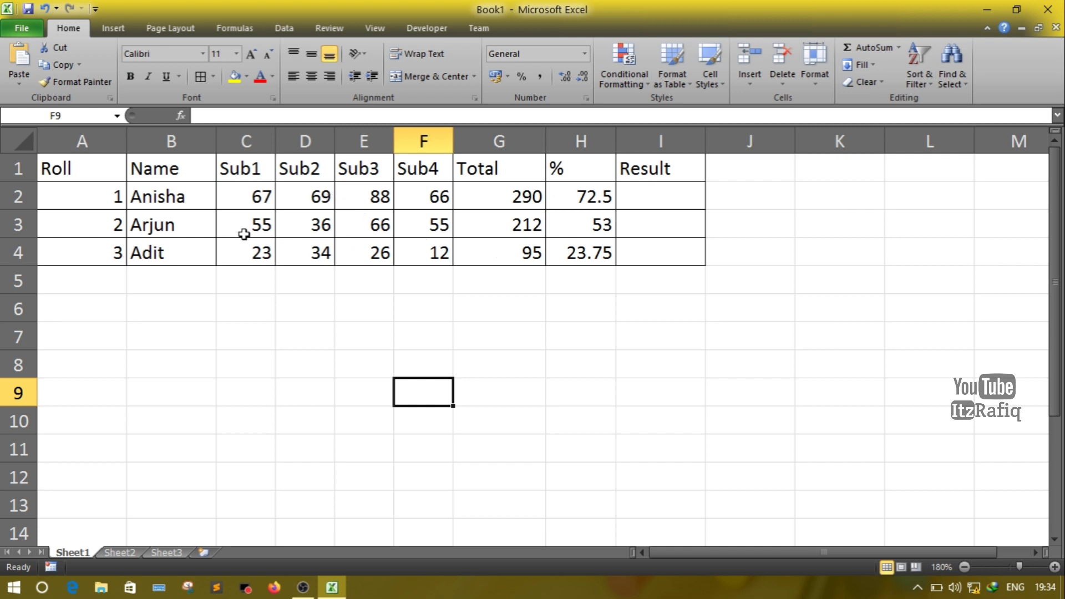
mouse_move(229, 198)
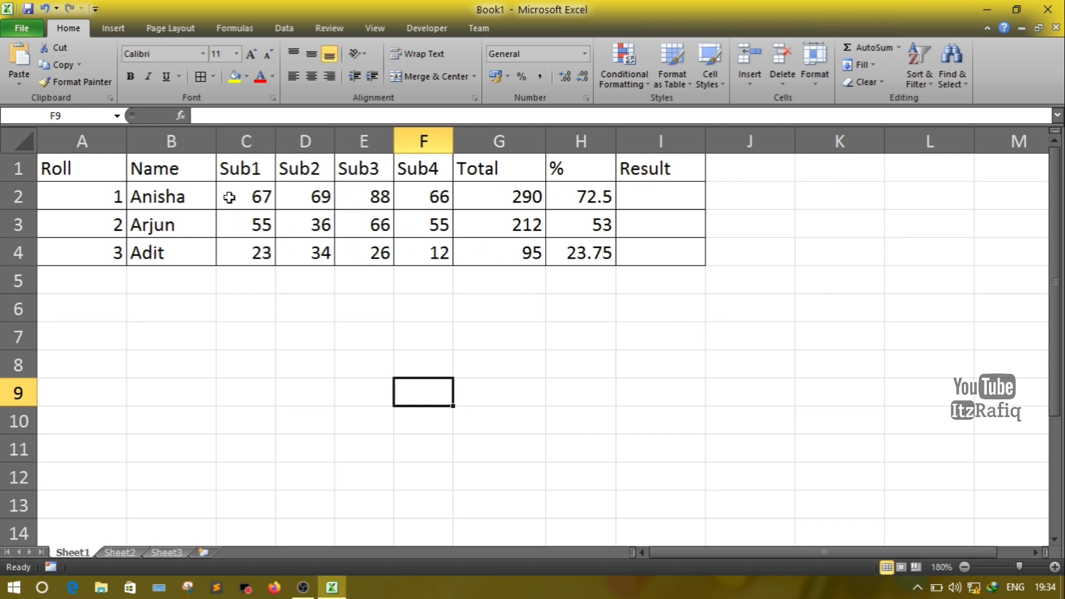
mouse_move(303, 353)
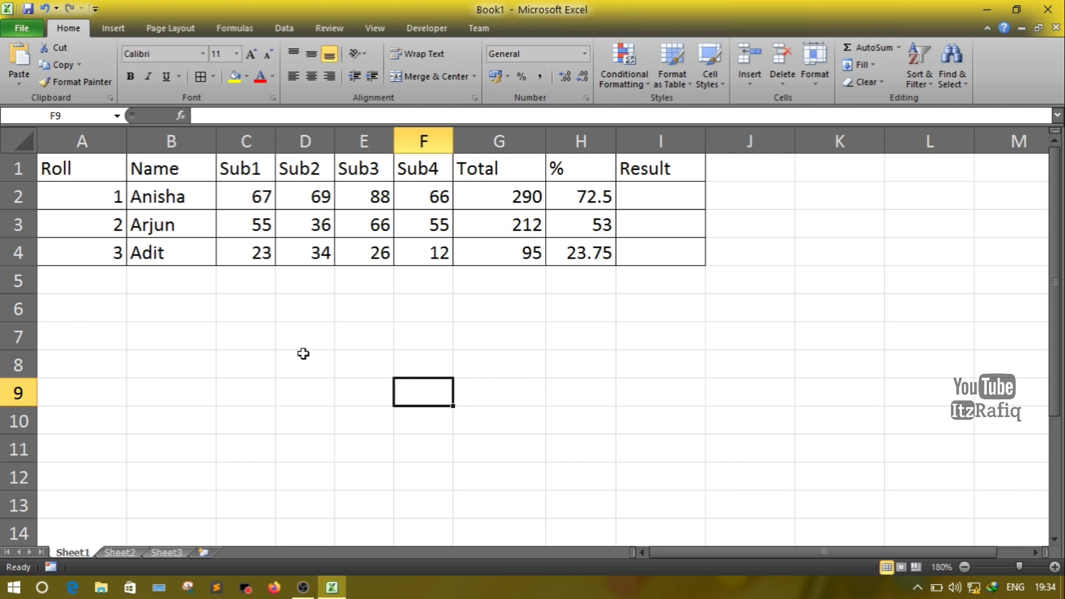
mouse_move(301, 355)
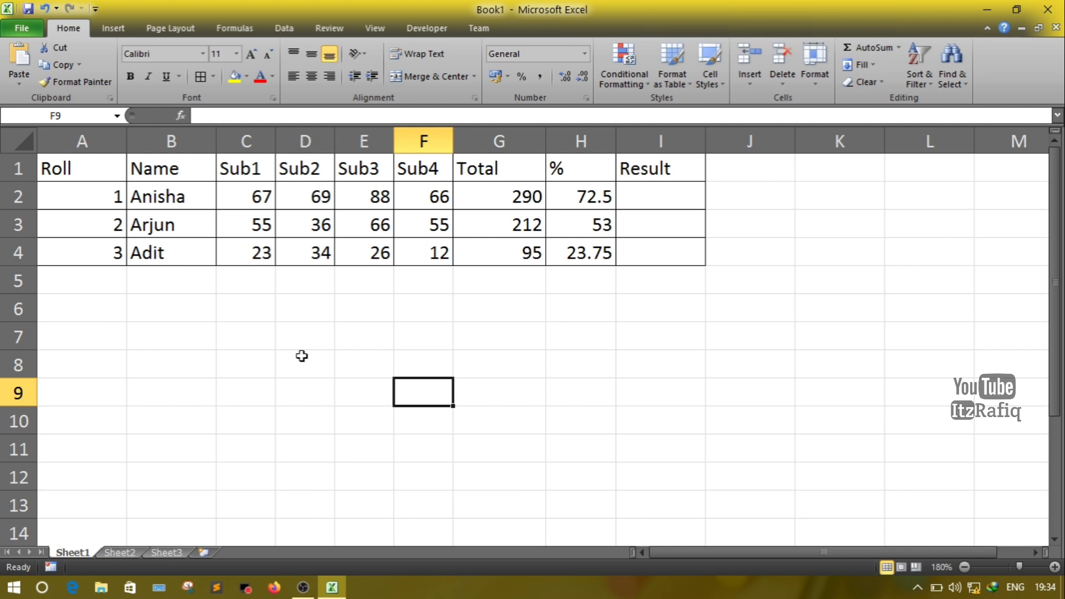
mouse_move(234, 198)
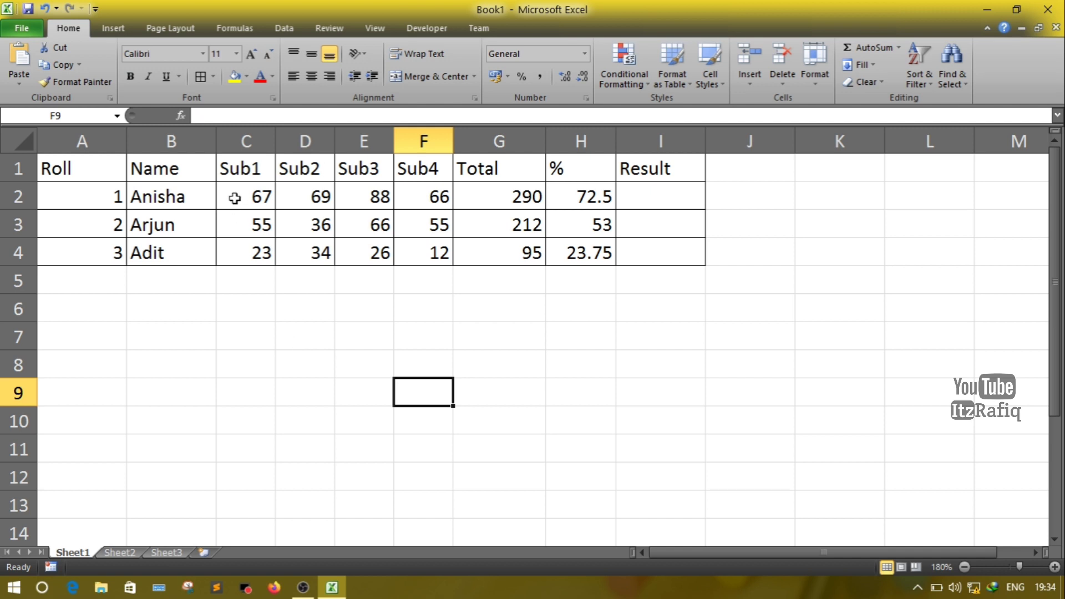
Step: Select the subject marks C2:F4 and start a new conditional formatting rule
left_click(245, 196)
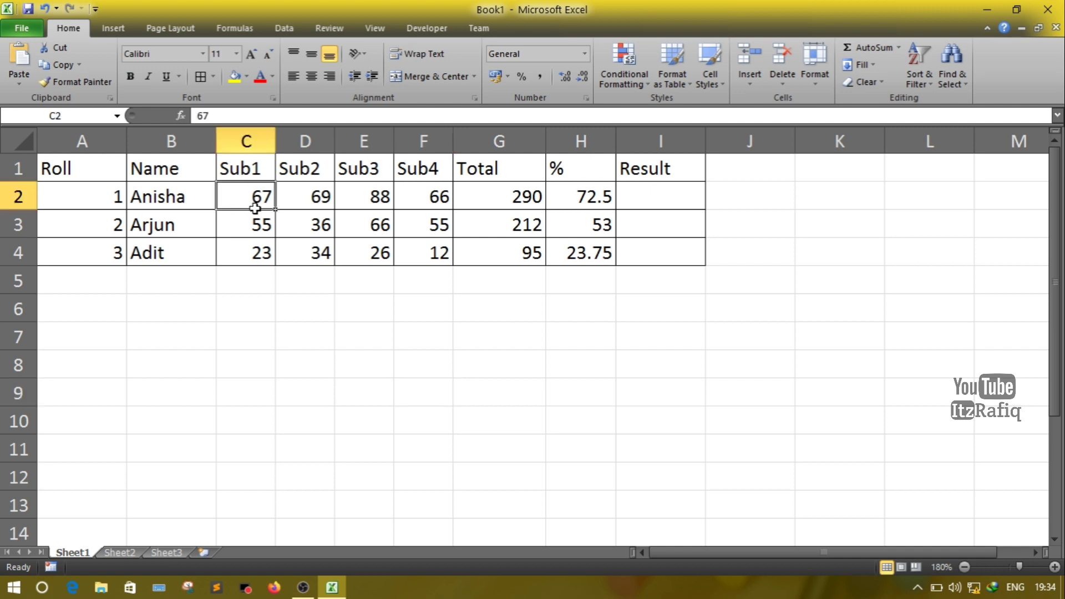
left_click_drag(245, 196, 423, 252)
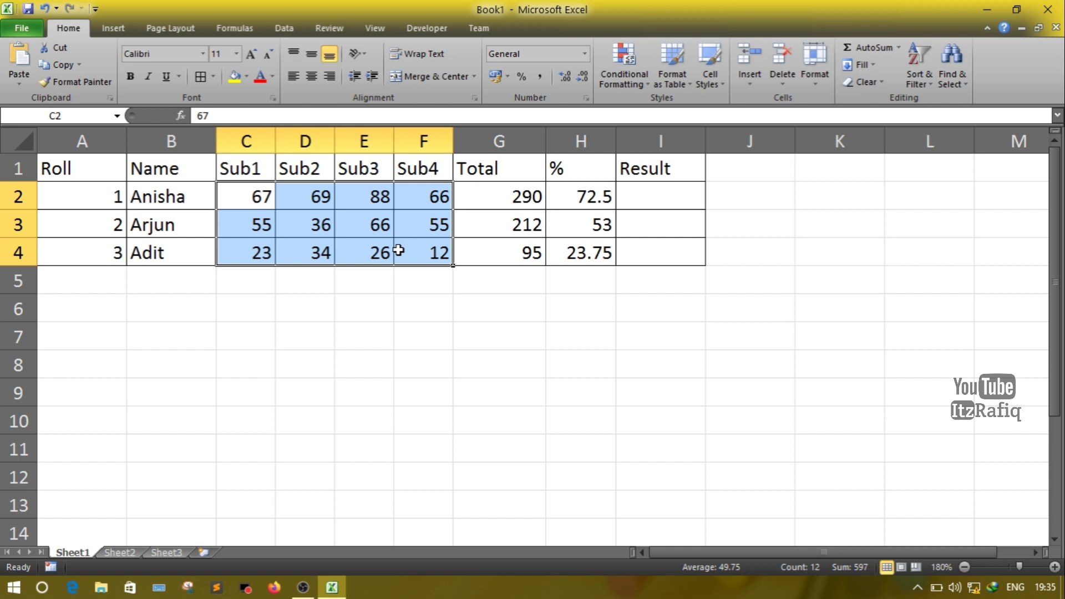
mouse_move(622, 65)
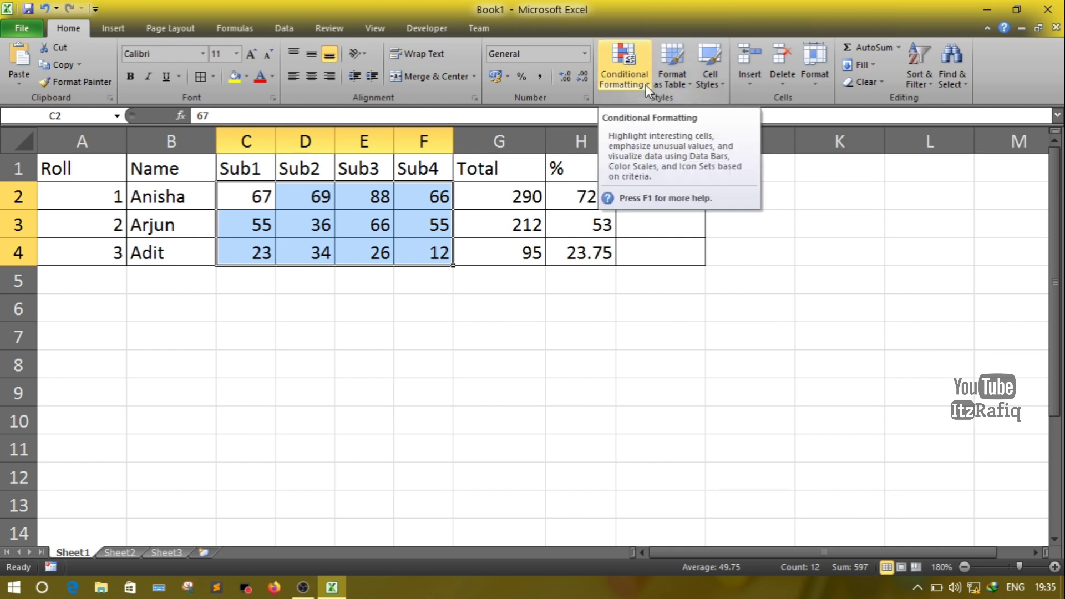
left_click(623, 65)
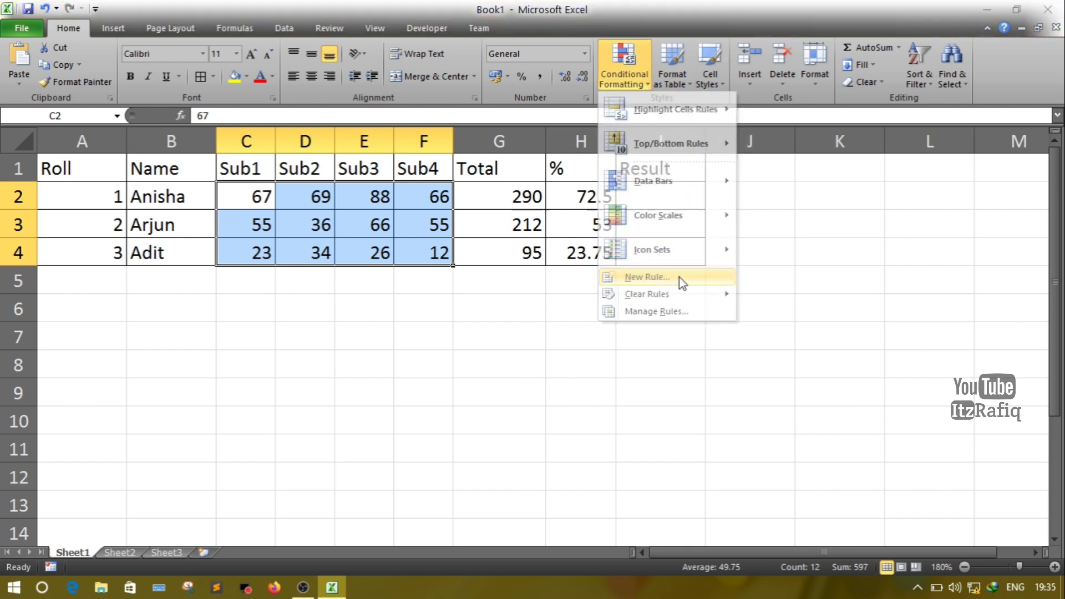
left_click(646, 276)
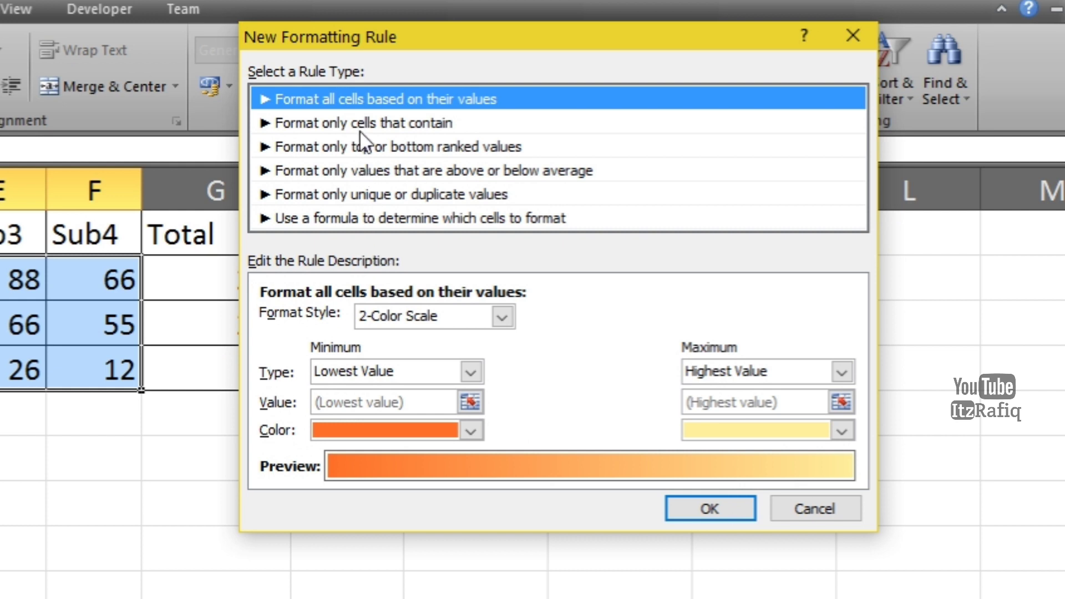
mouse_move(364, 140)
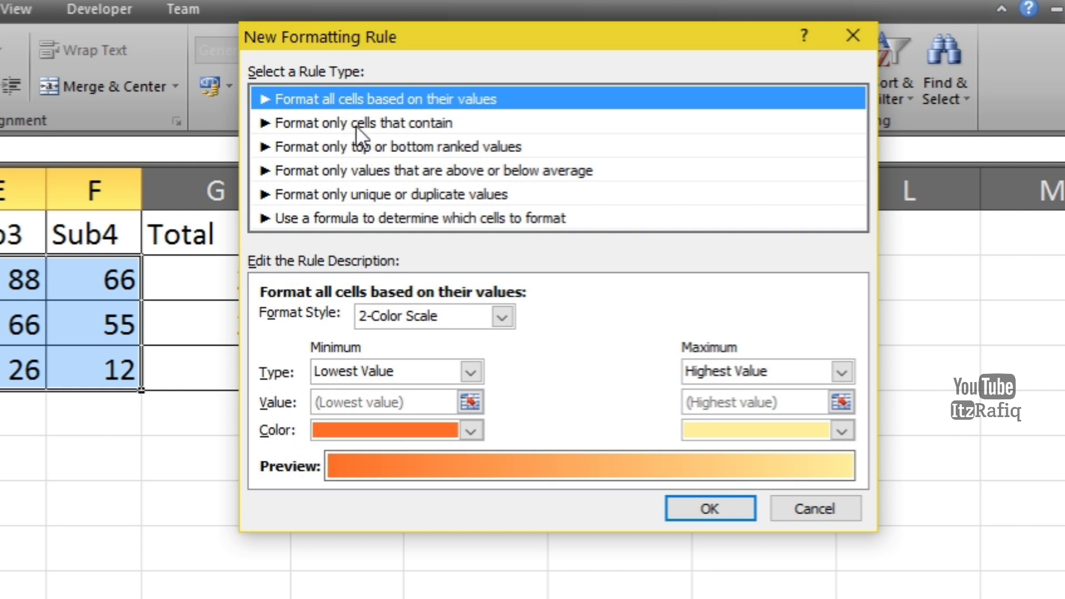
Step: Set the rule to format only cells with a value less than 30
left_click(365, 124)
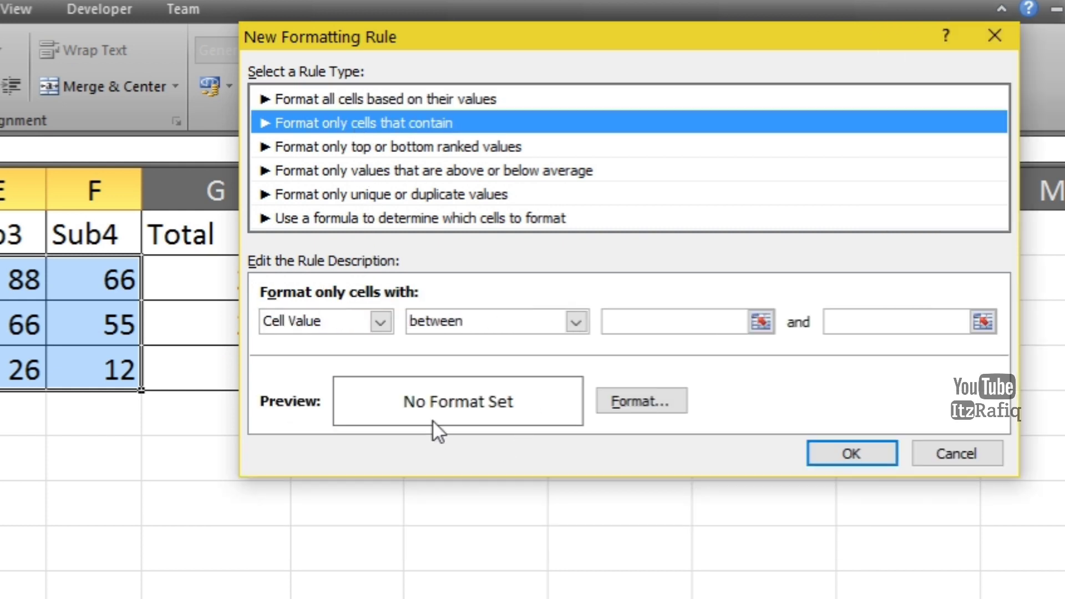
left_click(575, 321)
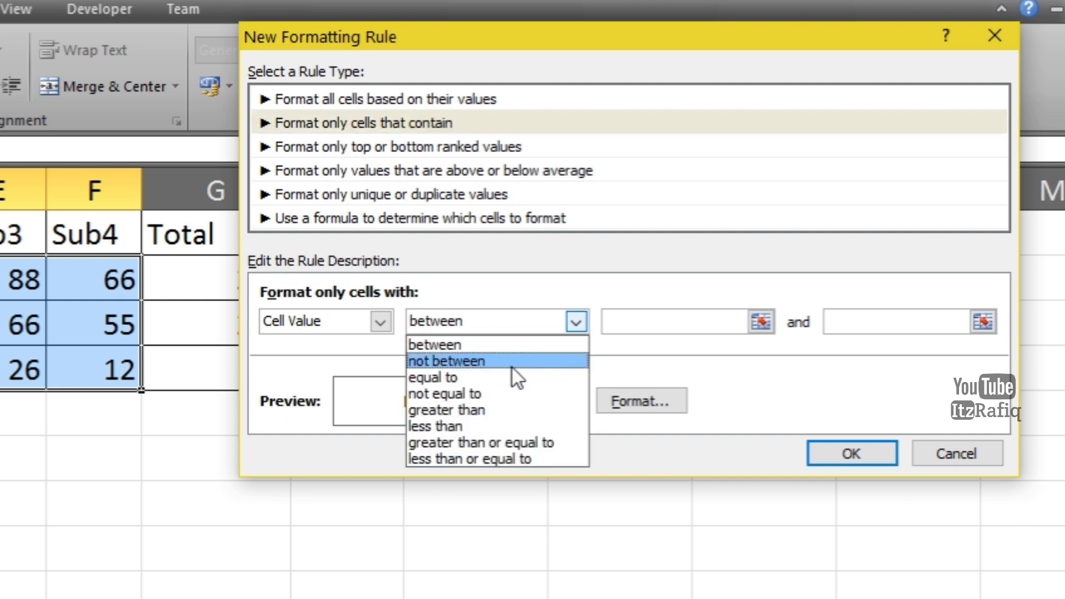
left_click(435, 426)
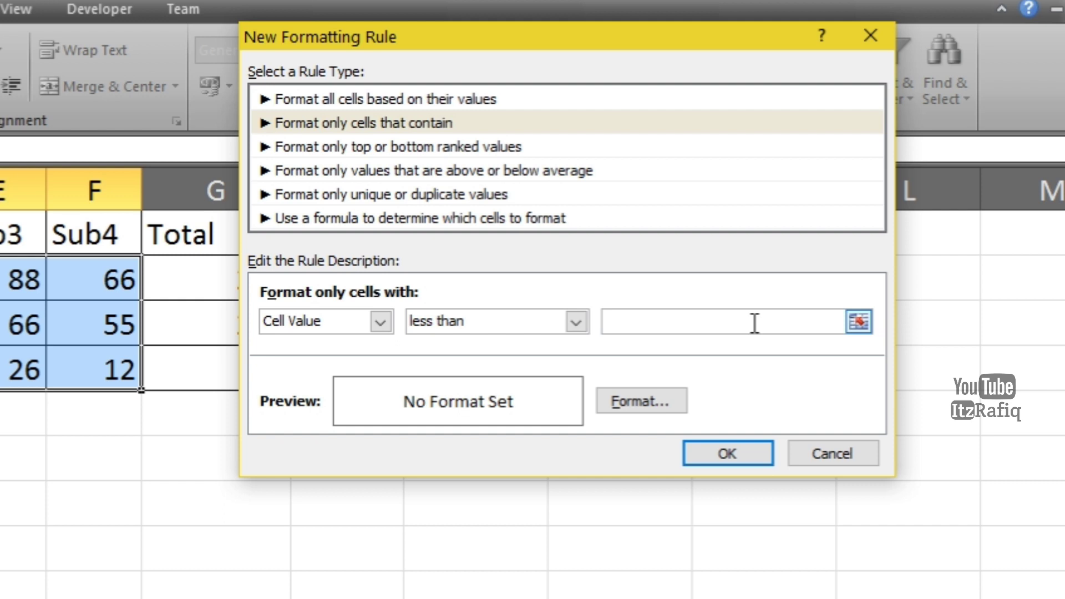
type("30")
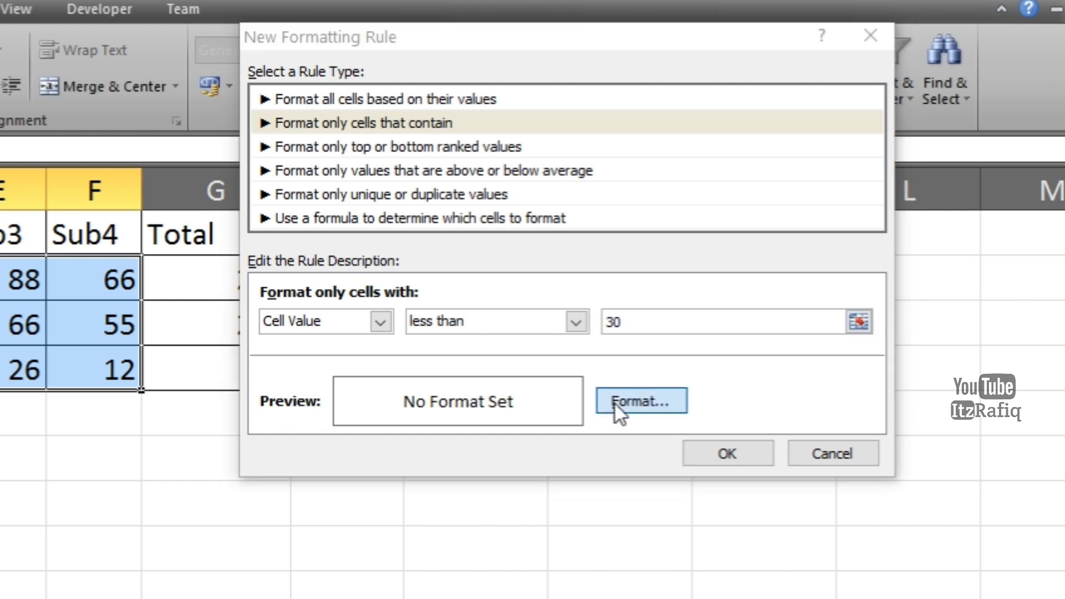
Step: Choose red font colour as the format and apply the less-than-30 rule to the marks
left_click(639, 401)
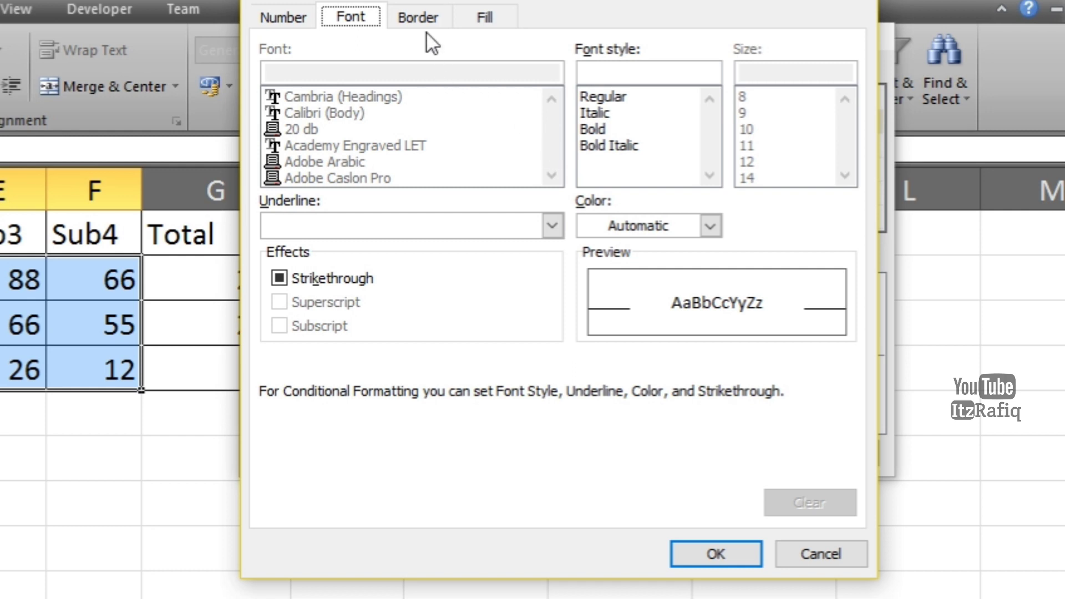
mouse_move(348, 39)
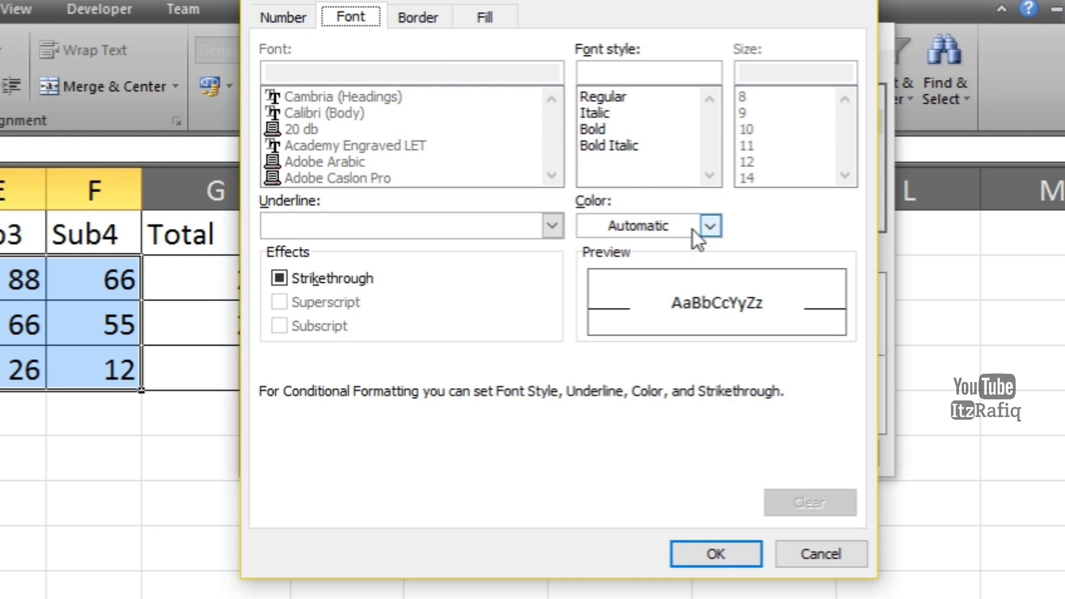
left_click(709, 225)
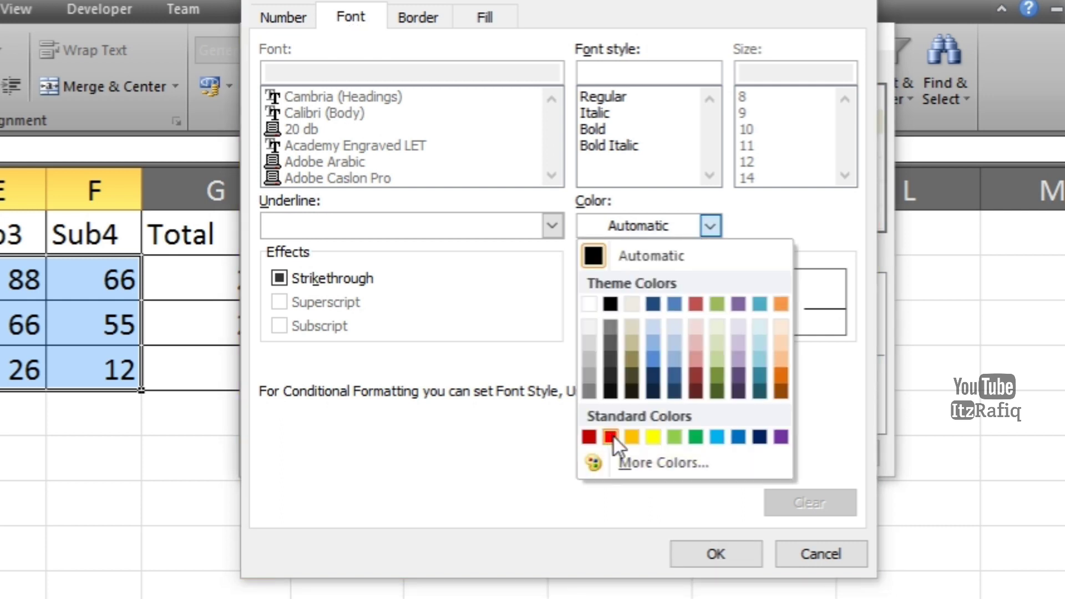
left_click(610, 437)
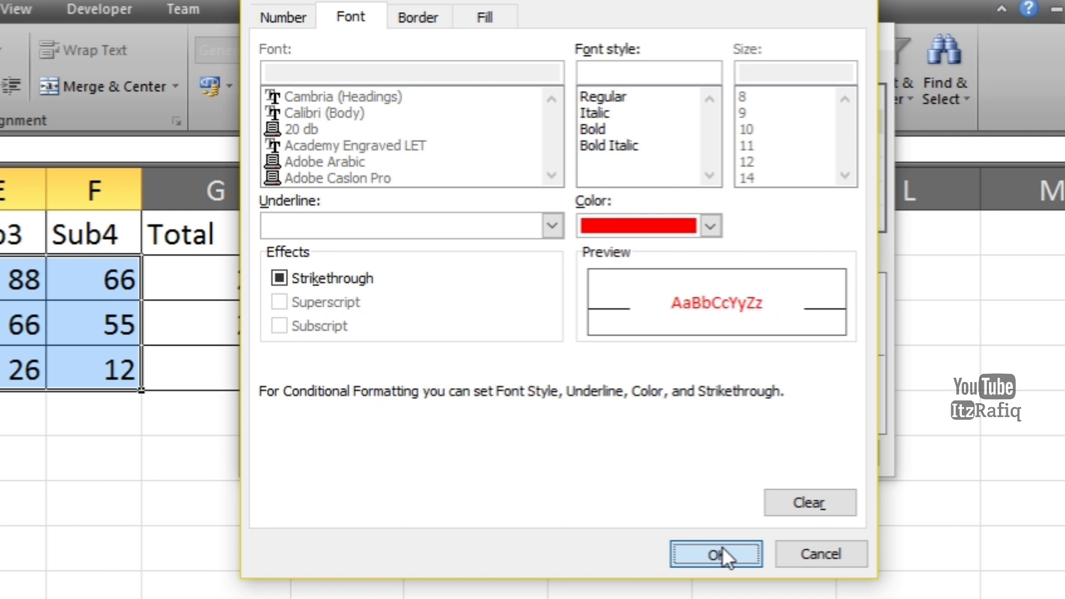
left_click(716, 553)
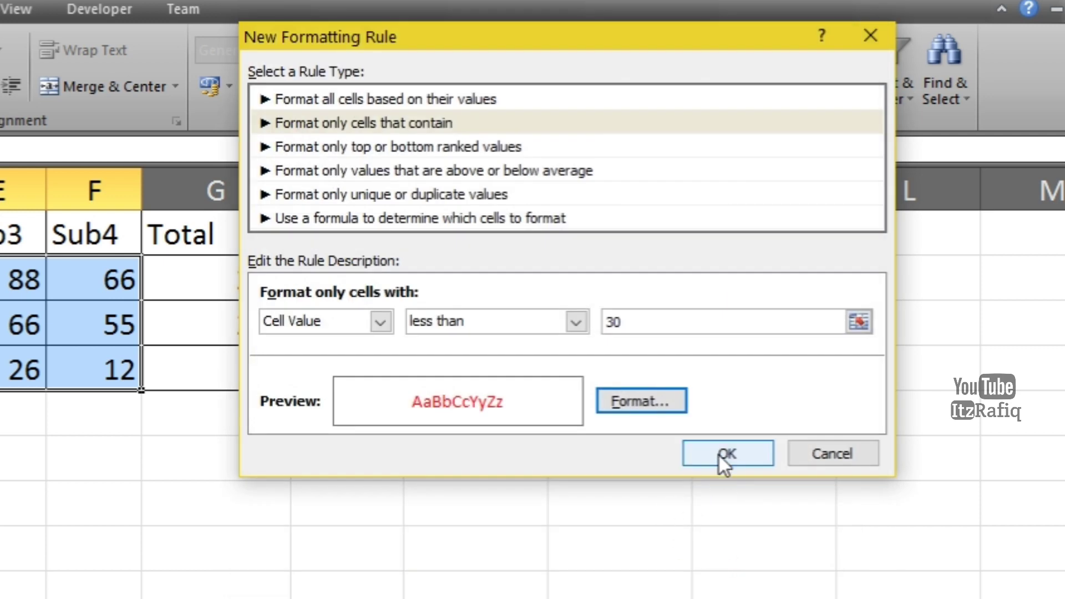
left_click(726, 452)
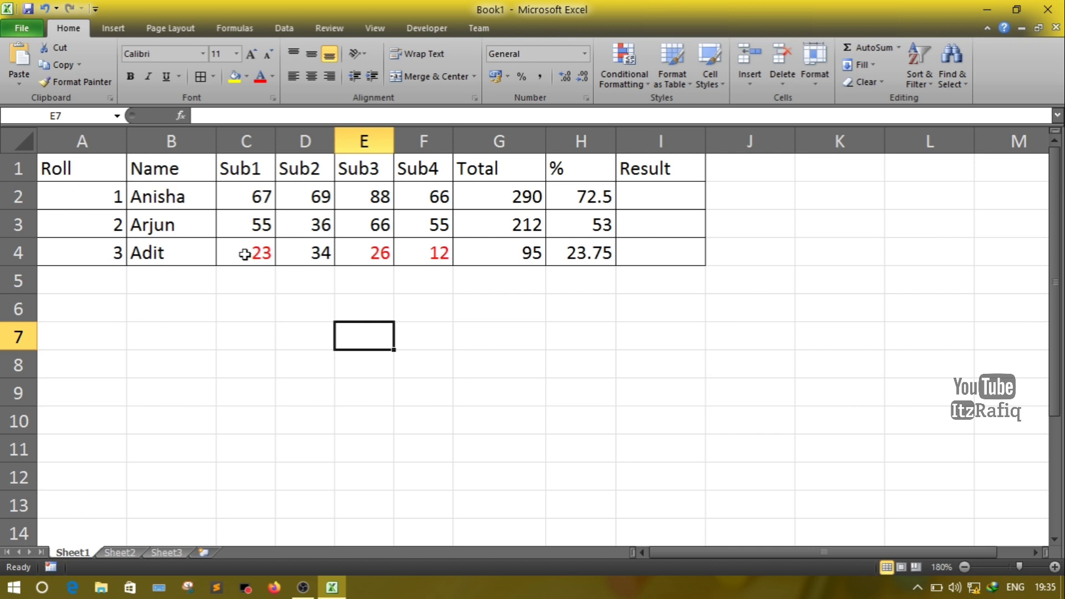
mouse_move(239, 255)
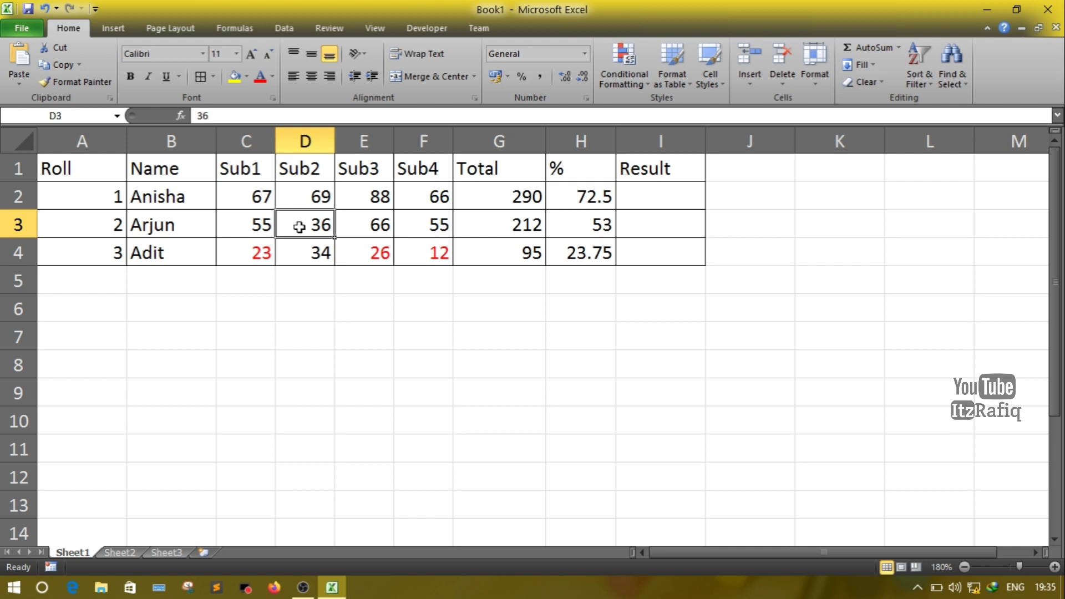
Step: Change Arjun's Sub2 mark in D3 to 26, updating his total to 202 and percentage to 50.5
key("Delete")
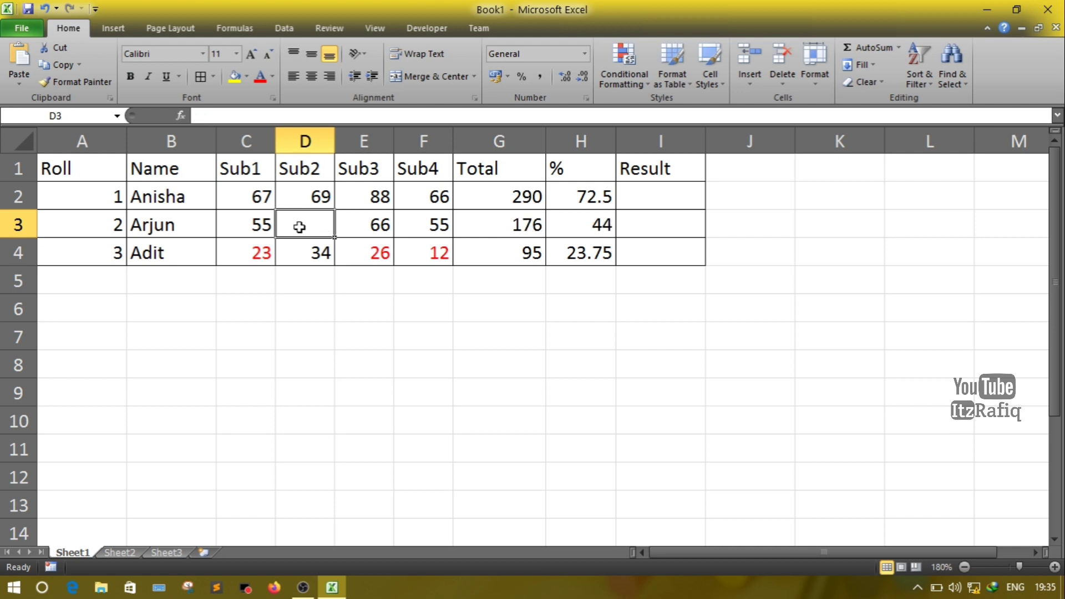
type("26")
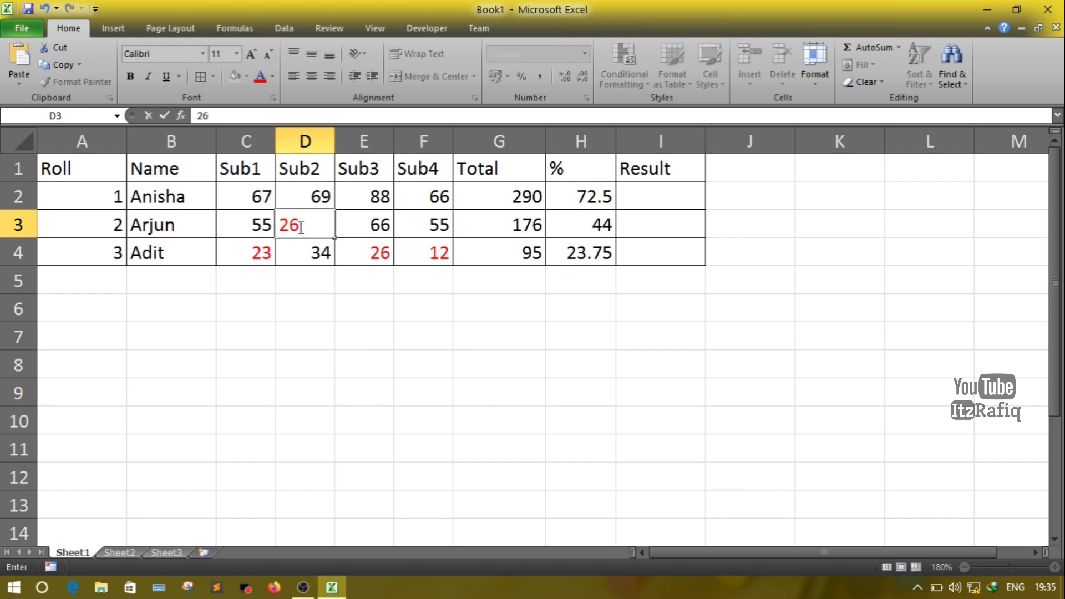
key("enter")
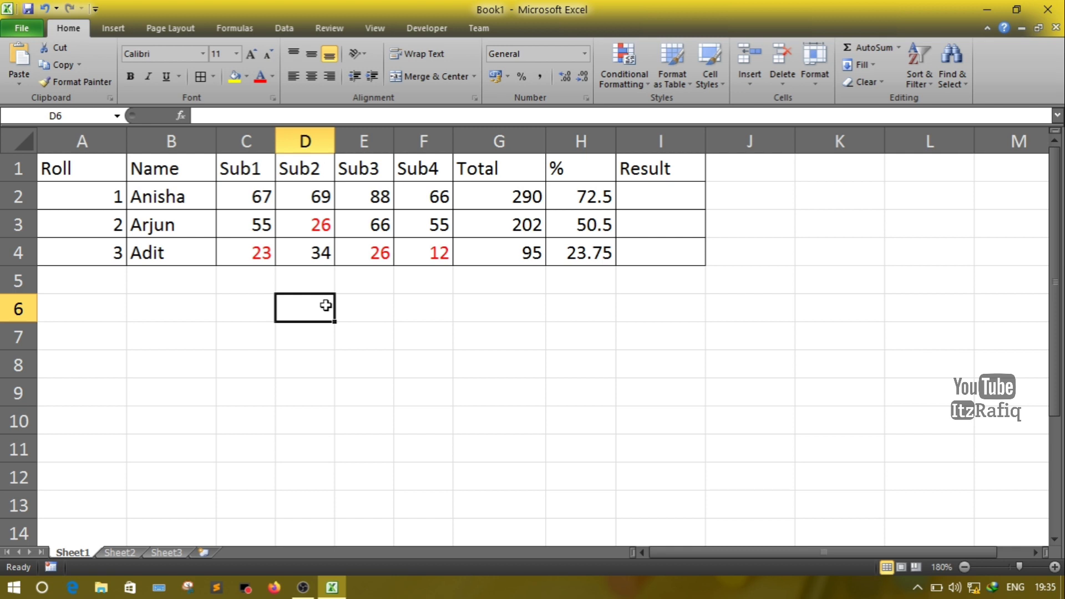
mouse_move(651, 202)
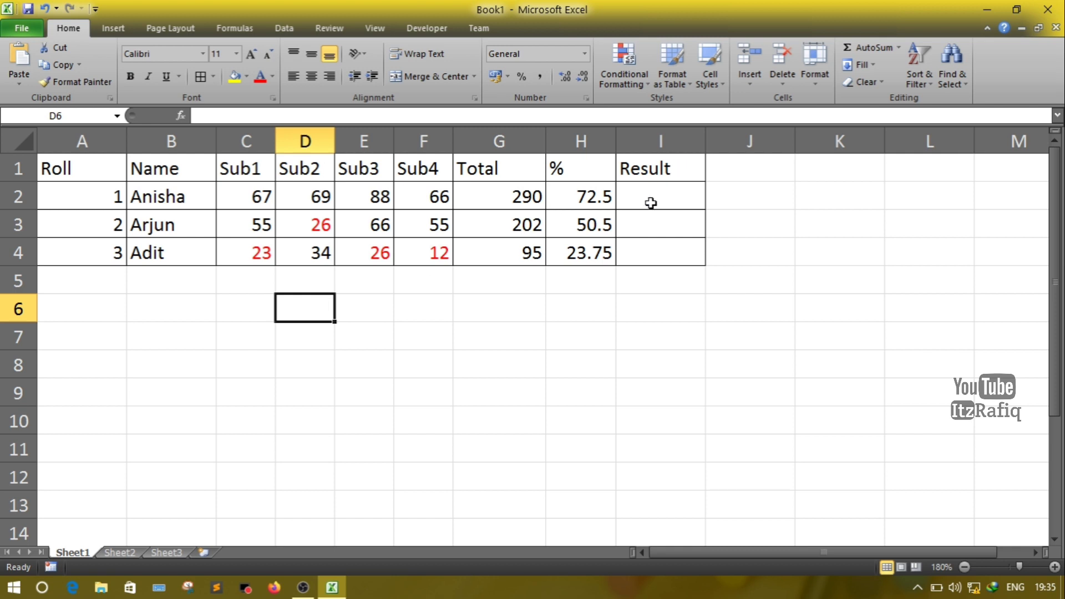
mouse_move(648, 207)
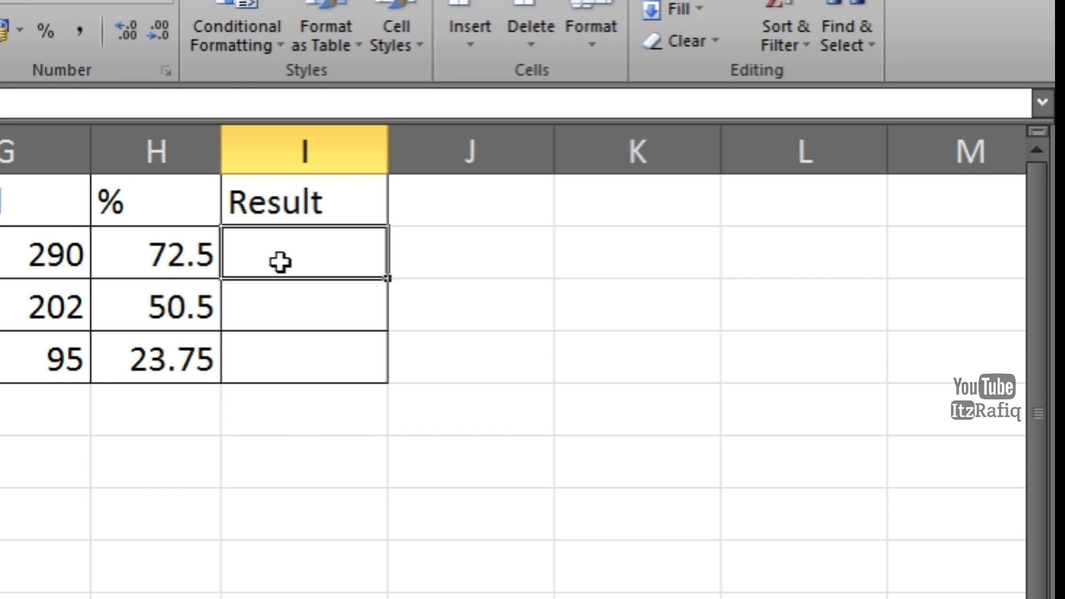
Step: Enter =if(H2>=30,"Pass","Fail") in I2 so Anisha's Result shows Pass
type("=")
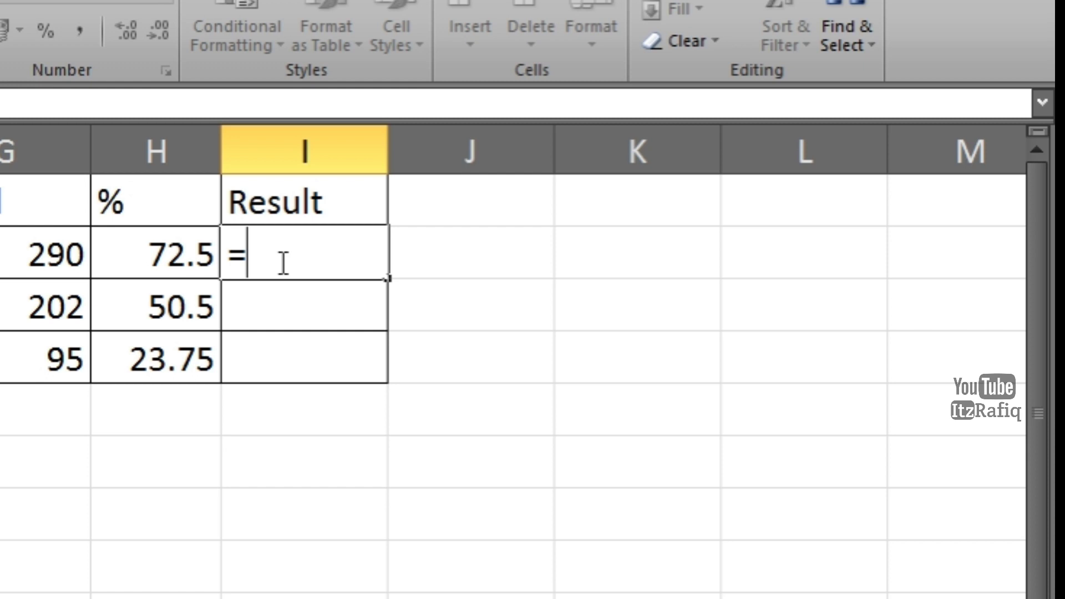
type("if")
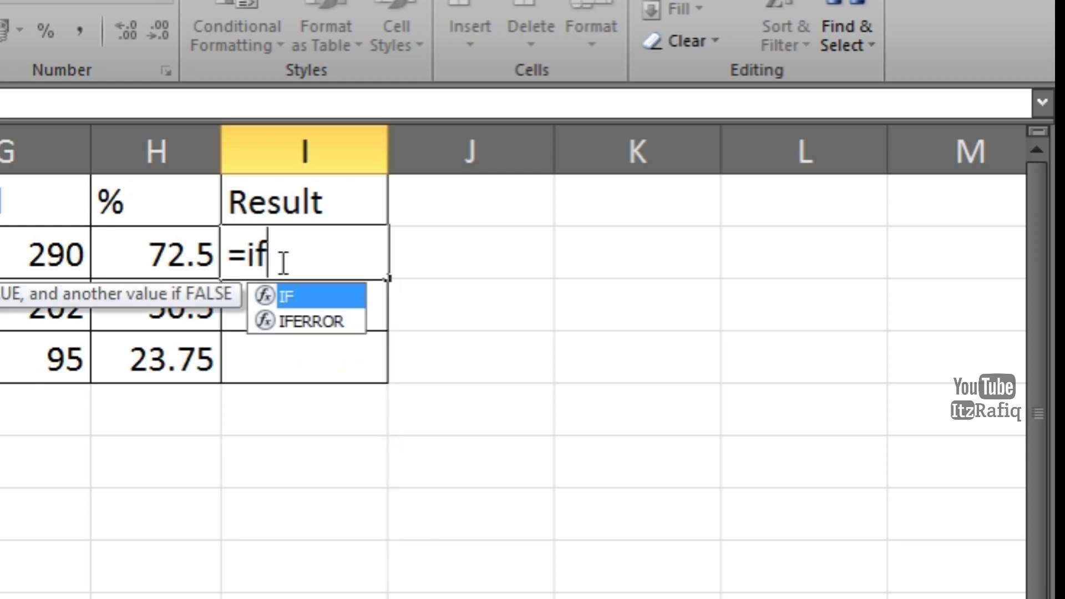
type("(")
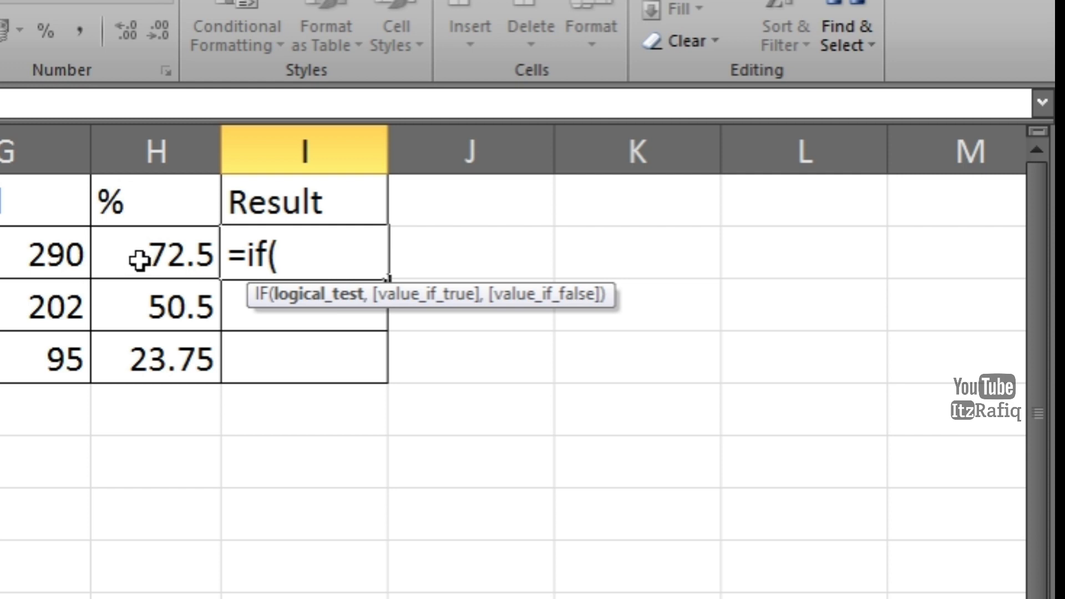
left_click(155, 255)
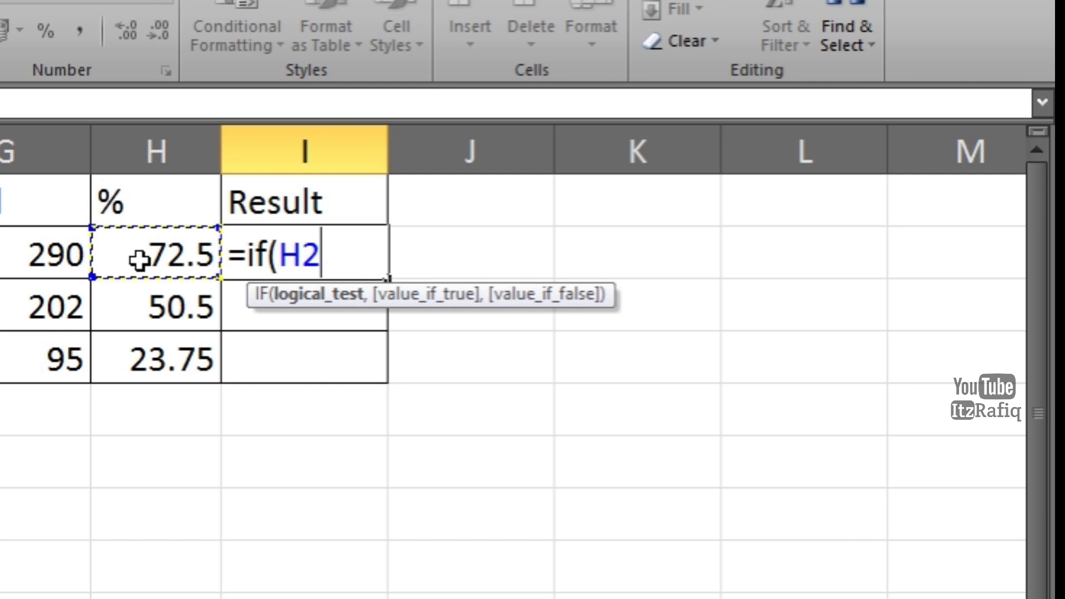
type(">")
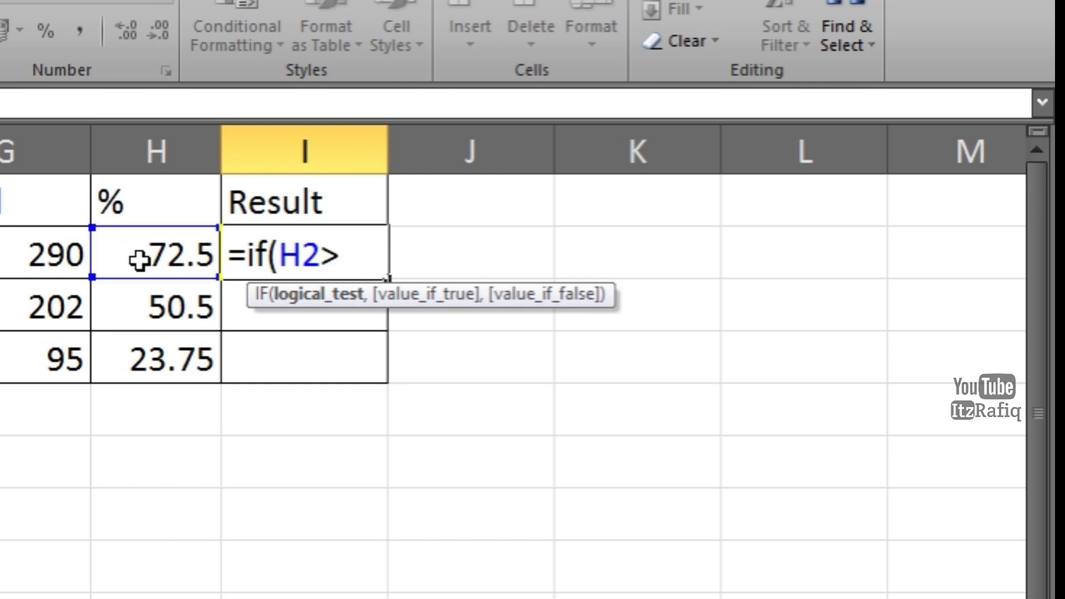
type("=")
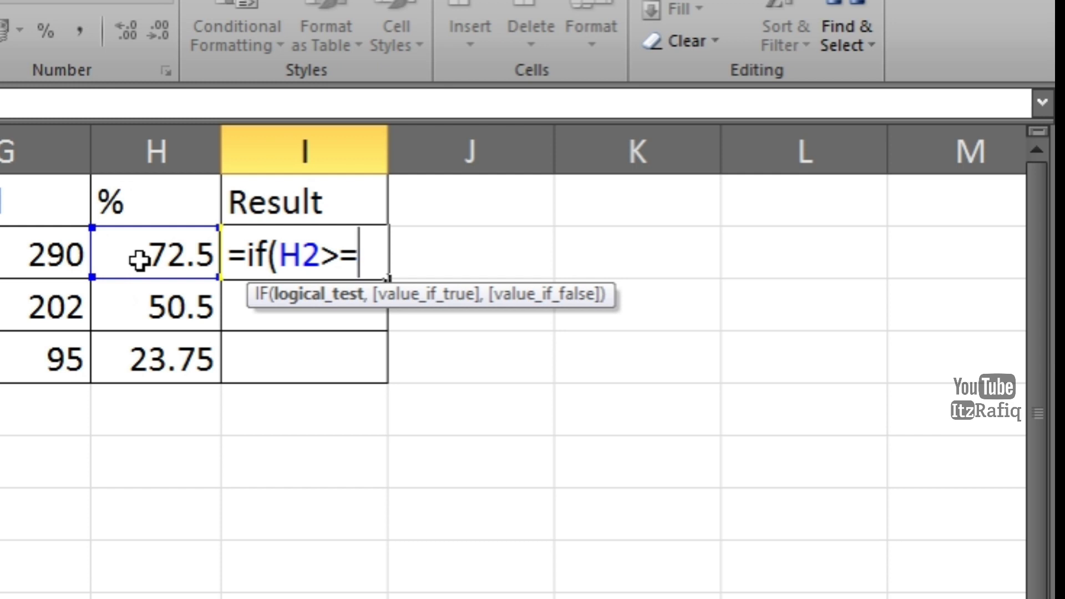
type("30")
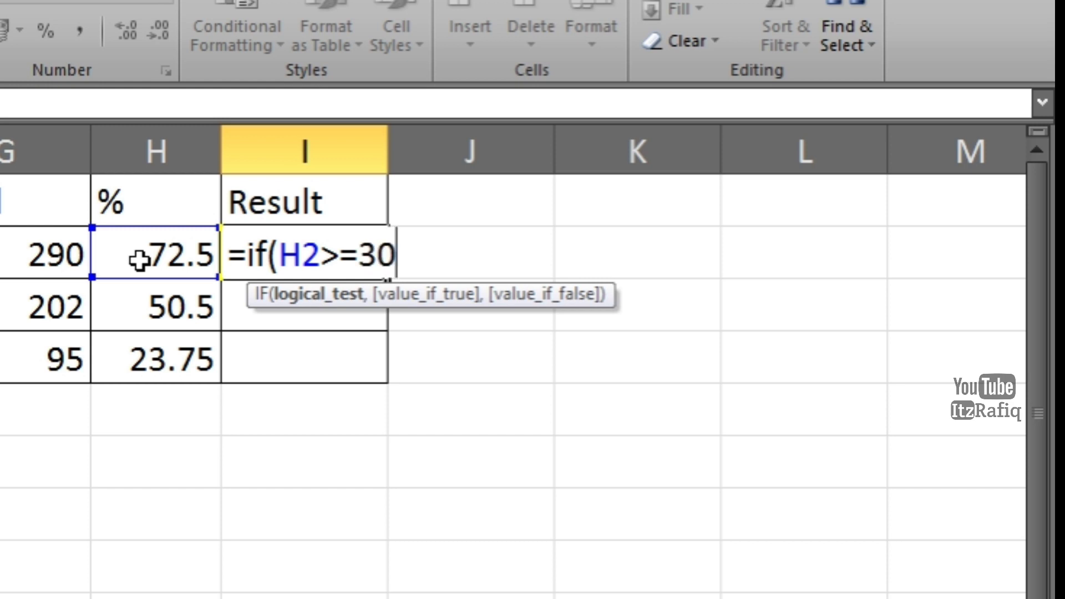
type(",")
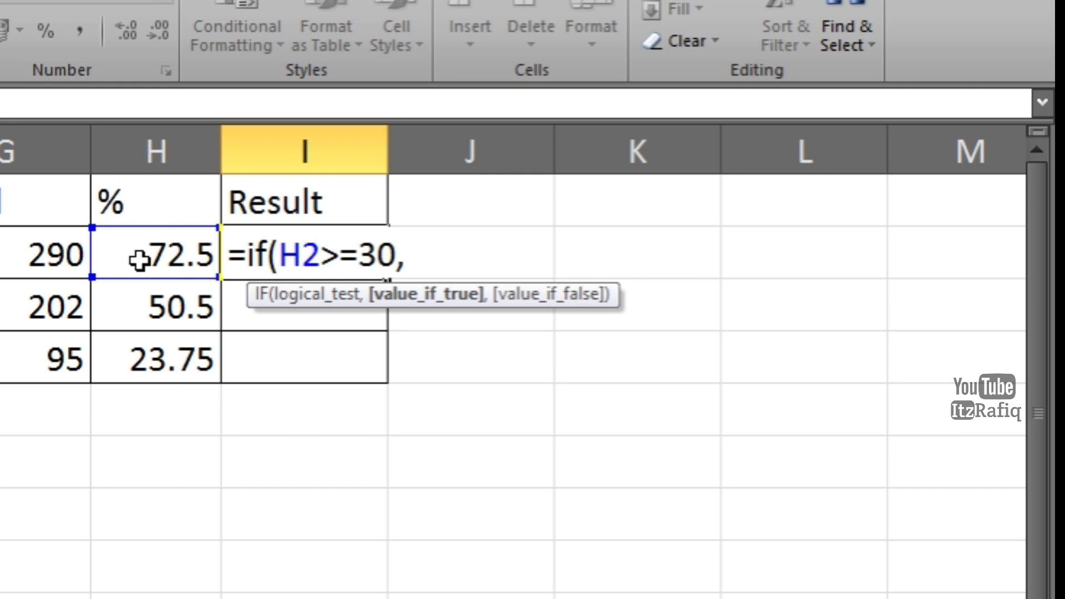
type("\"Pa")
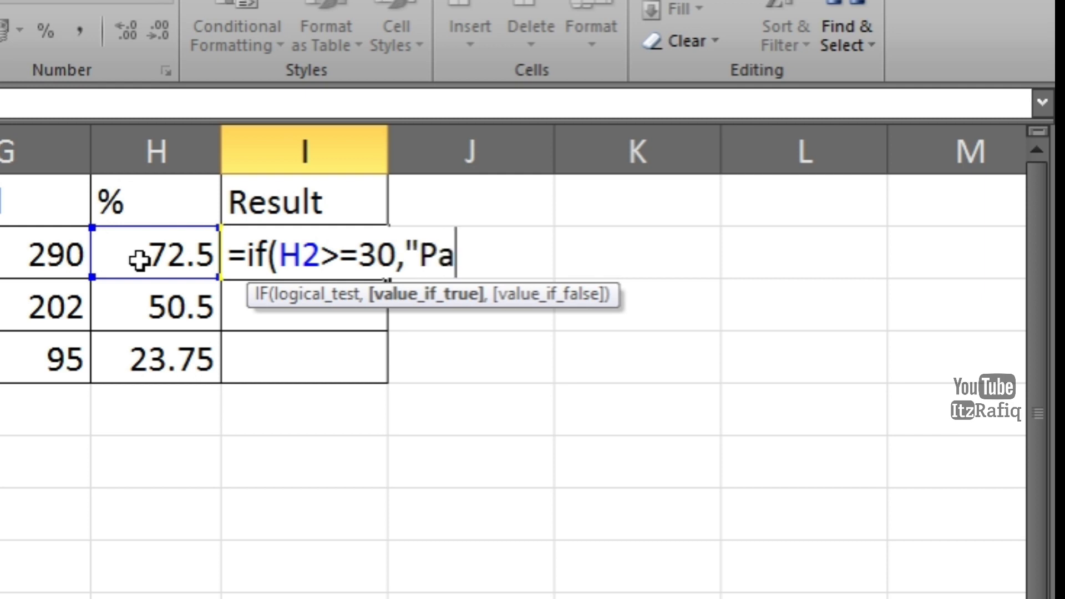
type("ss\"")
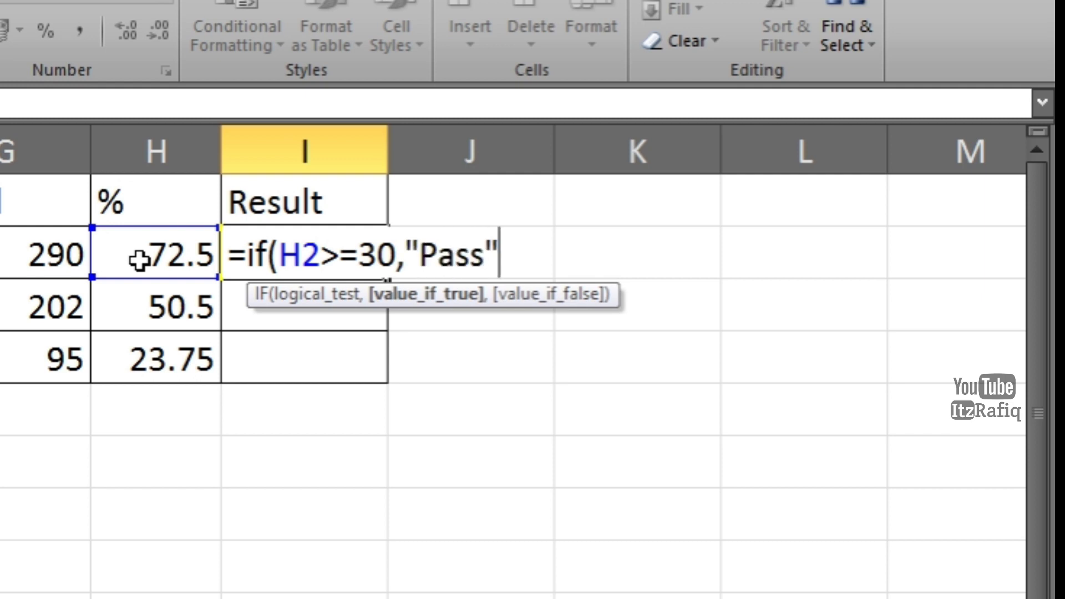
type(",")
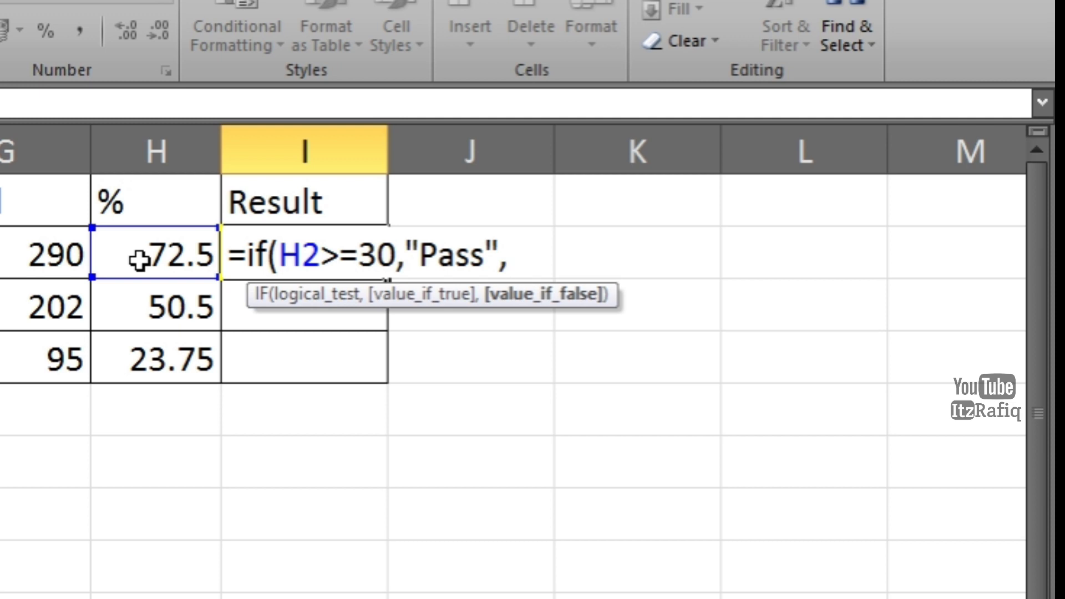
type("\"")
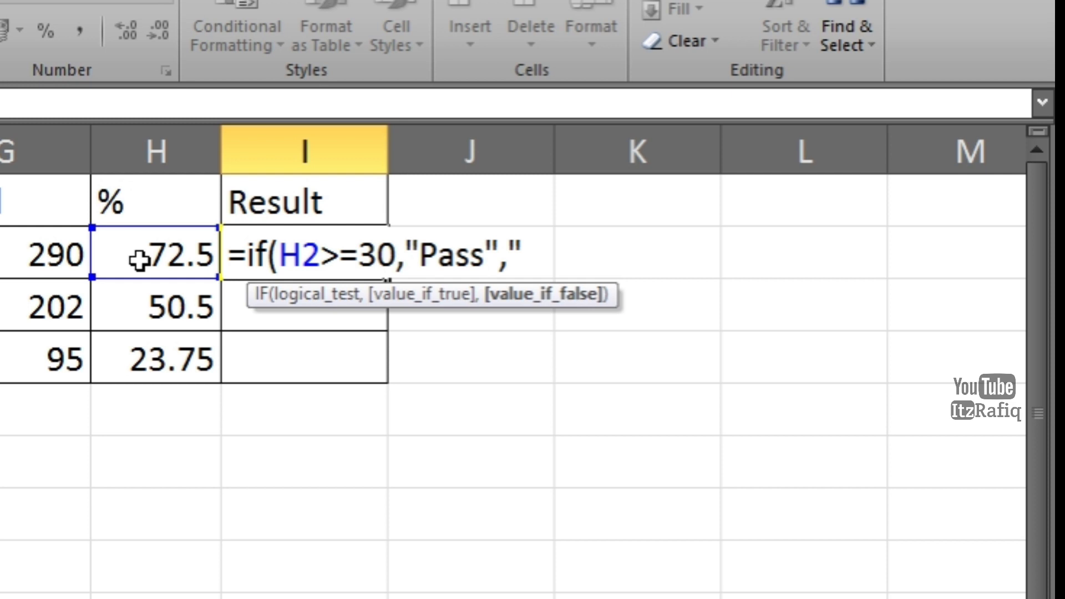
type("Fai")
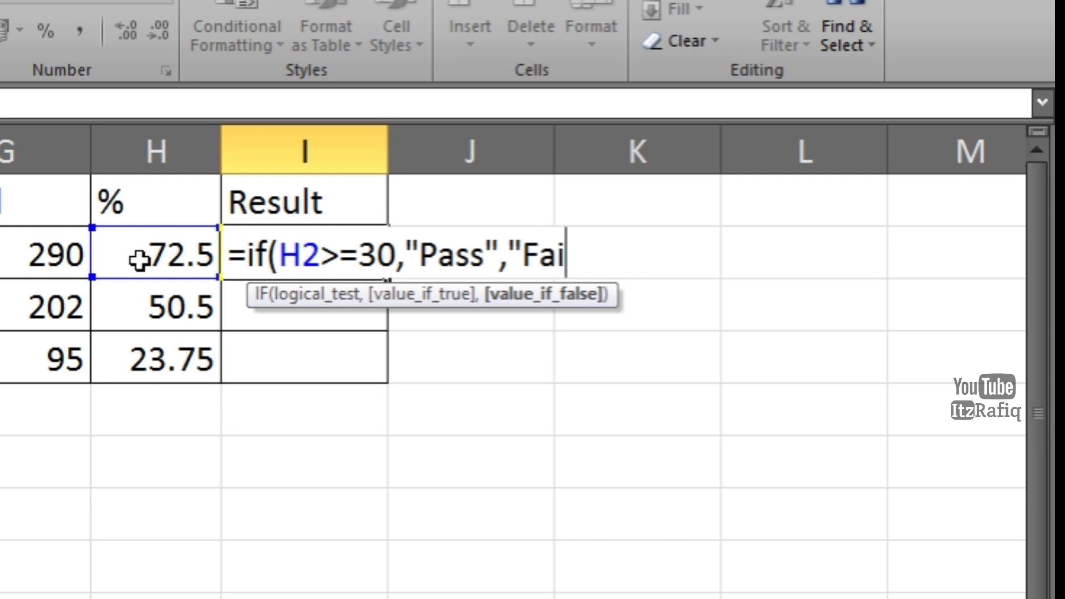
type("l")
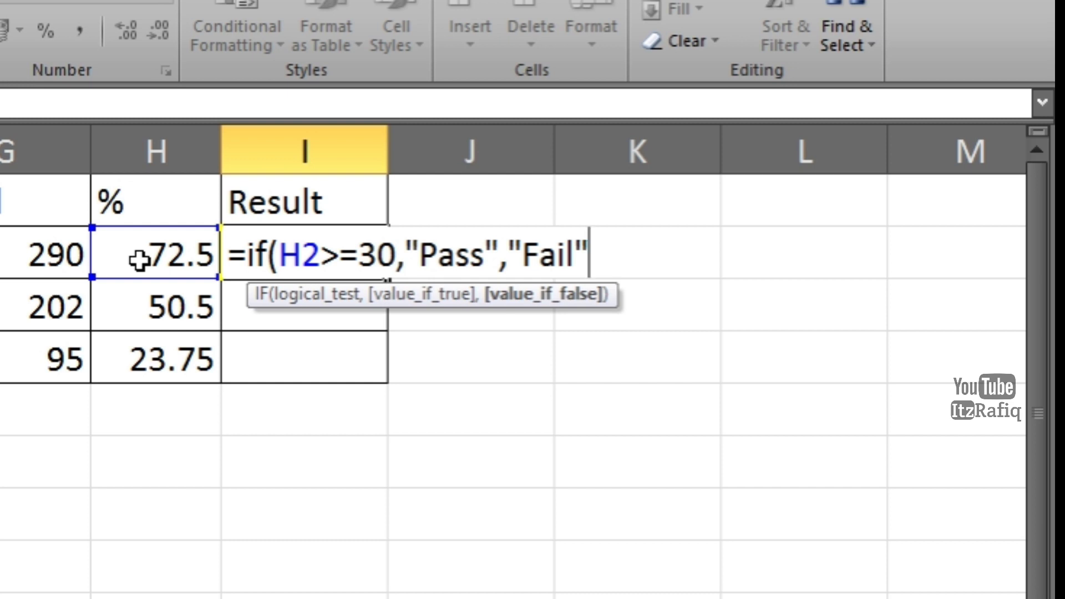
type(")")
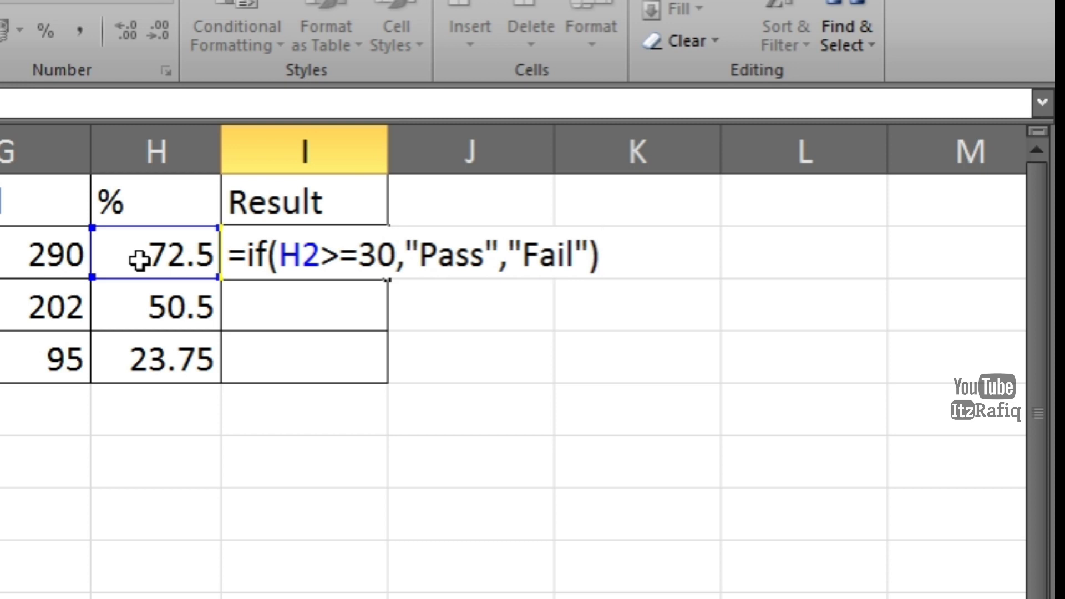
key("Enter")
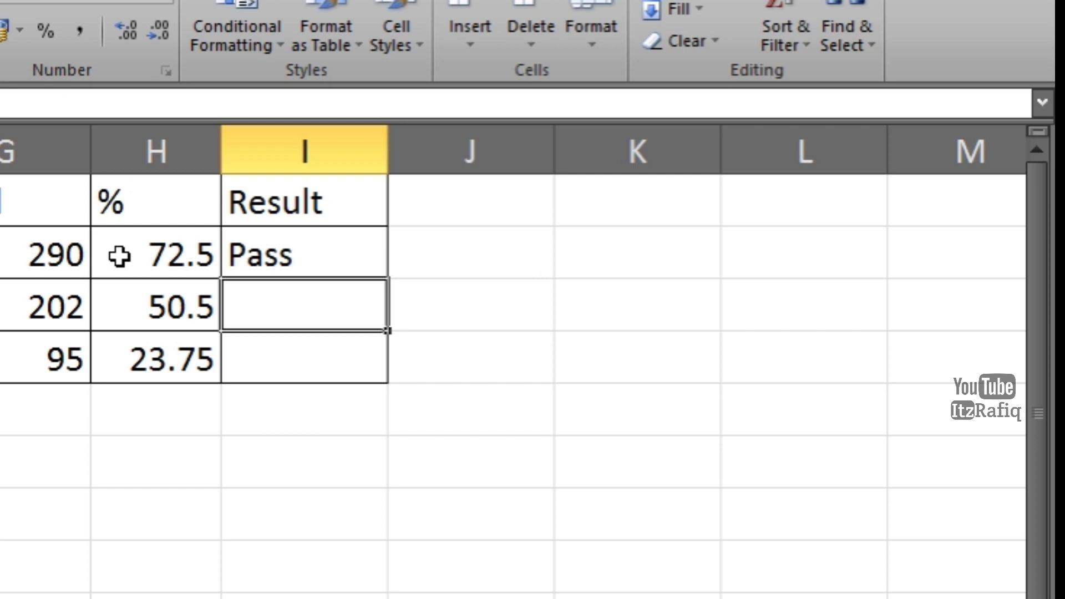
left_click(156, 255)
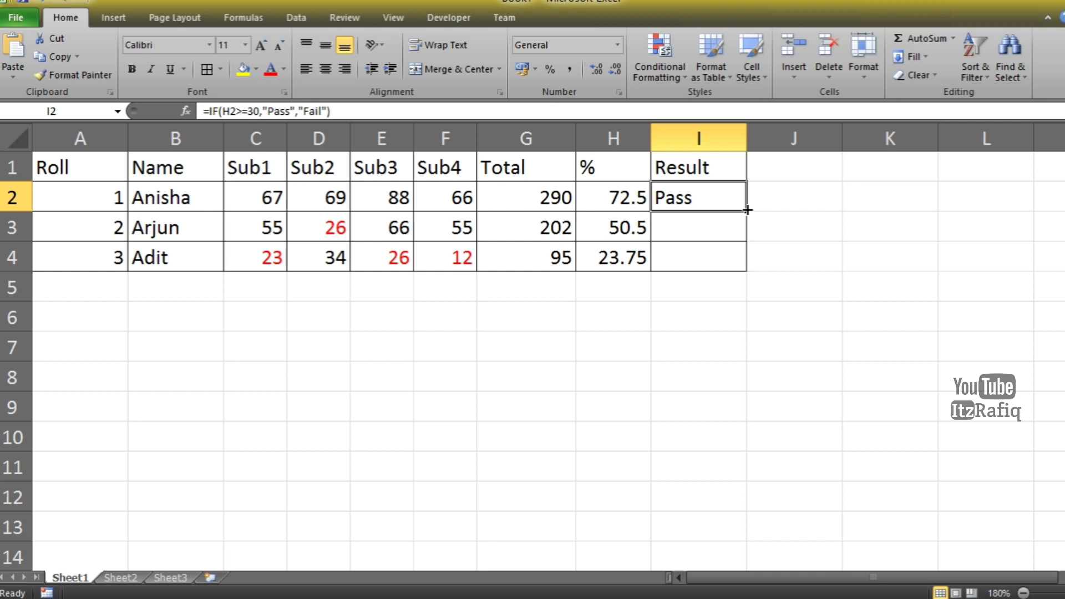
mouse_move(733, 204)
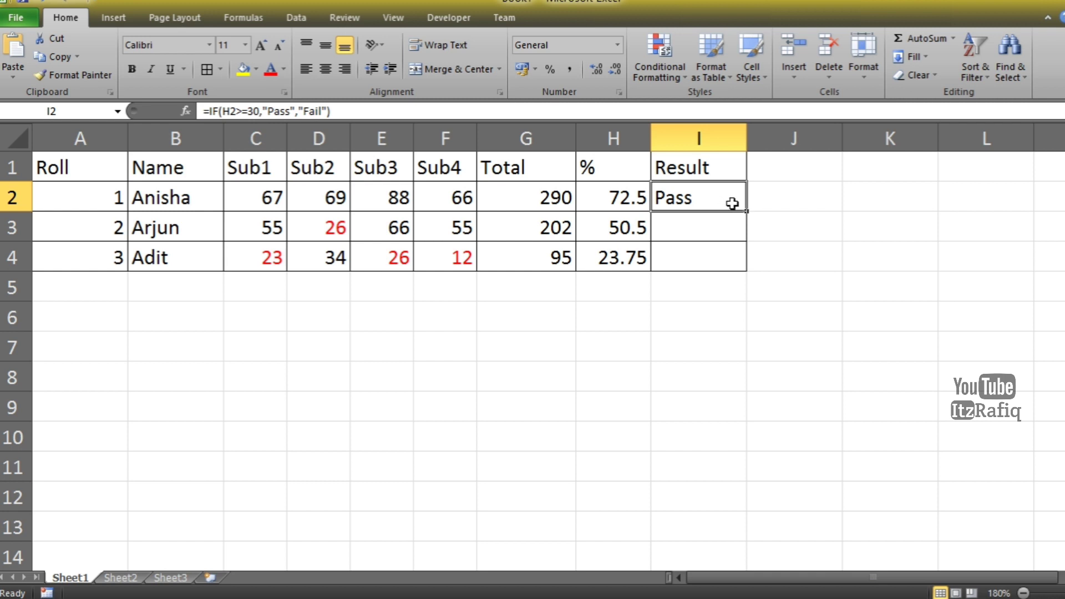
mouse_move(749, 212)
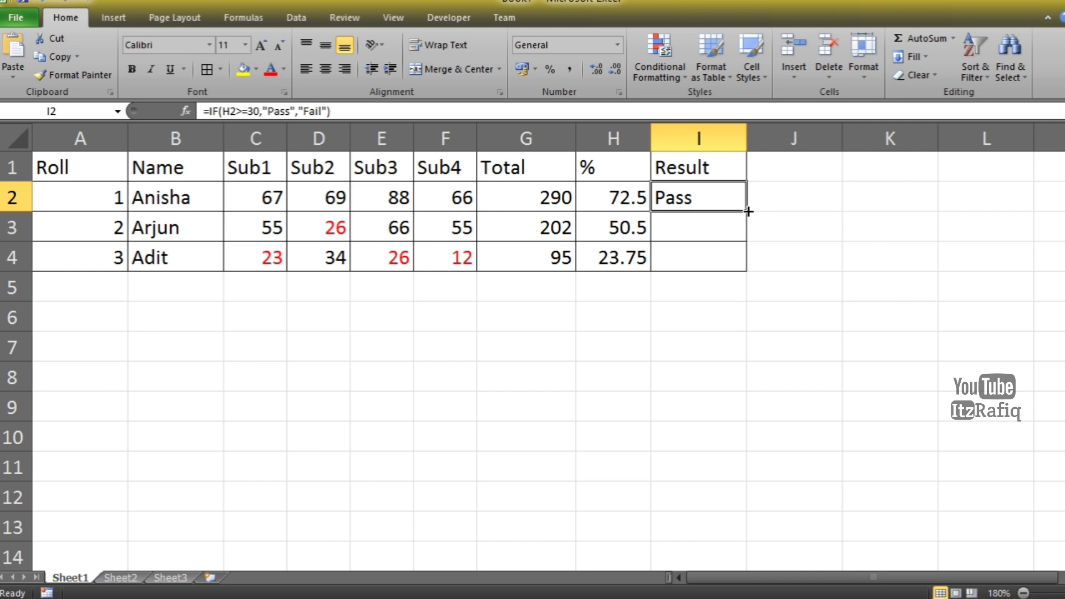
Step: Fill the Result formula from I2 down to I4, giving Pass, Pass and Fail
left_click_drag(747, 212, 747, 272)
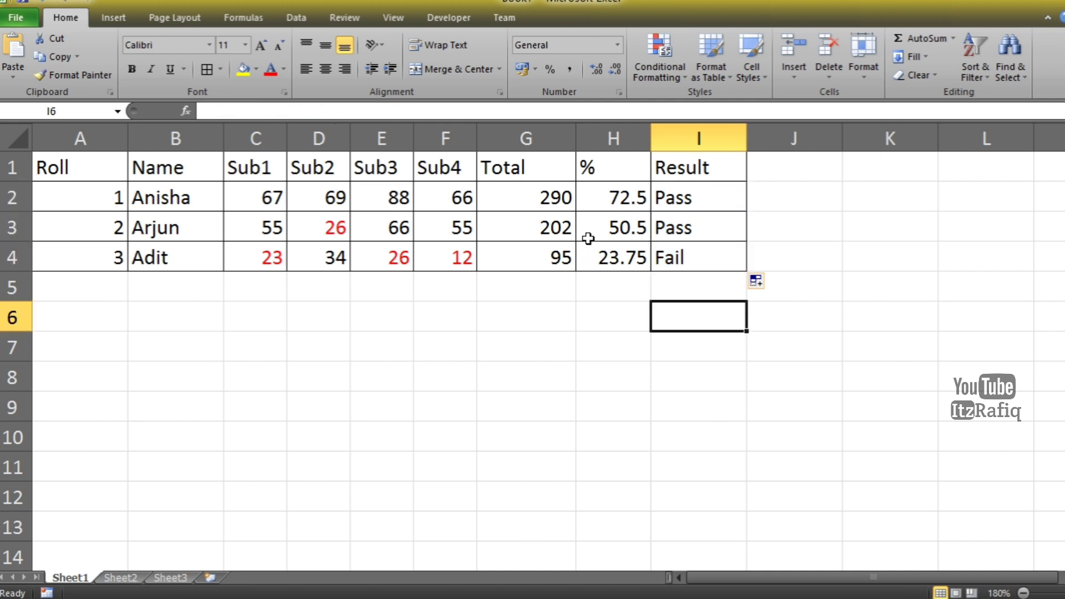
mouse_move(596, 227)
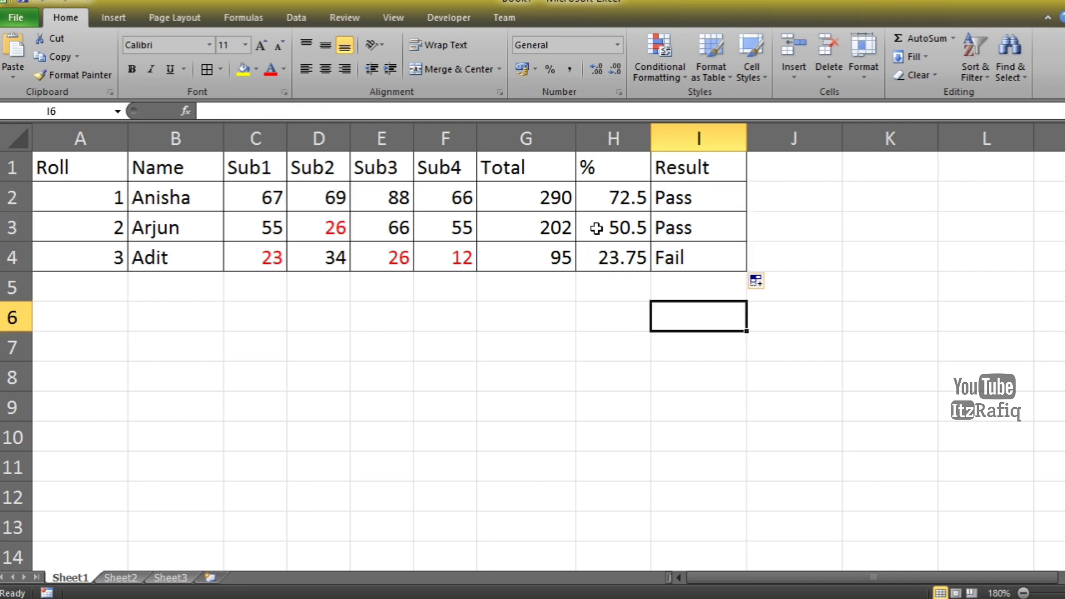
mouse_move(589, 267)
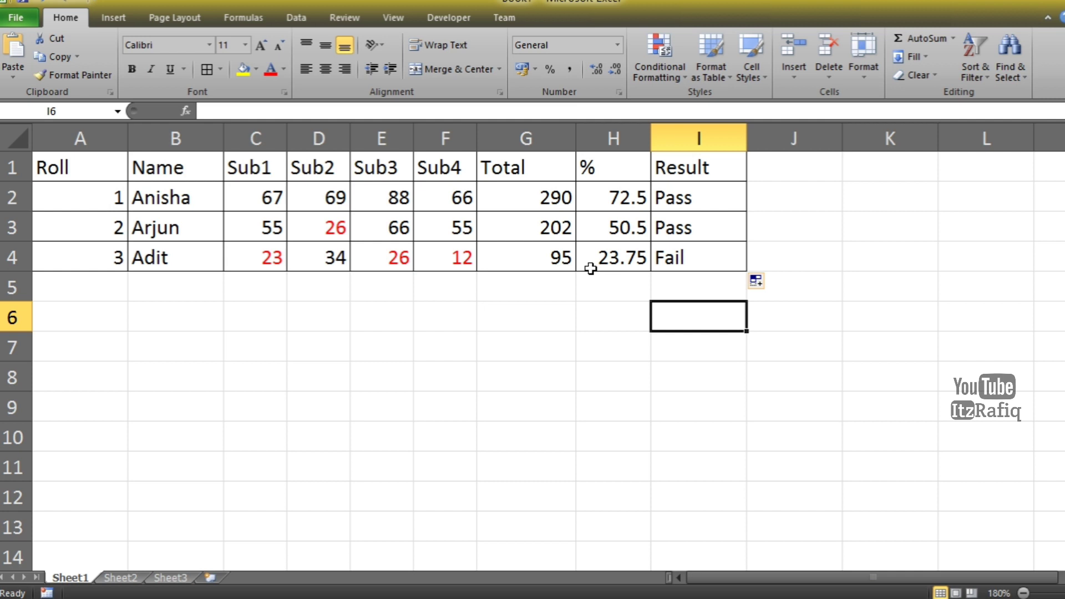
mouse_move(659, 268)
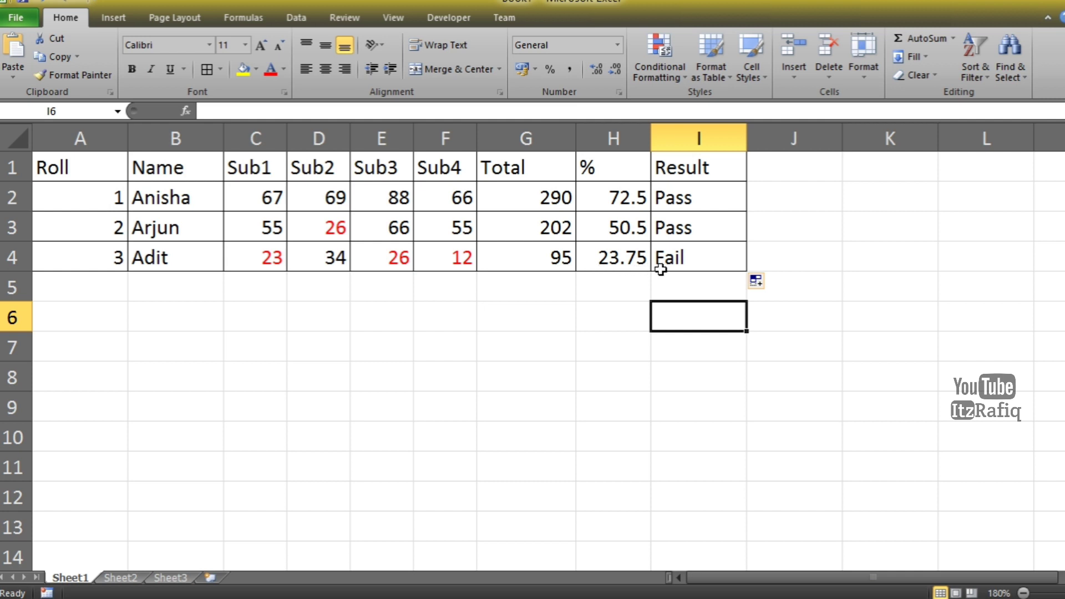
mouse_move(699, 267)
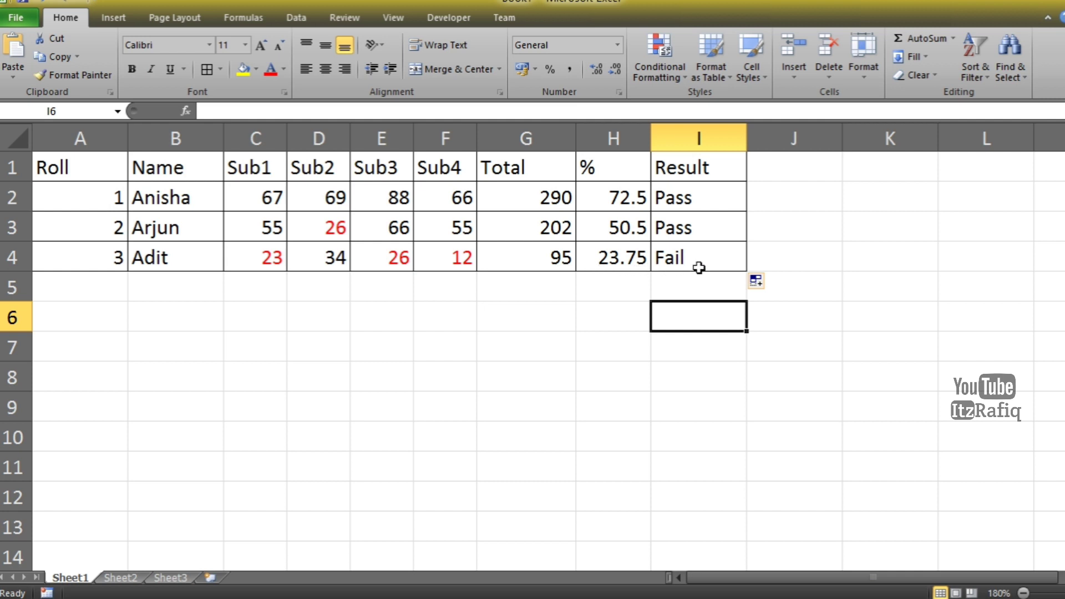
mouse_move(630, 282)
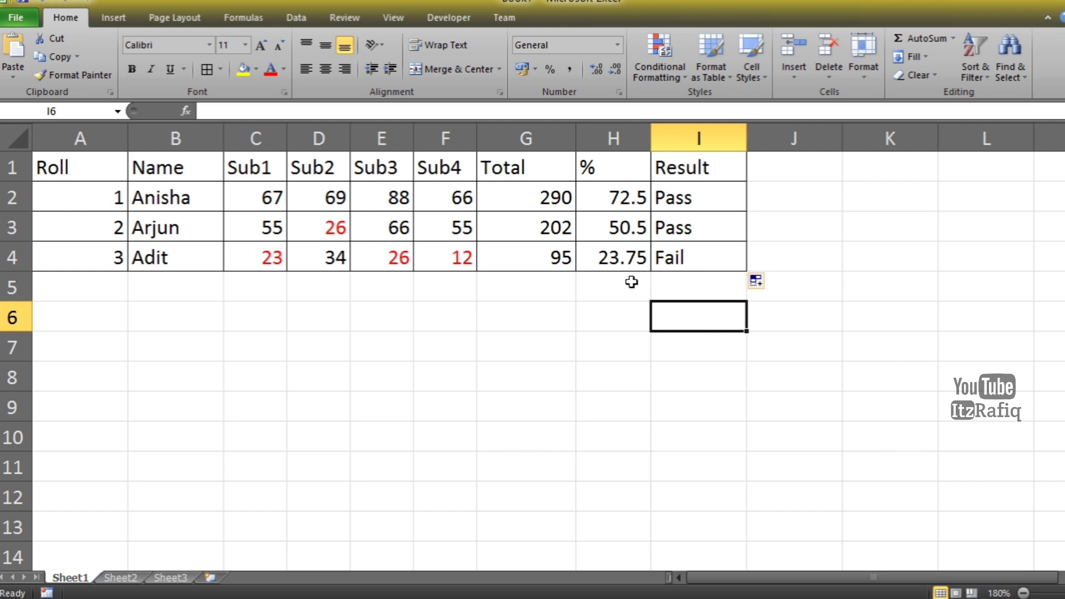
Step: Apply All Borders to the blank rows 5 and 6 across columns A to I
left_click(525, 257)
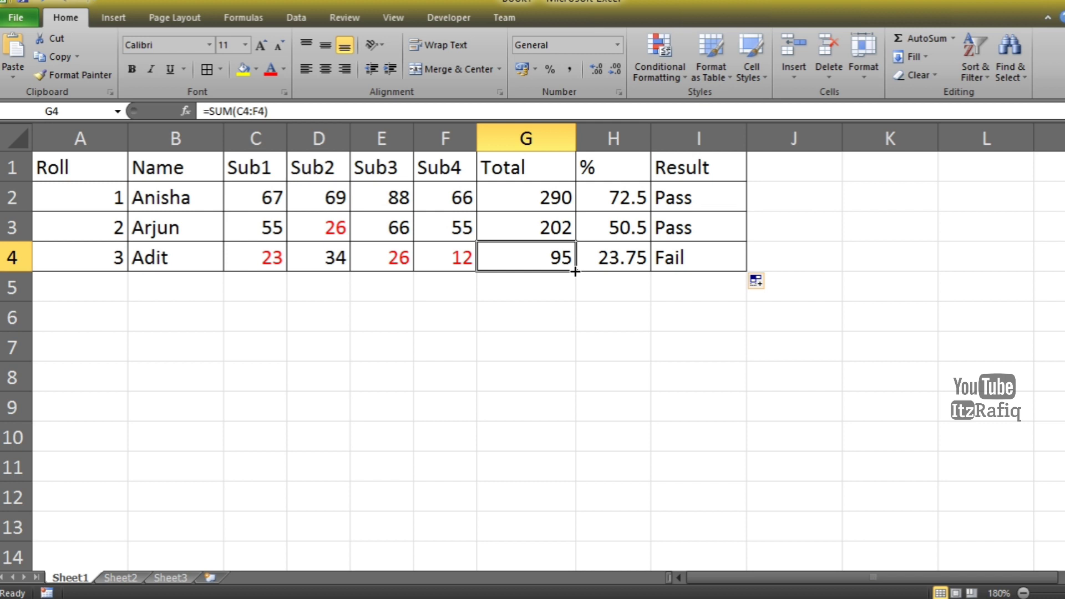
mouse_move(50, 289)
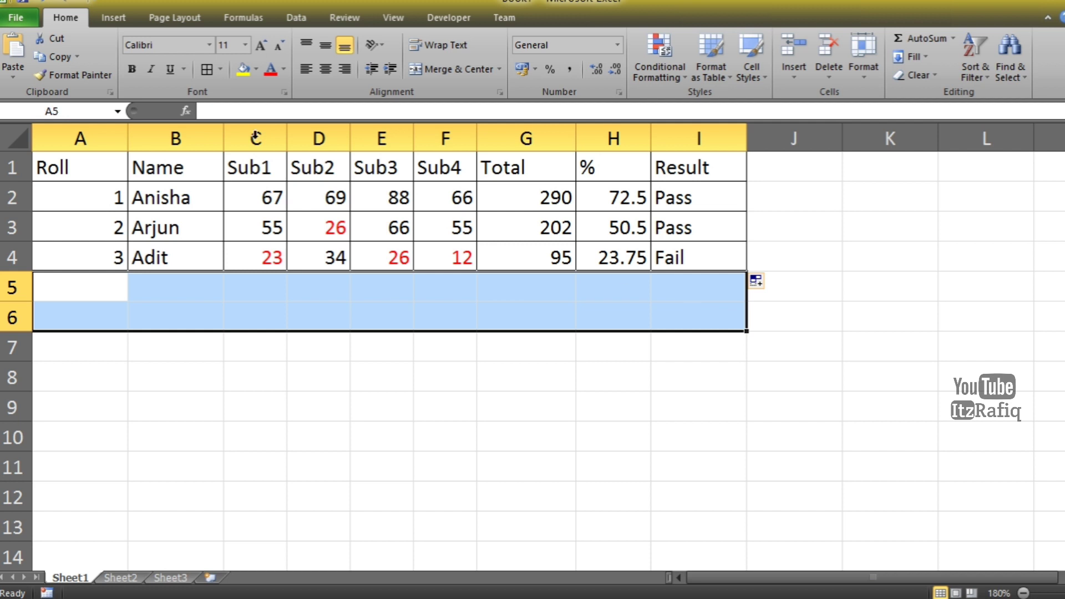
left_click(208, 69)
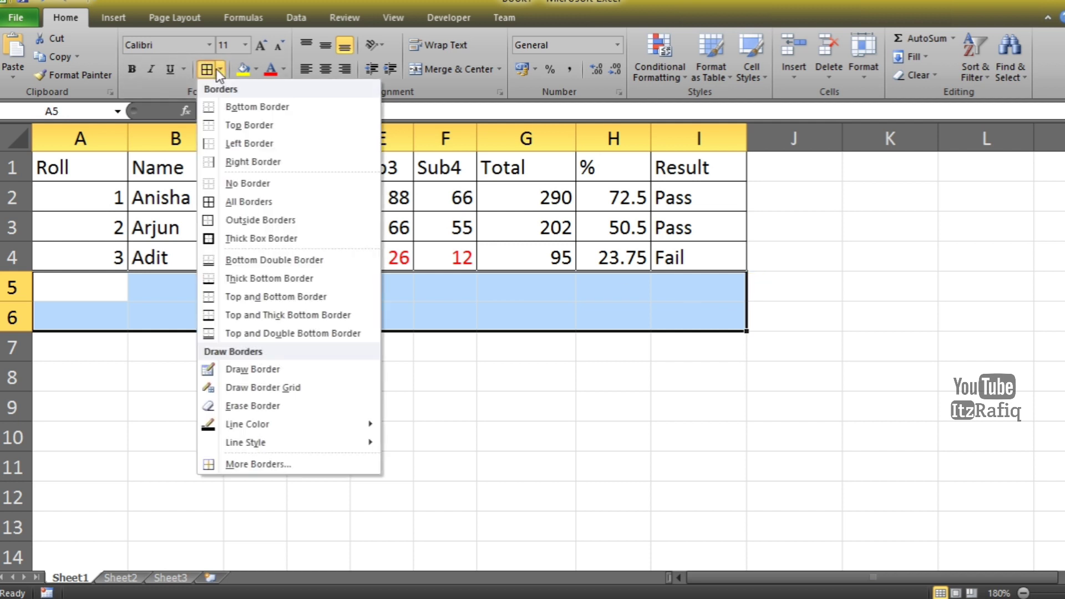
mouse_move(250, 202)
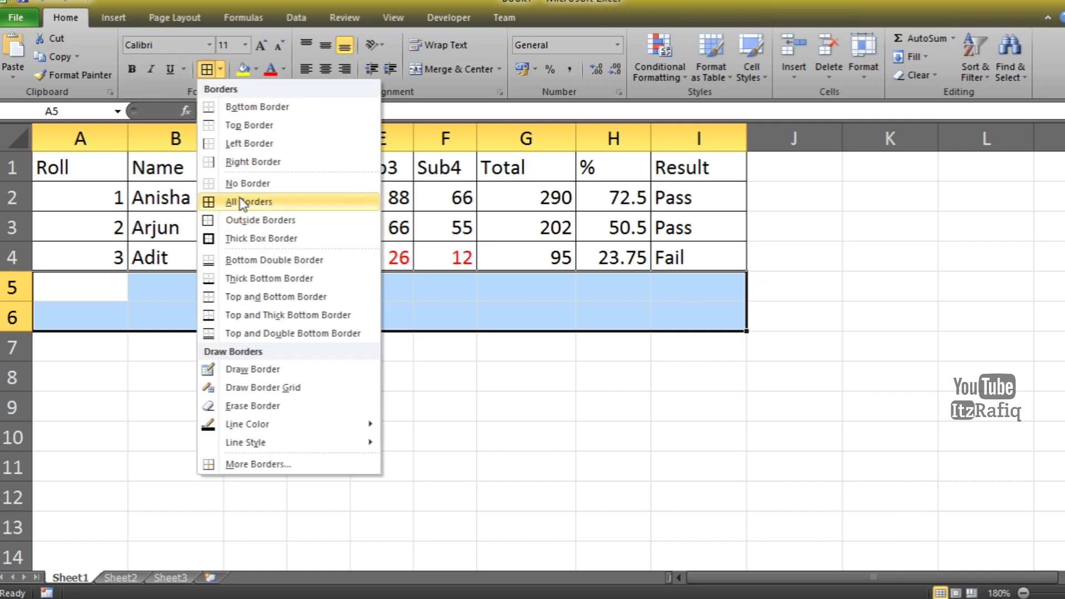
left_click(250, 202)
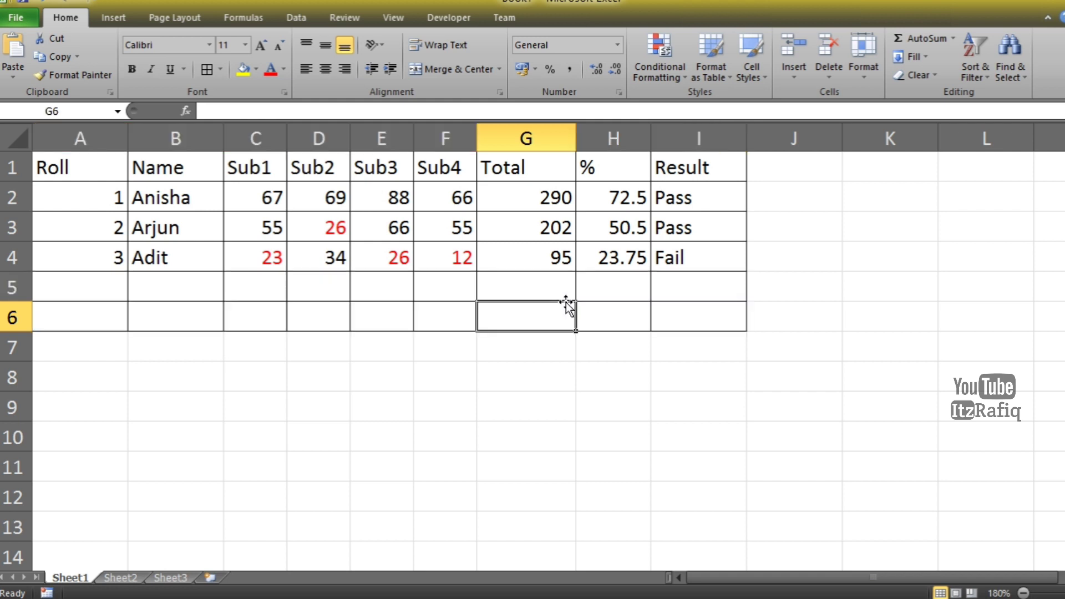
Step: Fill the Total, % and Result formulas from row 4 down into rows 5 and 6
left_click(524, 257)
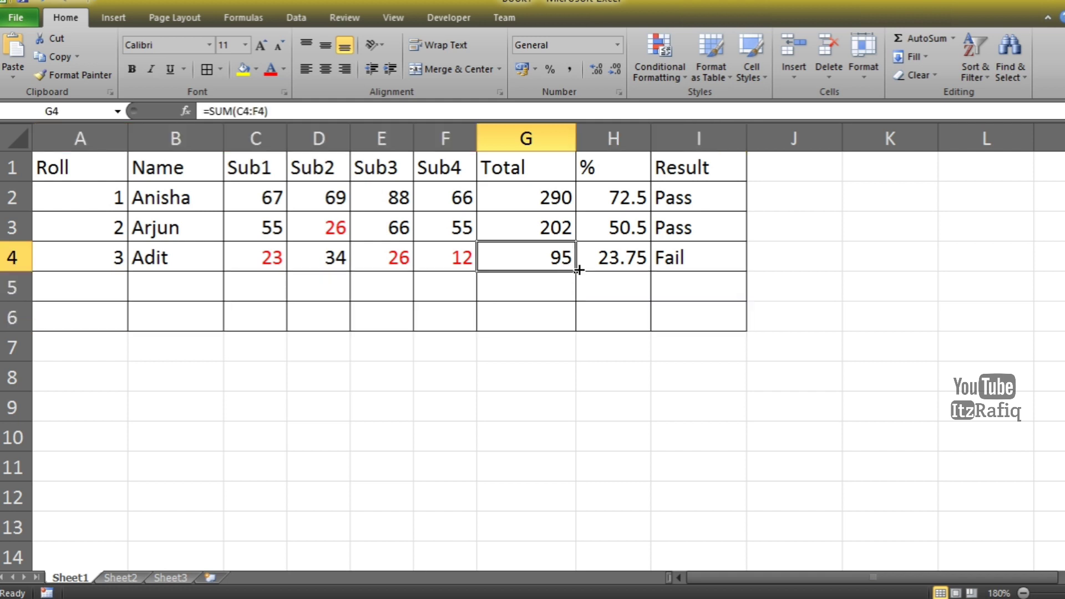
left_click_drag(577, 272, 577, 317)
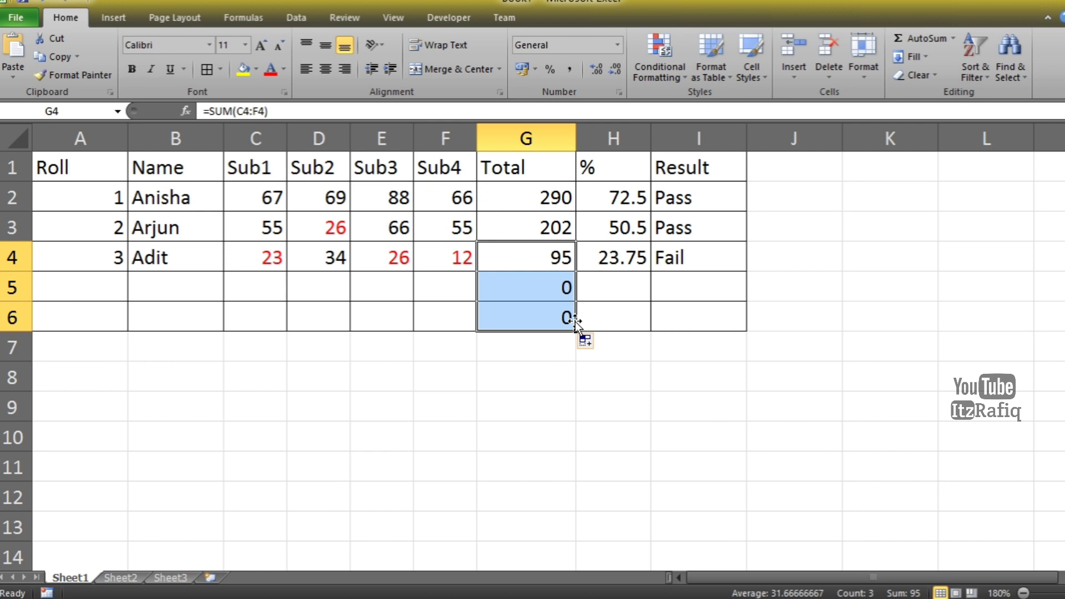
left_click(613, 286)
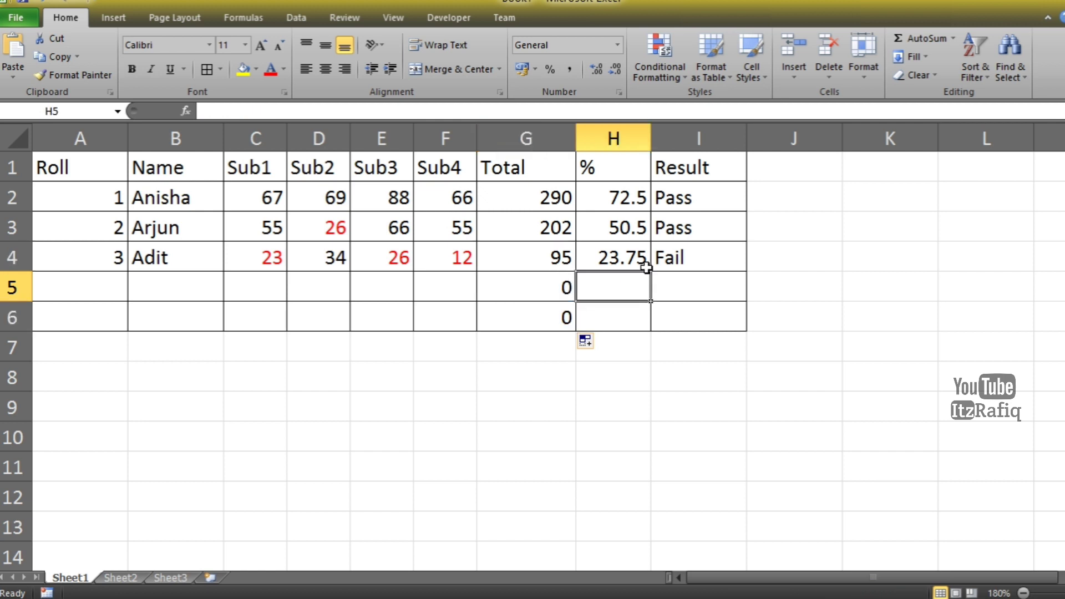
left_click(613, 257)
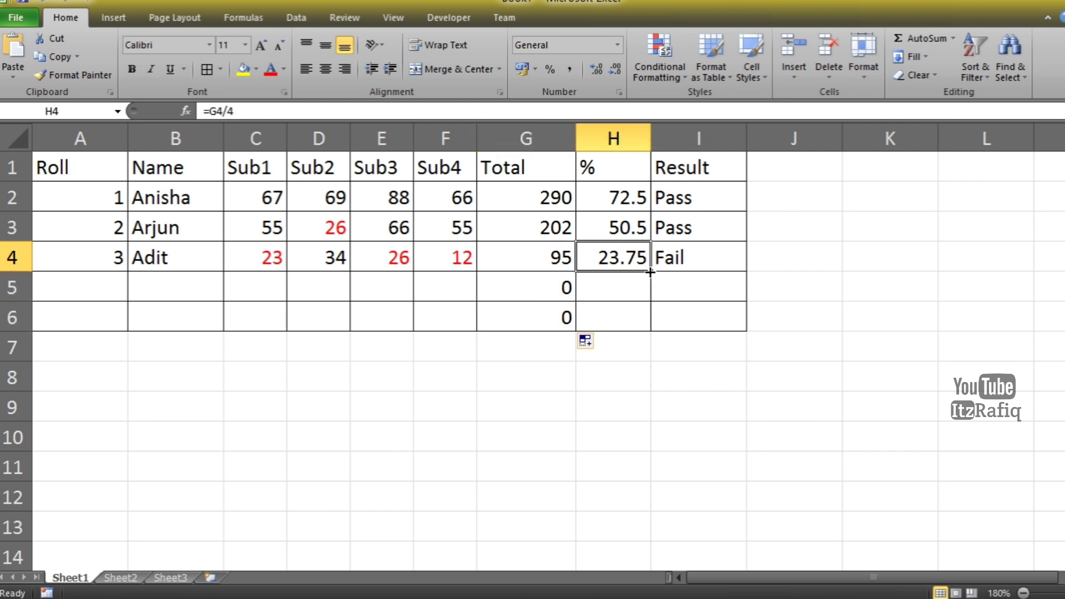
left_click_drag(649, 272, 649, 301)
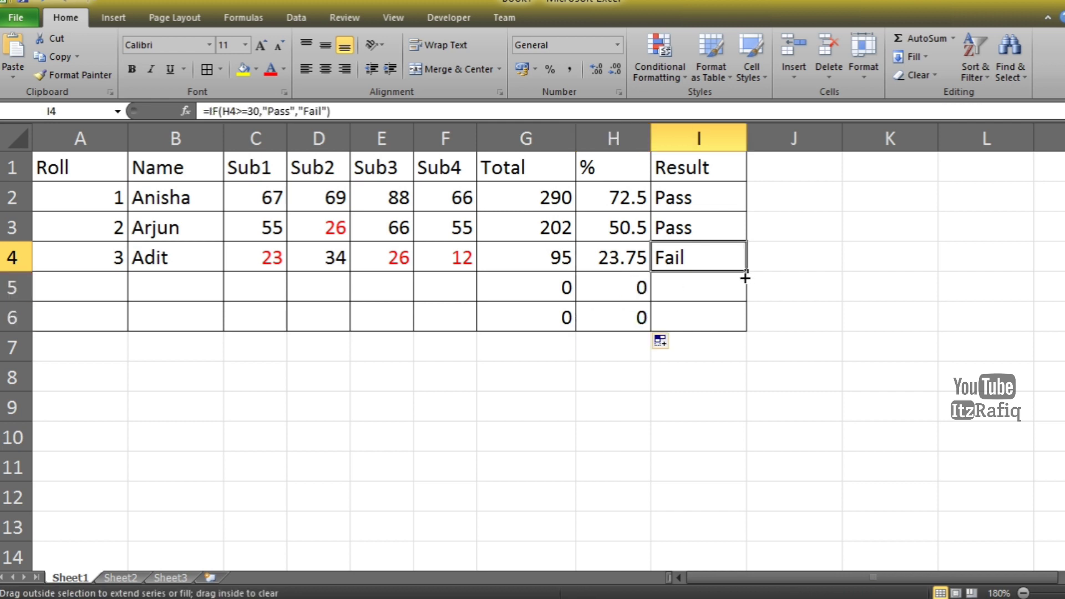
left_click_drag(746, 273, 745, 317)
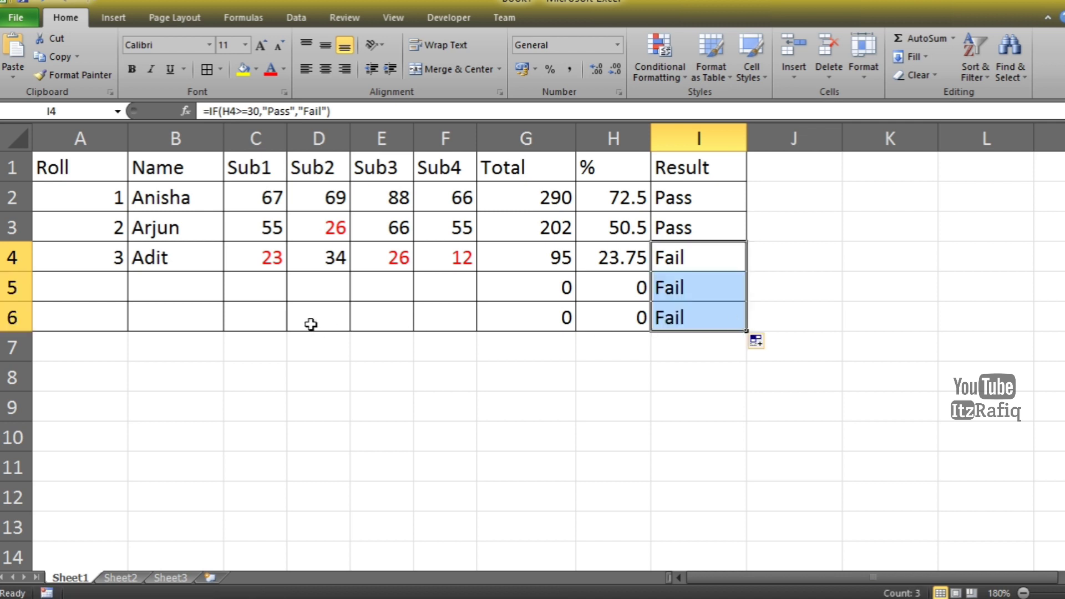
left_click(80, 286)
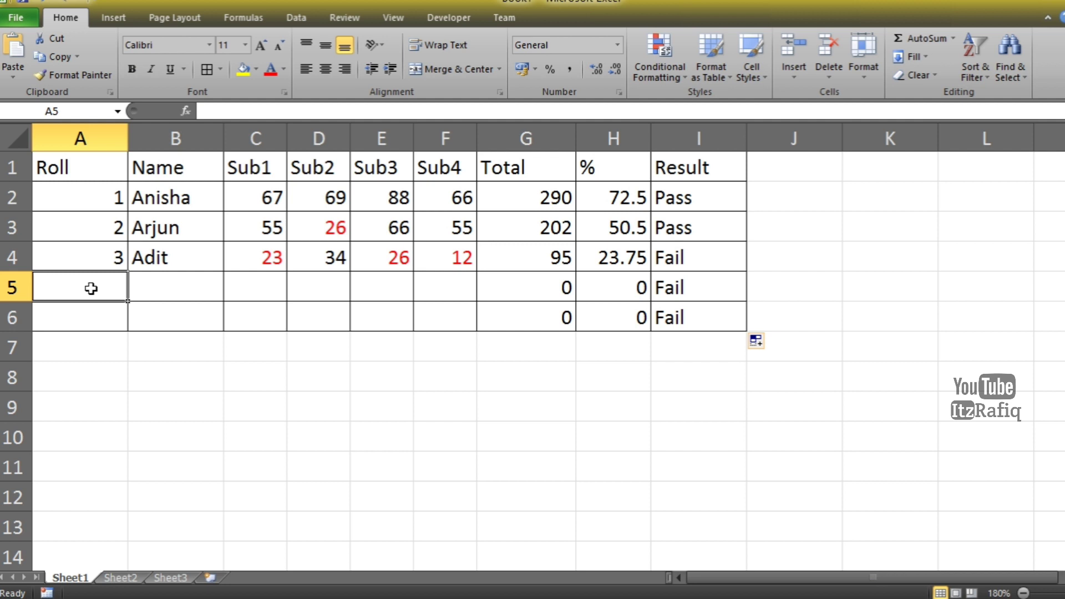
Step: Enter roll 4, Divya, with marks 44, 28, 66 and 56, giving 194, 48.5% and Pass
type("4")
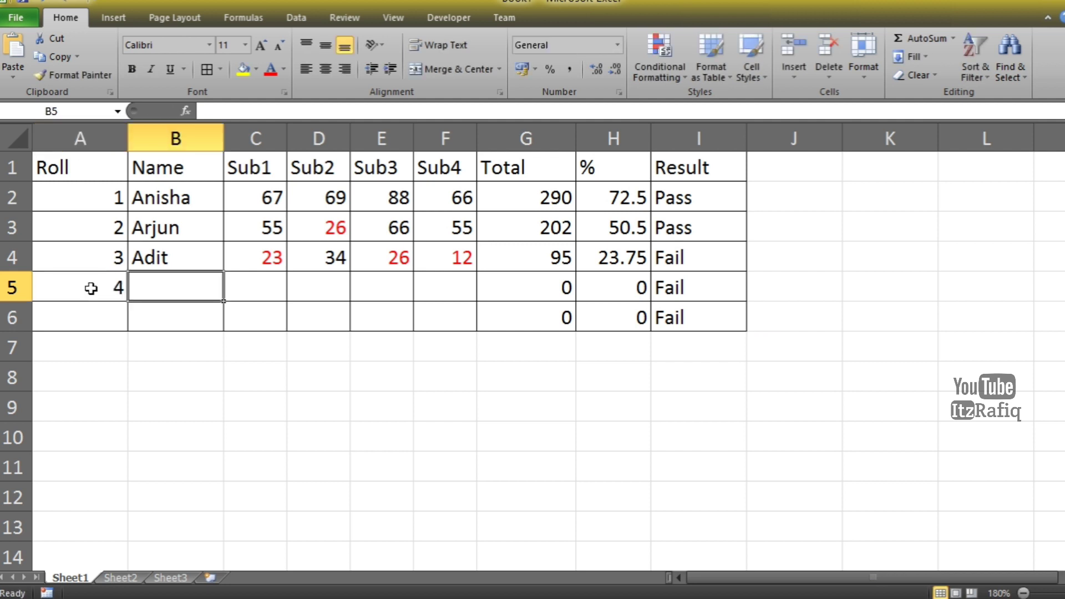
type("Divya")
left_click(255, 286)
type("44")
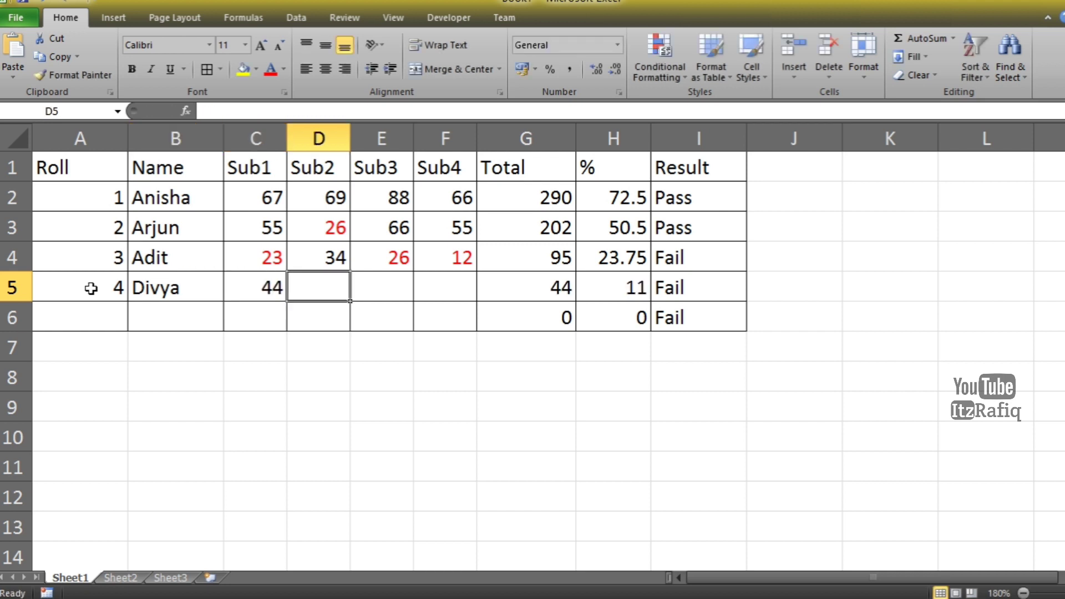
type("28")
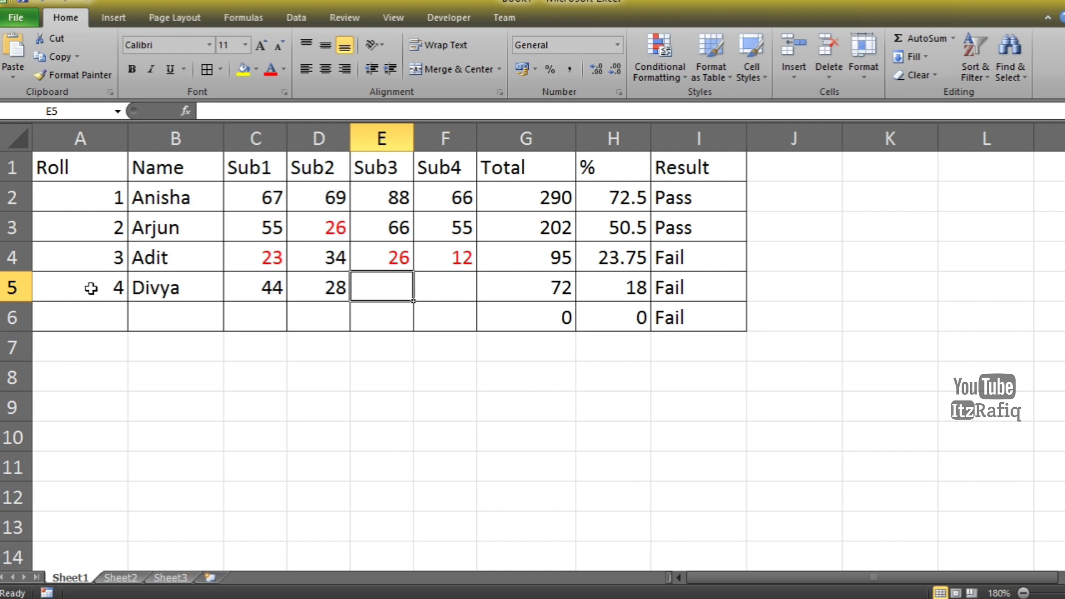
type("66")
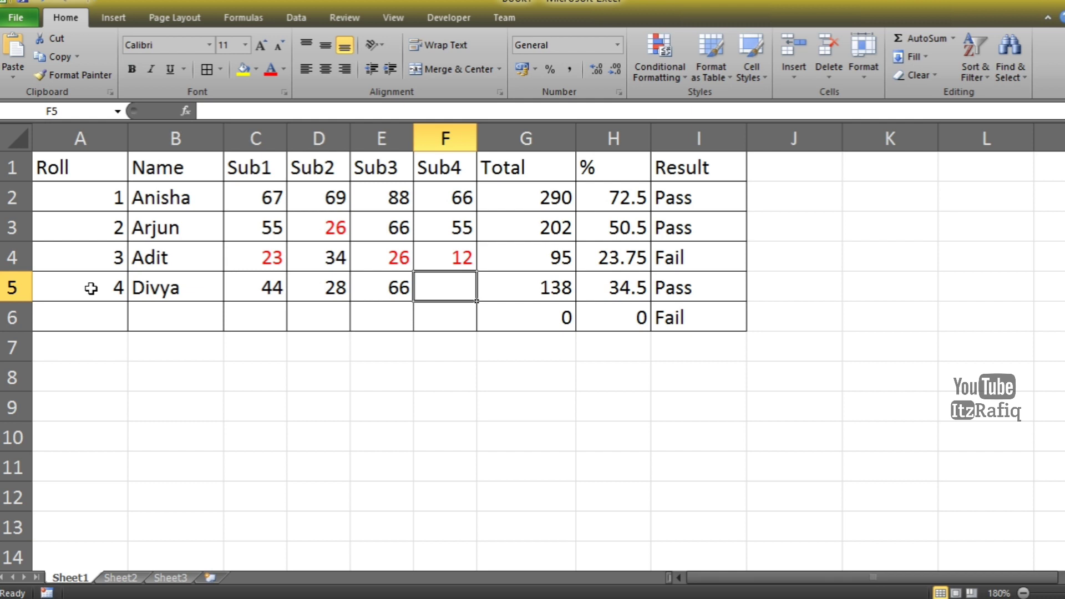
type("56")
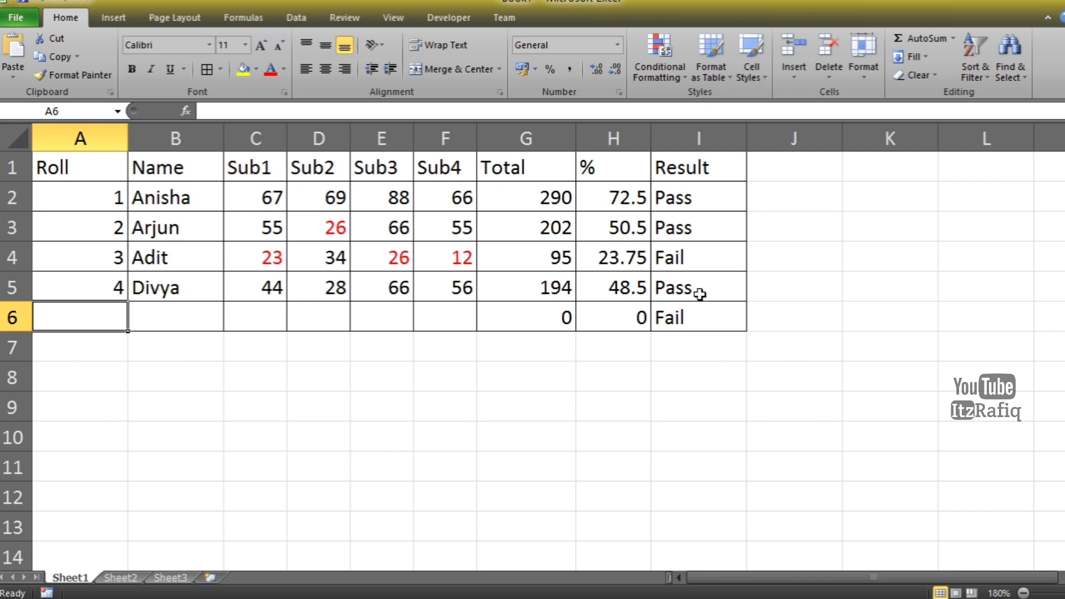
mouse_move(289, 318)
type("5")
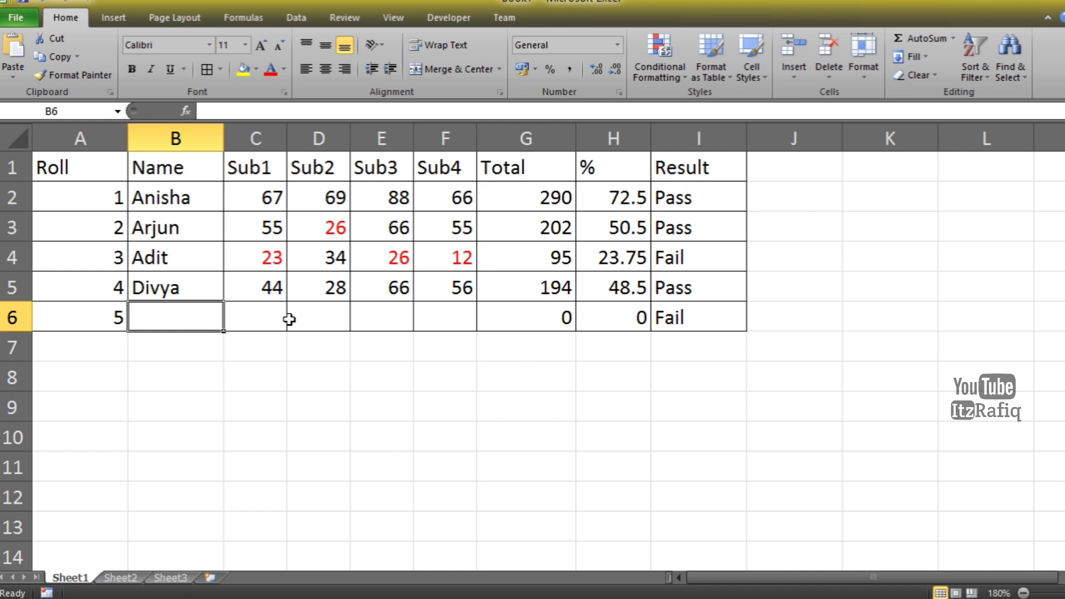
Step: Enter roll 5, Riya, with marks 22, 25, 28 and 42, giving 117, 29.25% and Fail
type("Riya")
left_click(318, 318)
type("2")
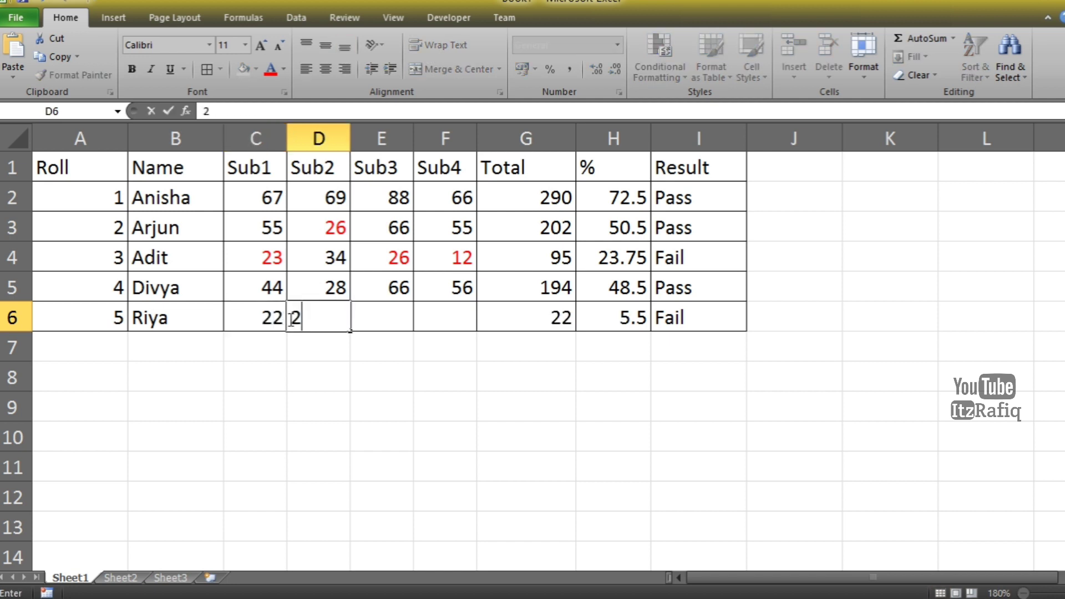
key("tab")
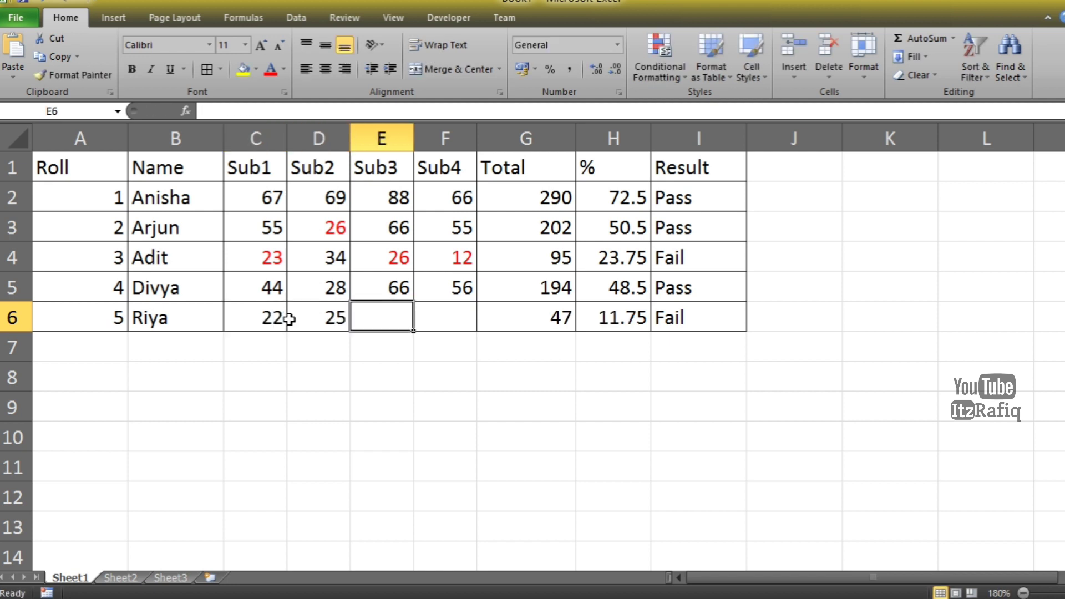
type("28")
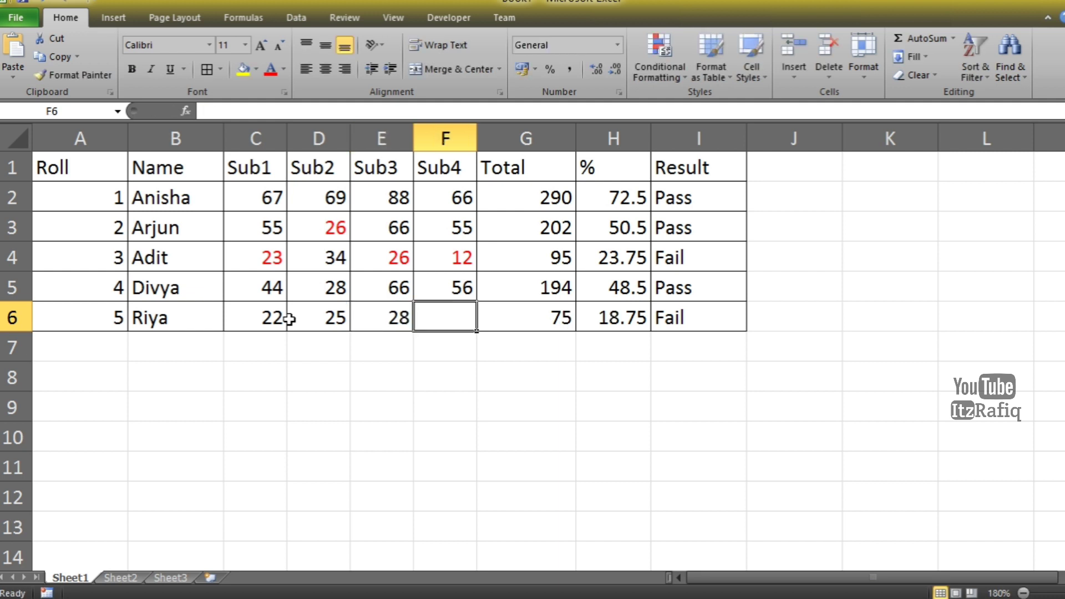
type("42")
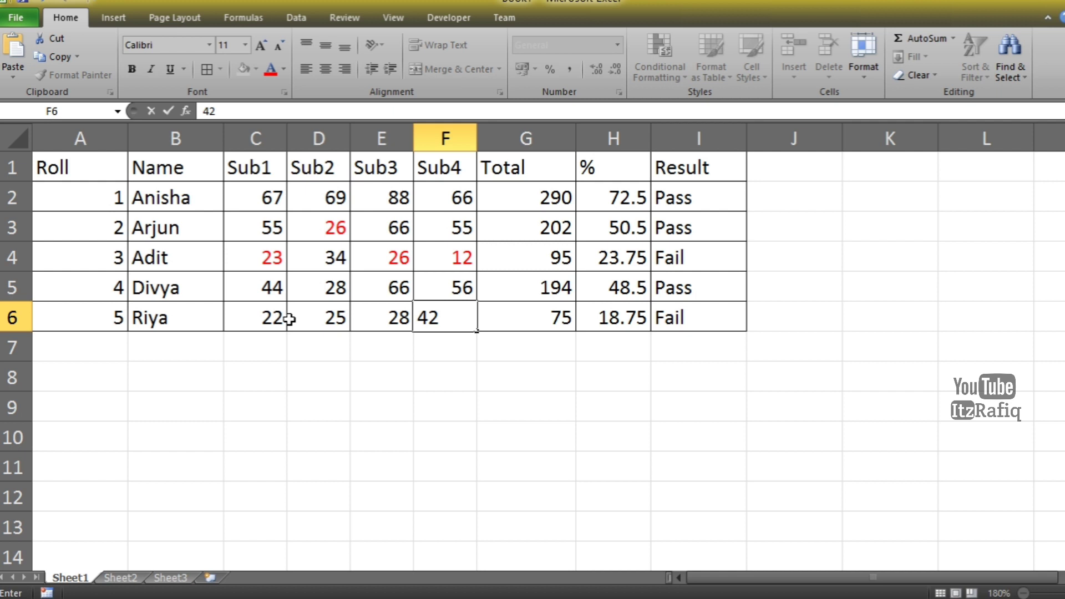
key("Enter")
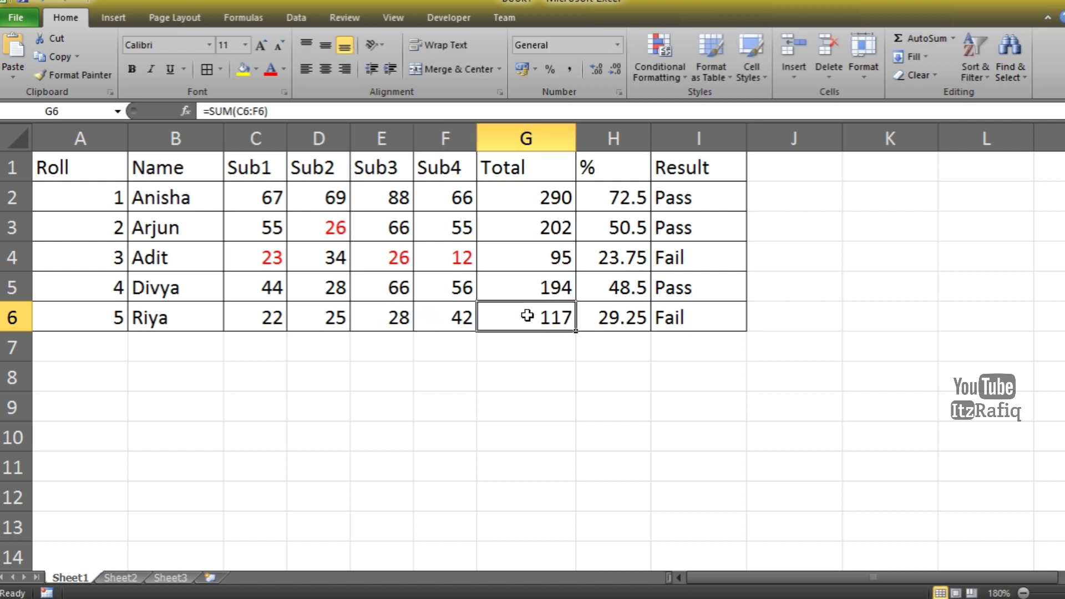
mouse_move(603, 318)
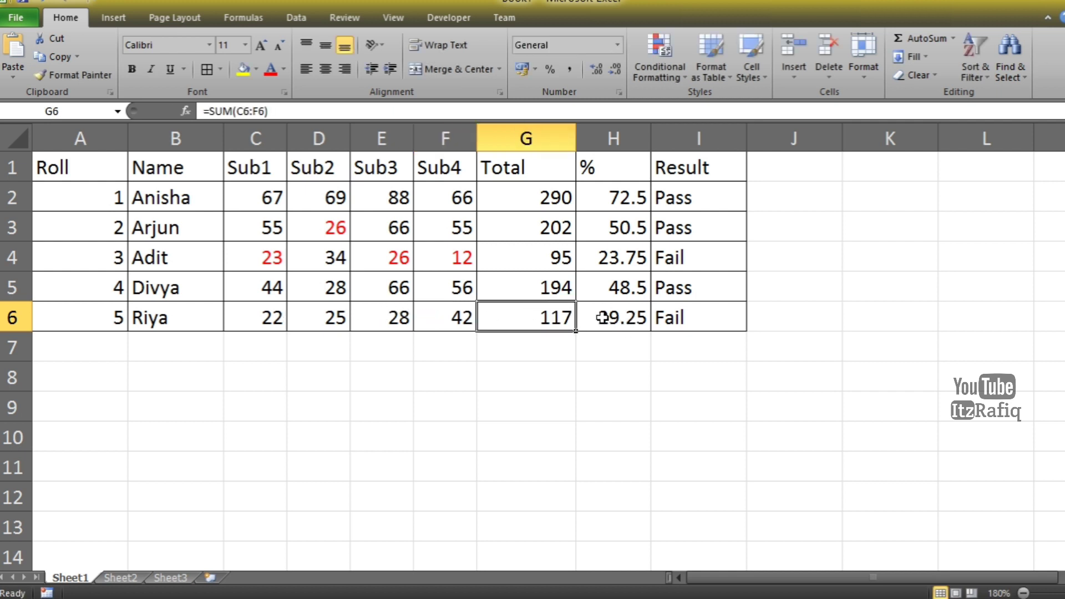
mouse_move(718, 325)
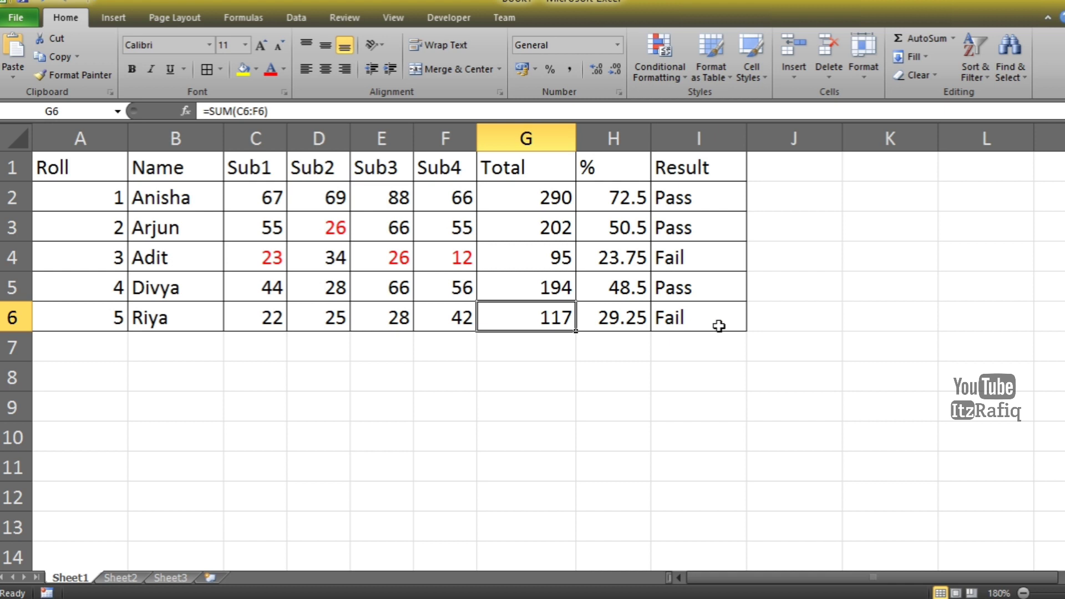
left_click(697, 318)
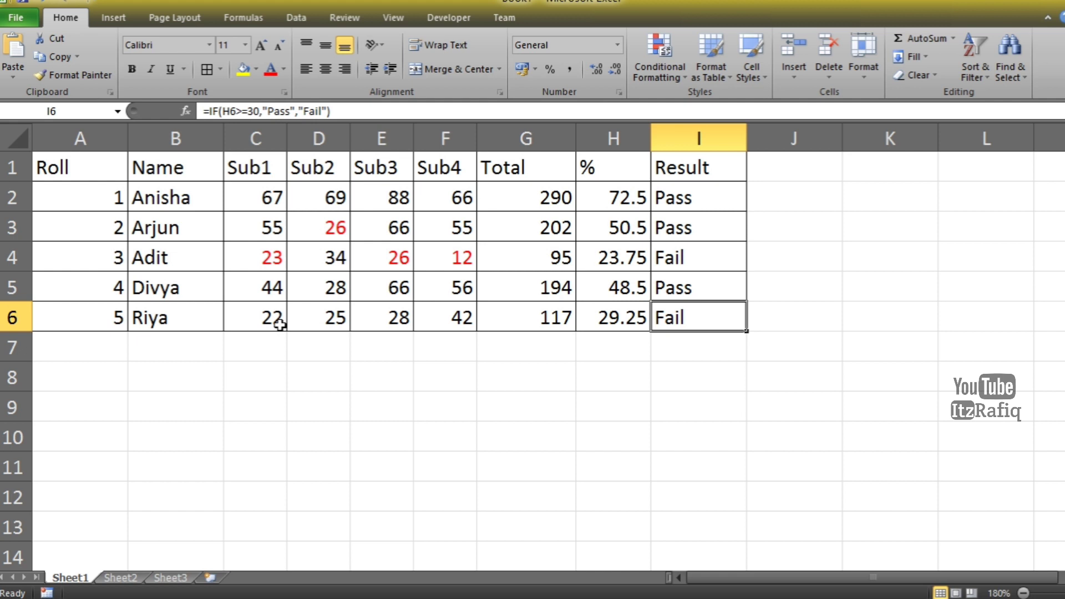
mouse_move(277, 275)
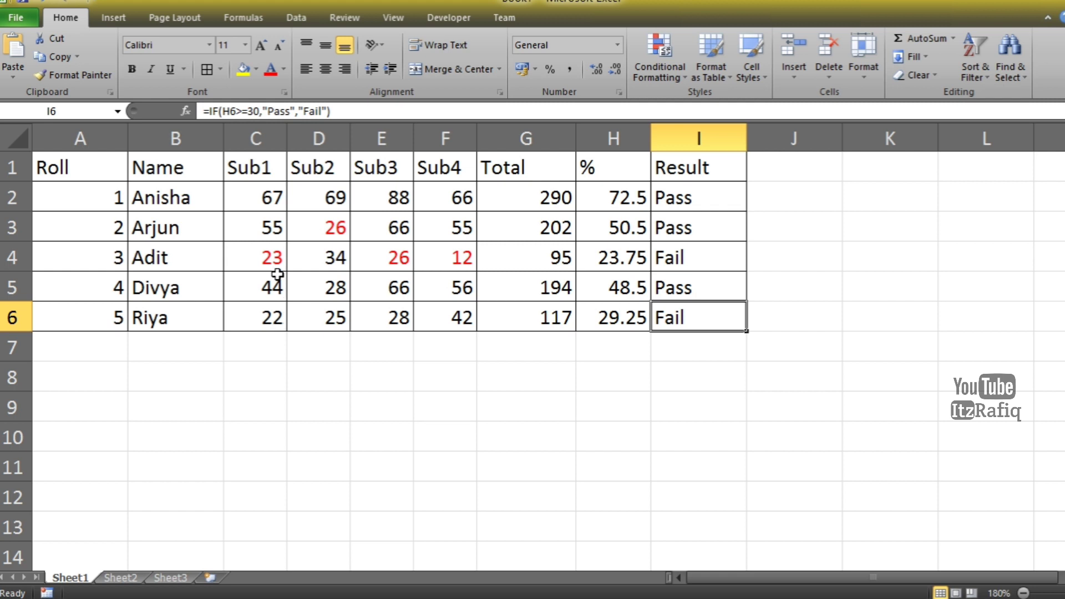
mouse_move(507, 319)
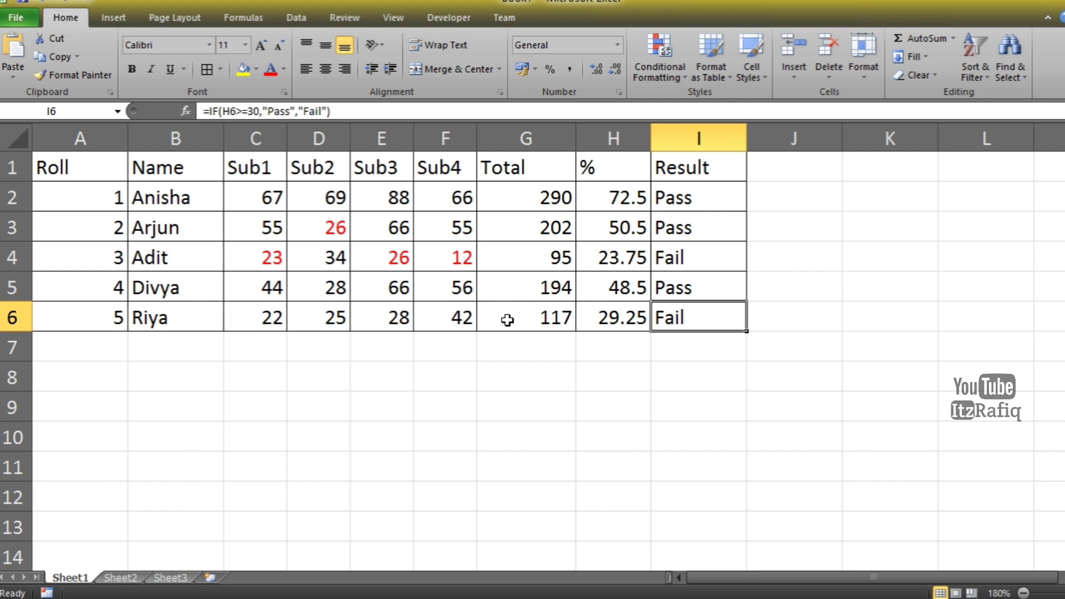
mouse_move(256, 201)
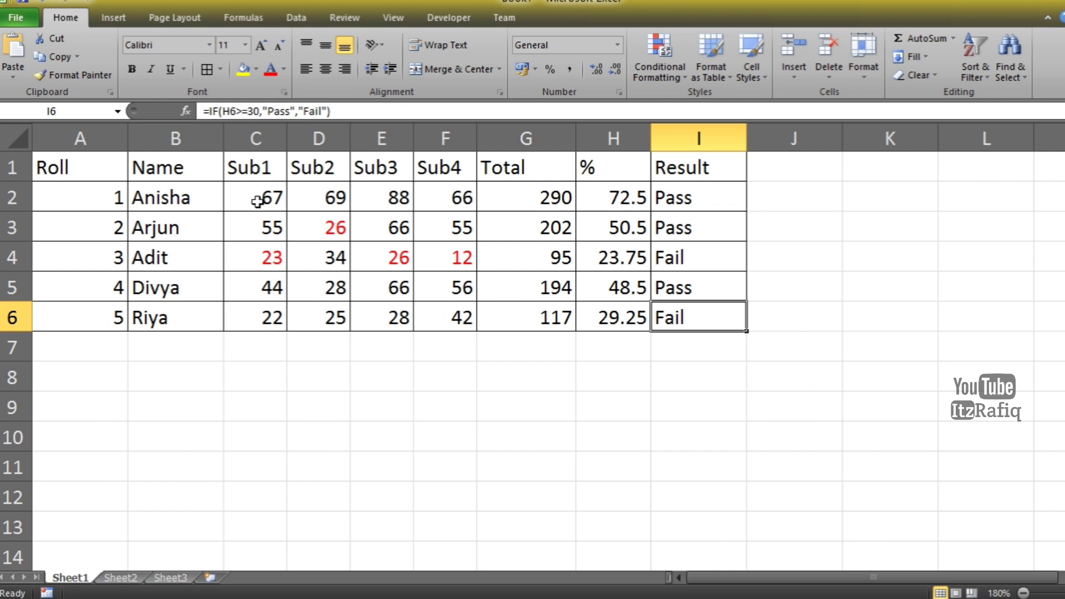
Step: Select the marks block C2:F4, then D6, and bring up the Conditional Formatting menu
left_click_drag(255, 197, 445, 256)
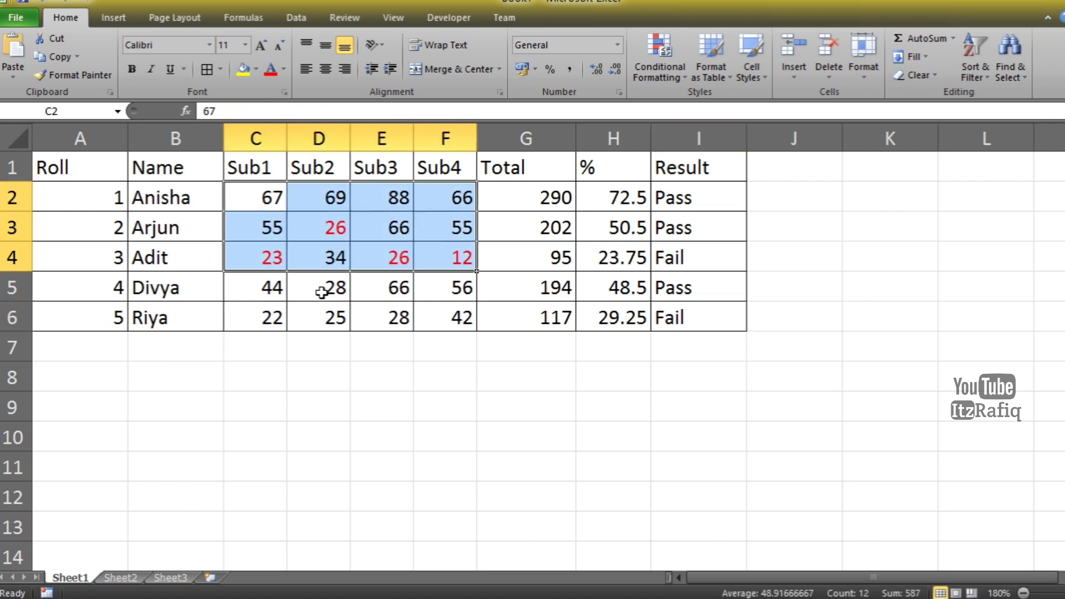
mouse_move(295, 291)
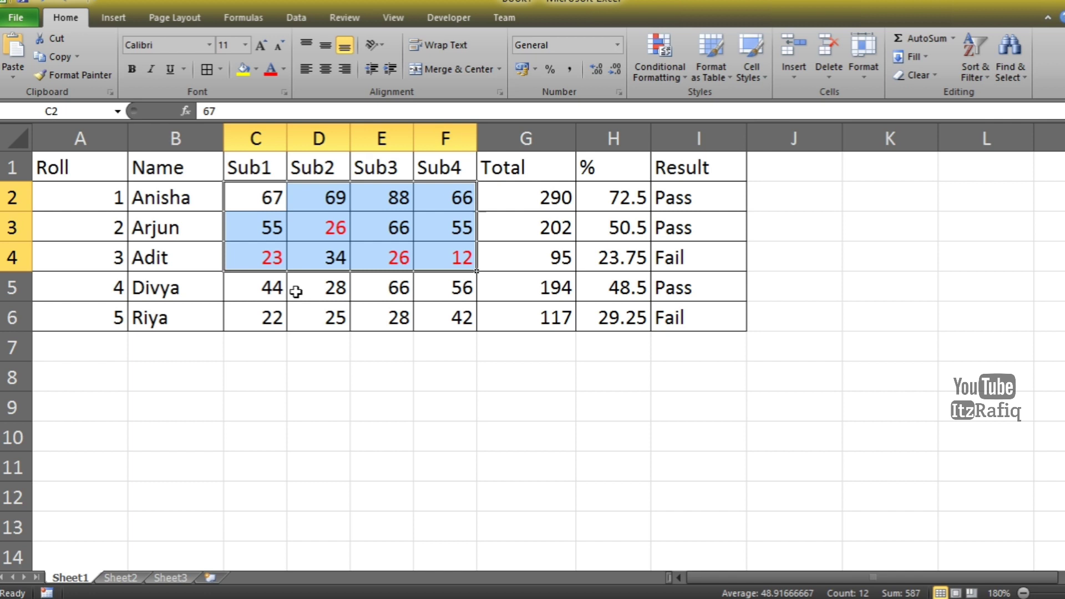
left_click(319, 316)
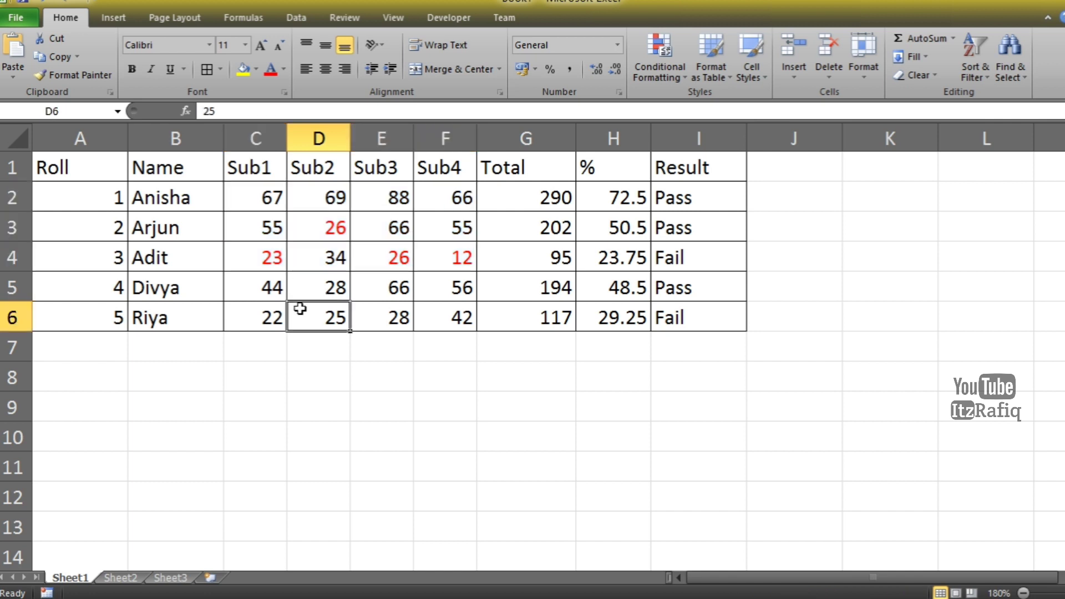
left_click(658, 58)
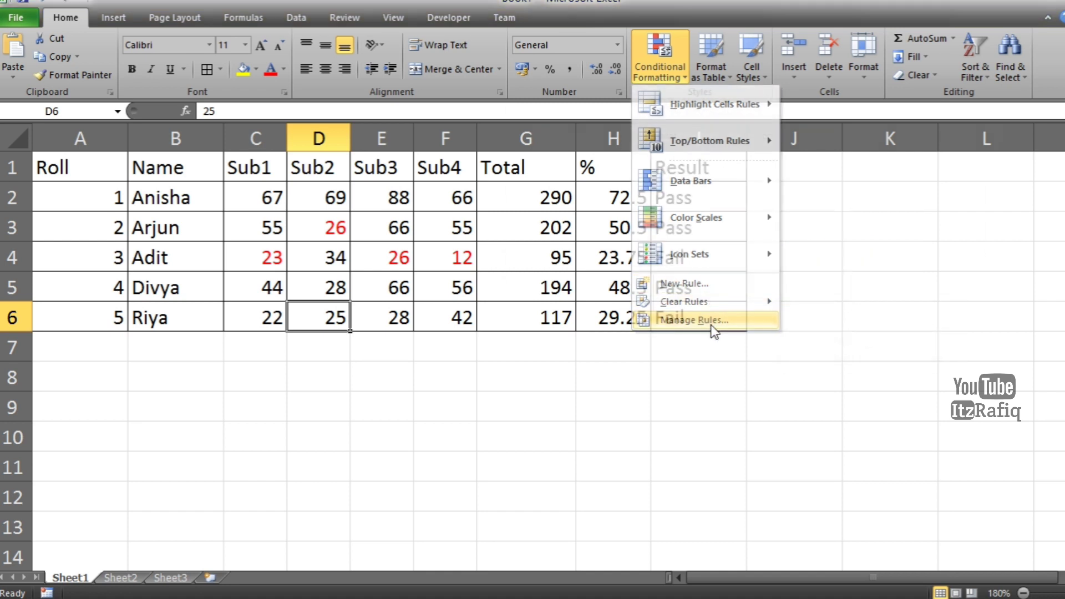
Step: Show the Conditional Formatting Rules Manager, which lists no rules for D6
left_click(692, 319)
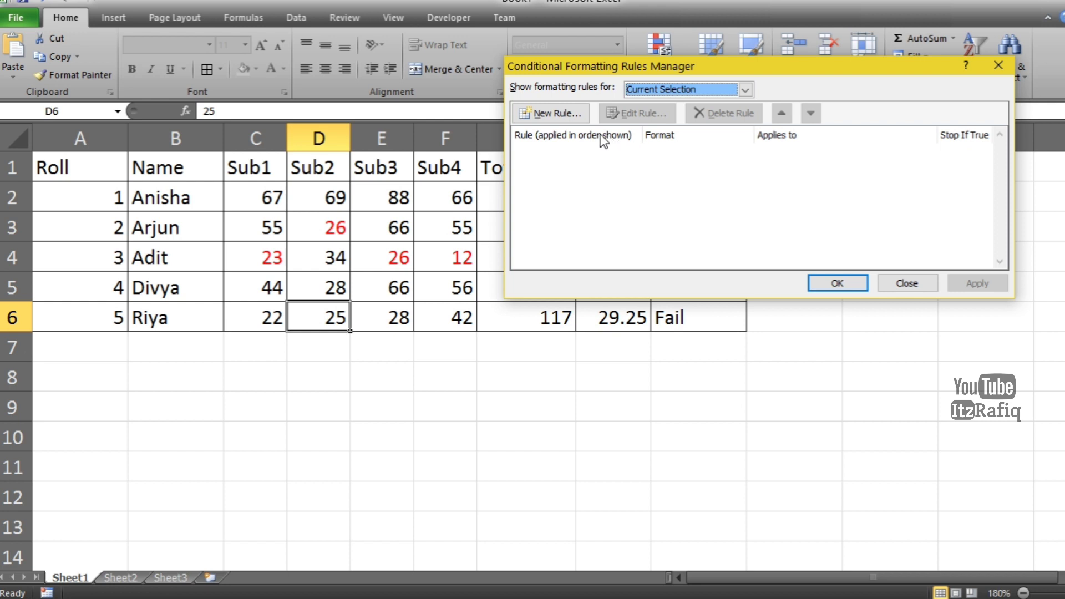
mouse_move(691, 109)
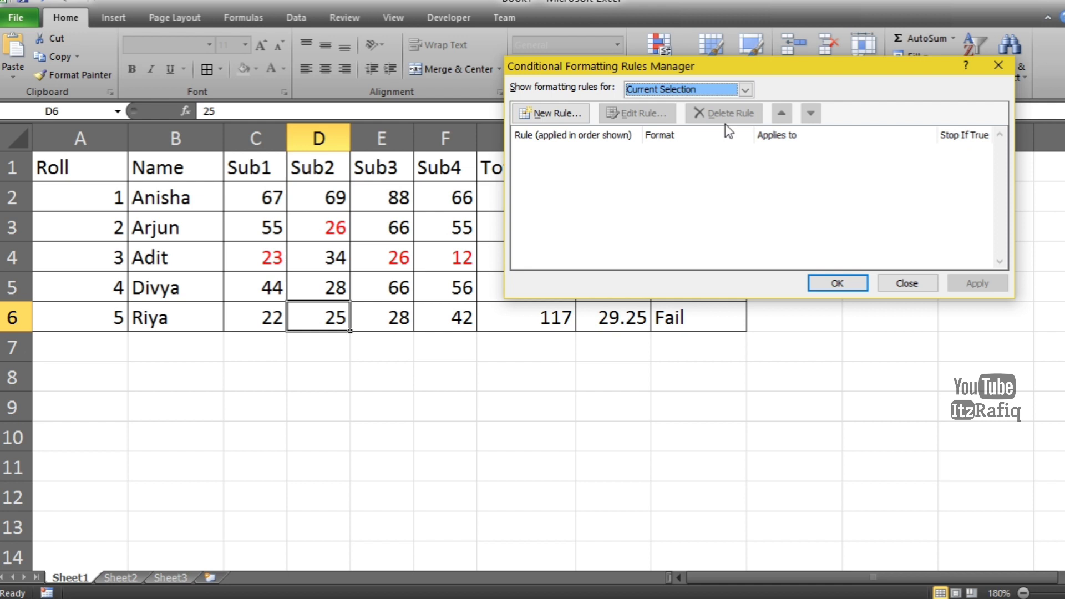
mouse_move(801, 90)
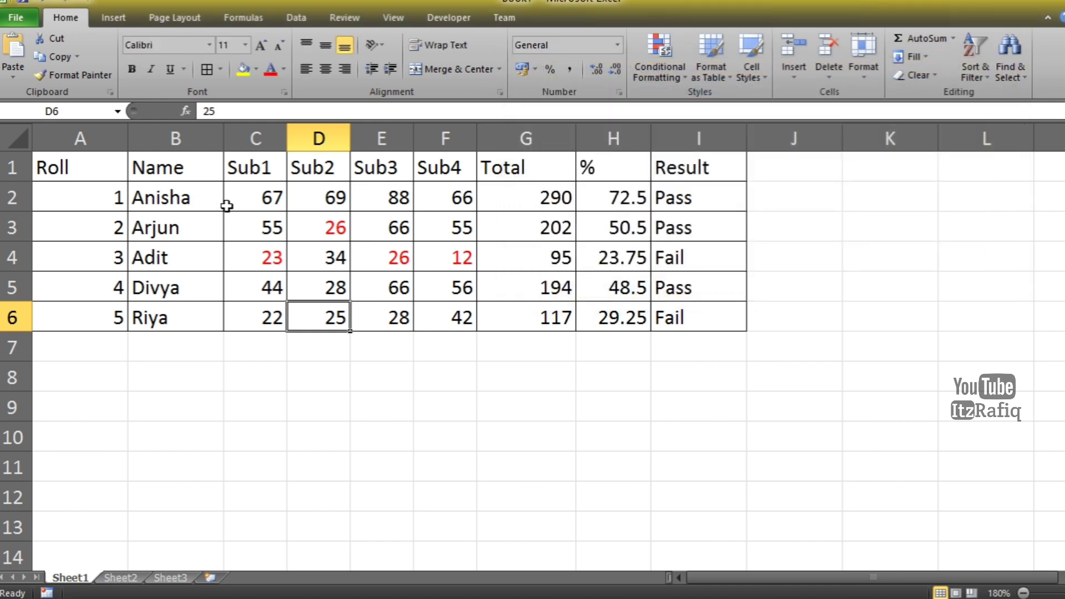
Step: Extend the below-30 red rule's range to $C$2:$F$6 so Divya's and Riya's low marks turn red
left_click_drag(255, 198, 445, 257)
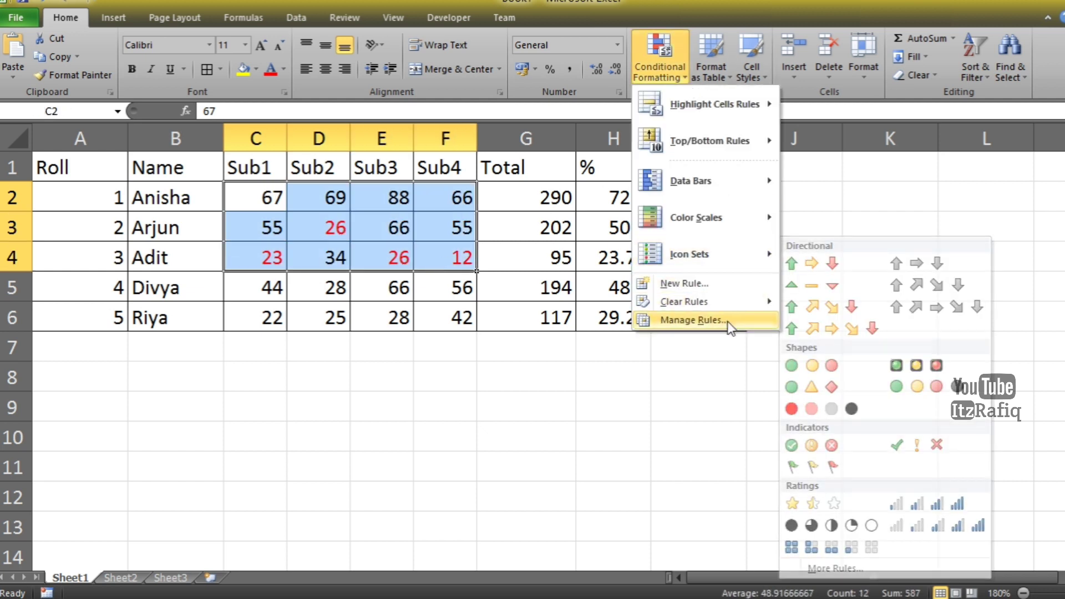
left_click(692, 320)
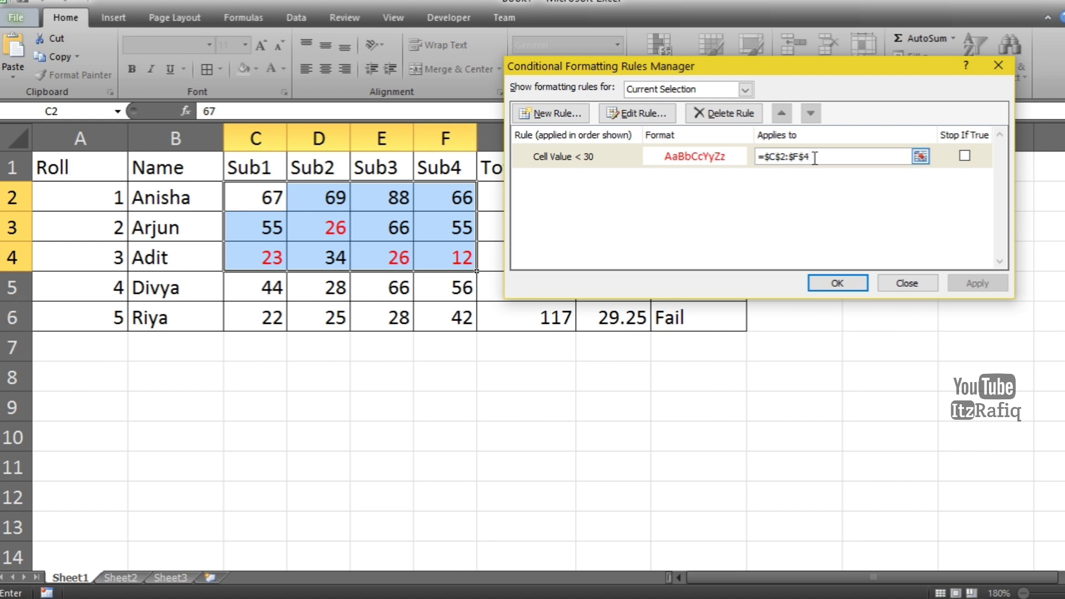
type("$C$2:$F$6")
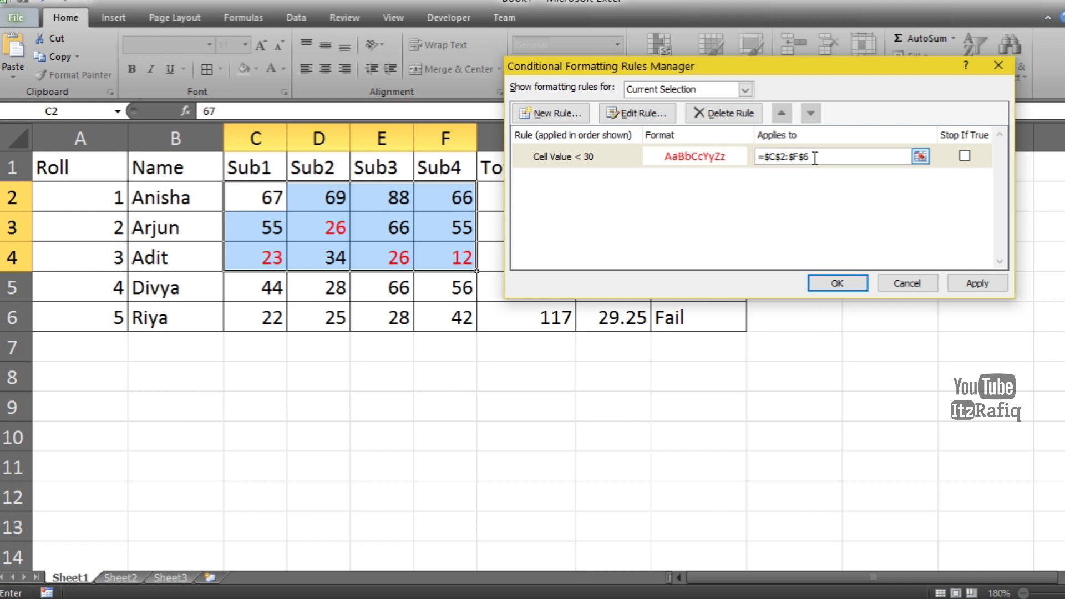
left_click(976, 283)
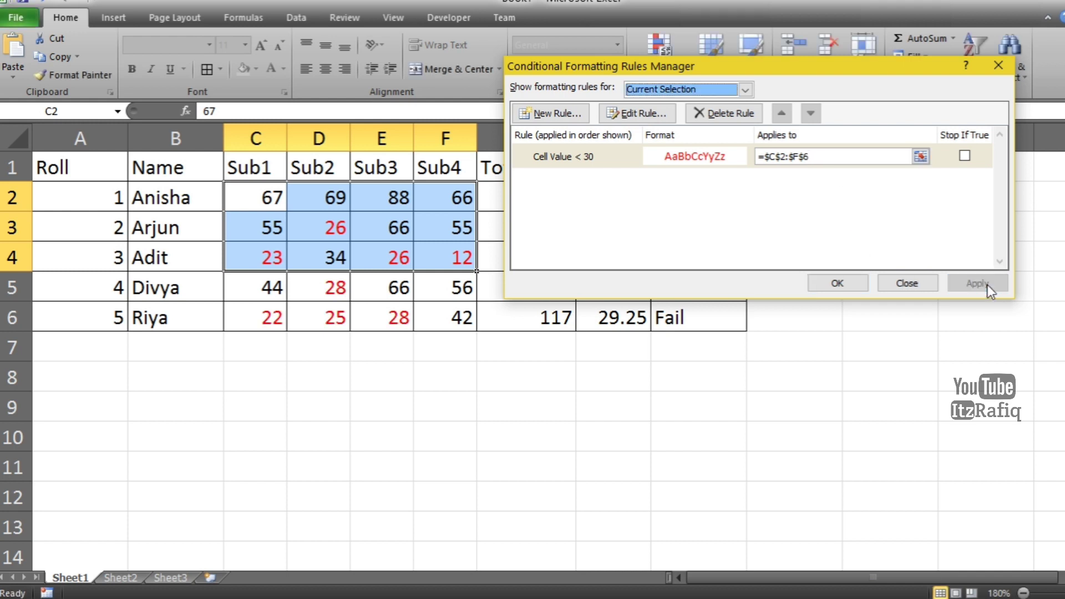